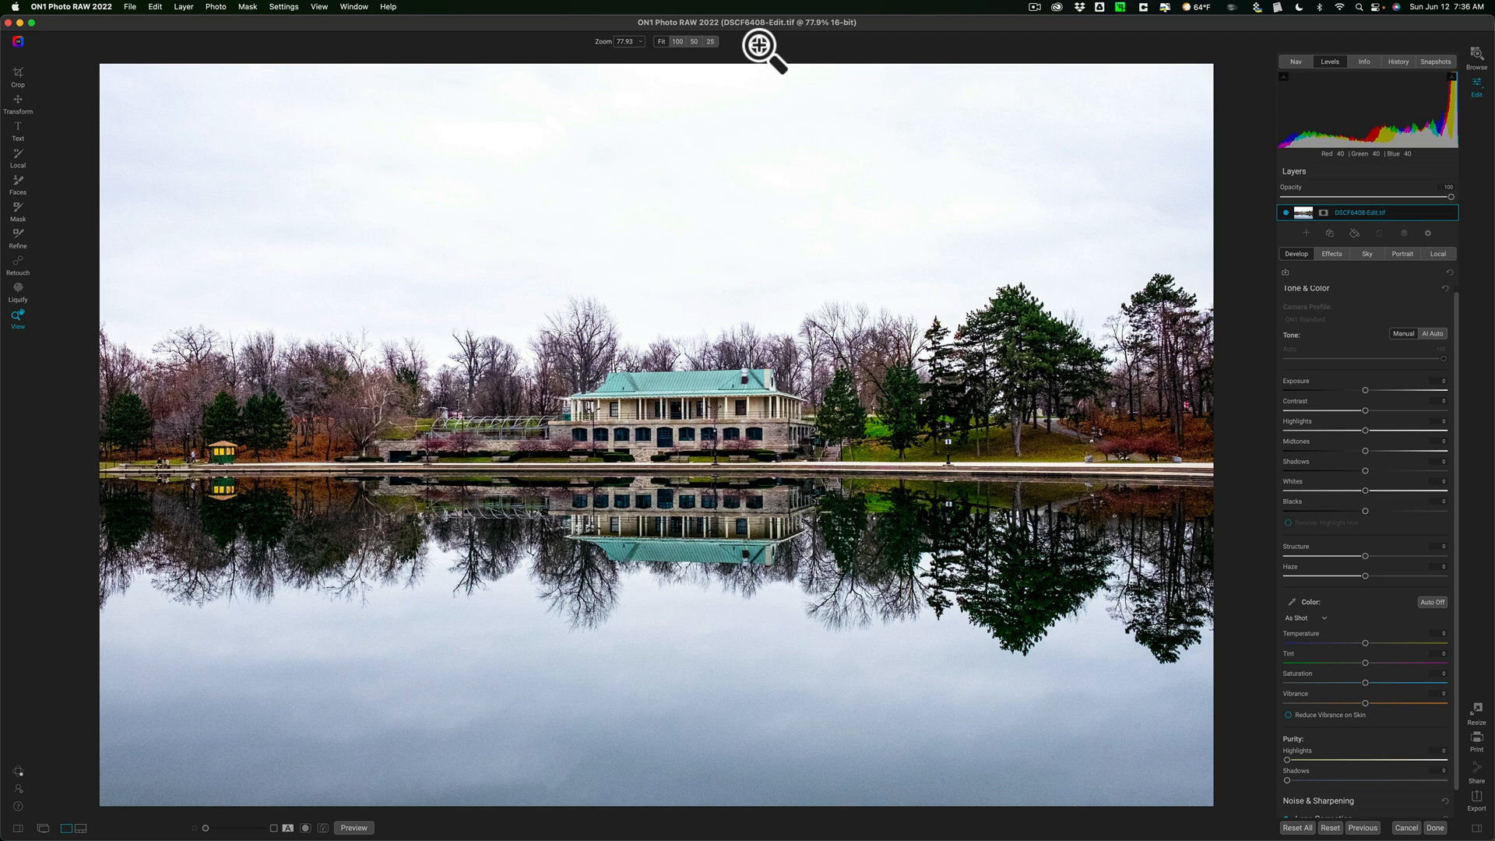
{"action": "mouse_move", "coordinate": [473, 130]}
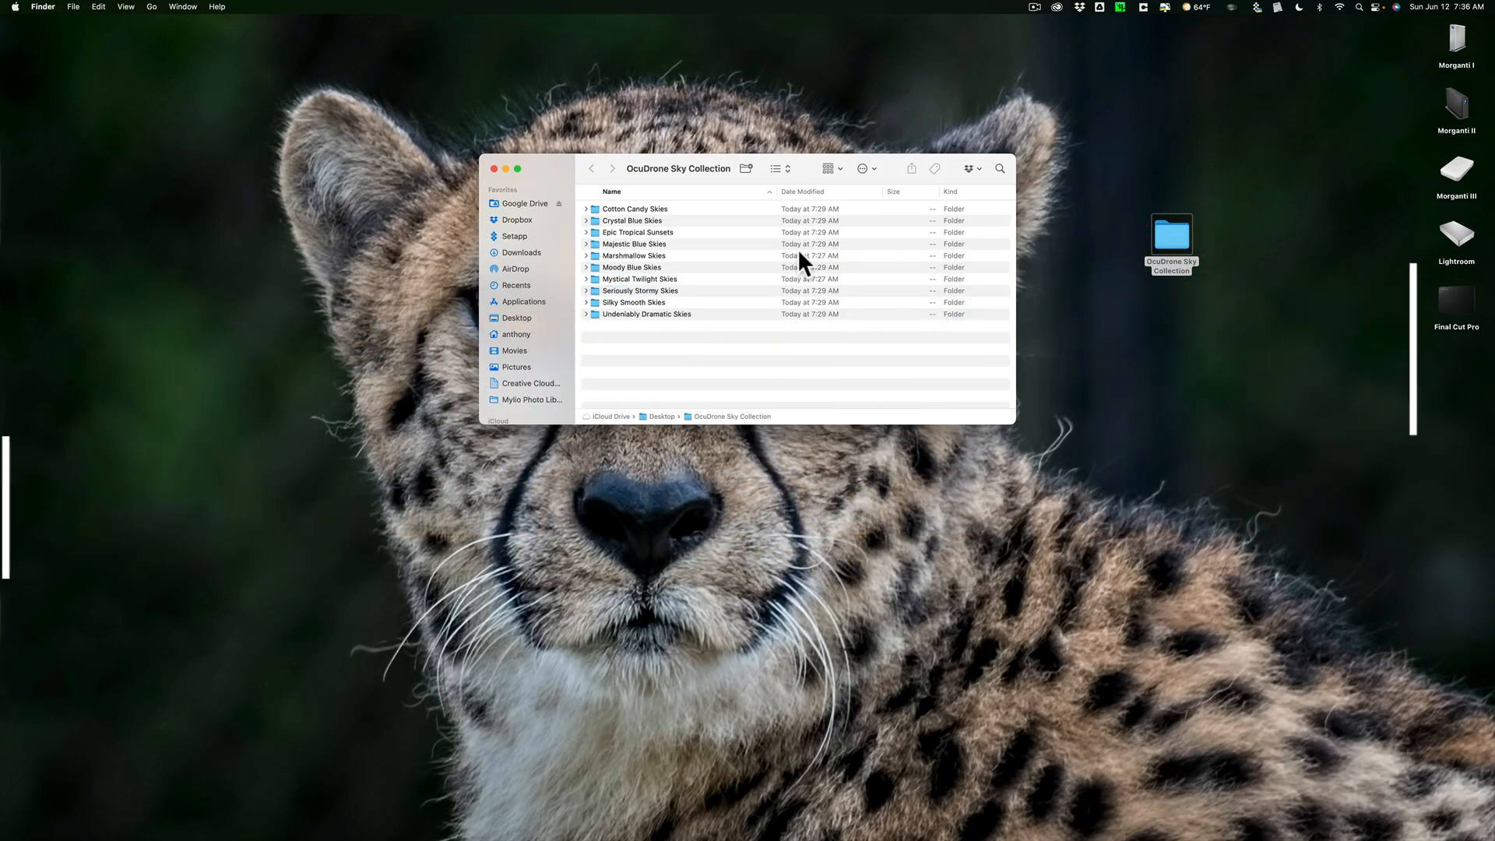
{"action": "mouse_move", "coordinate": [628, 218]}
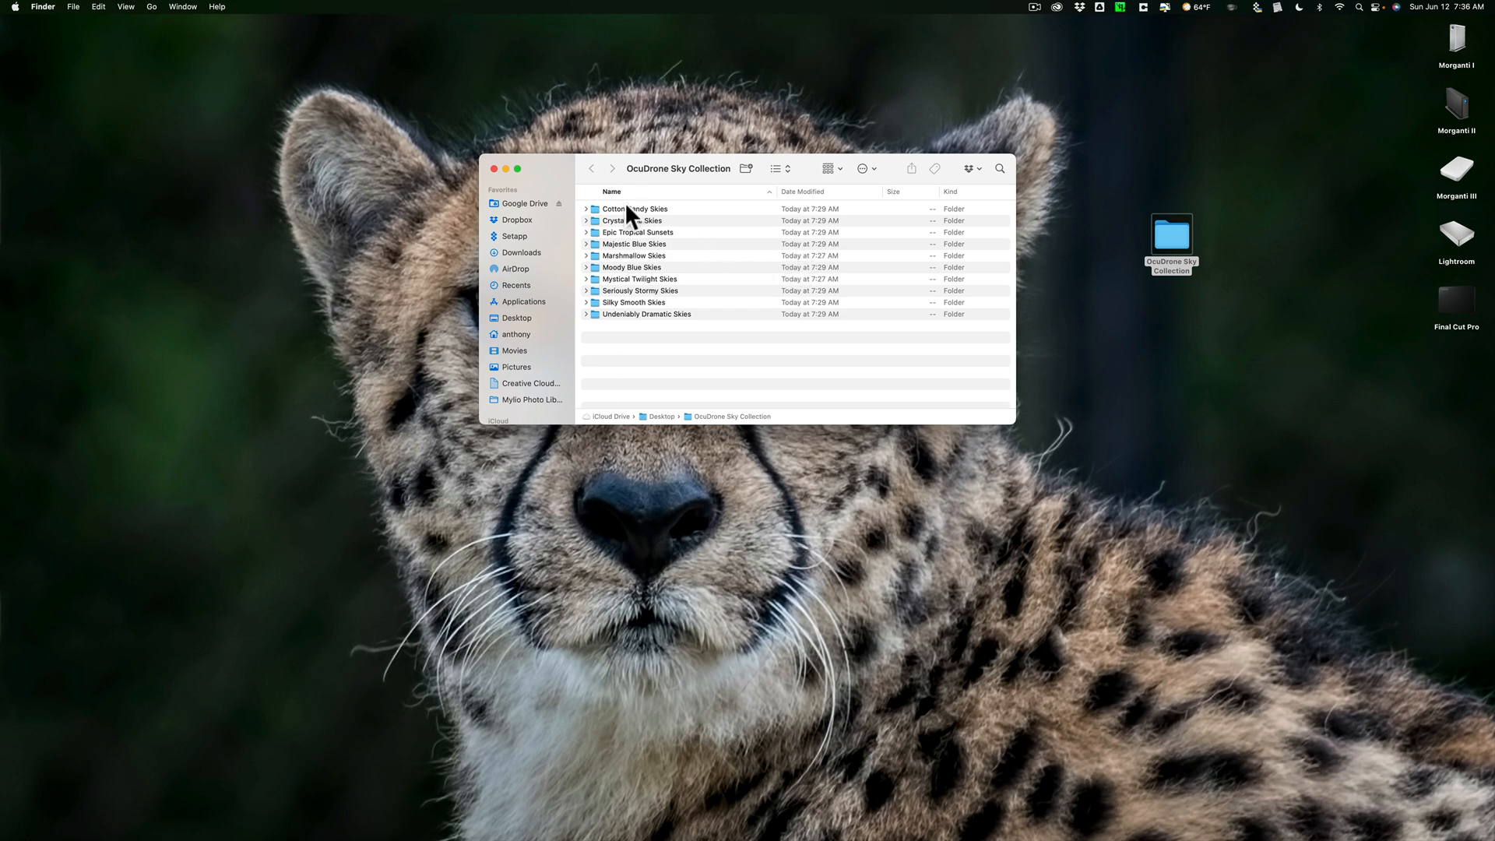
{"action": "mouse_move", "coordinate": [610, 315]}
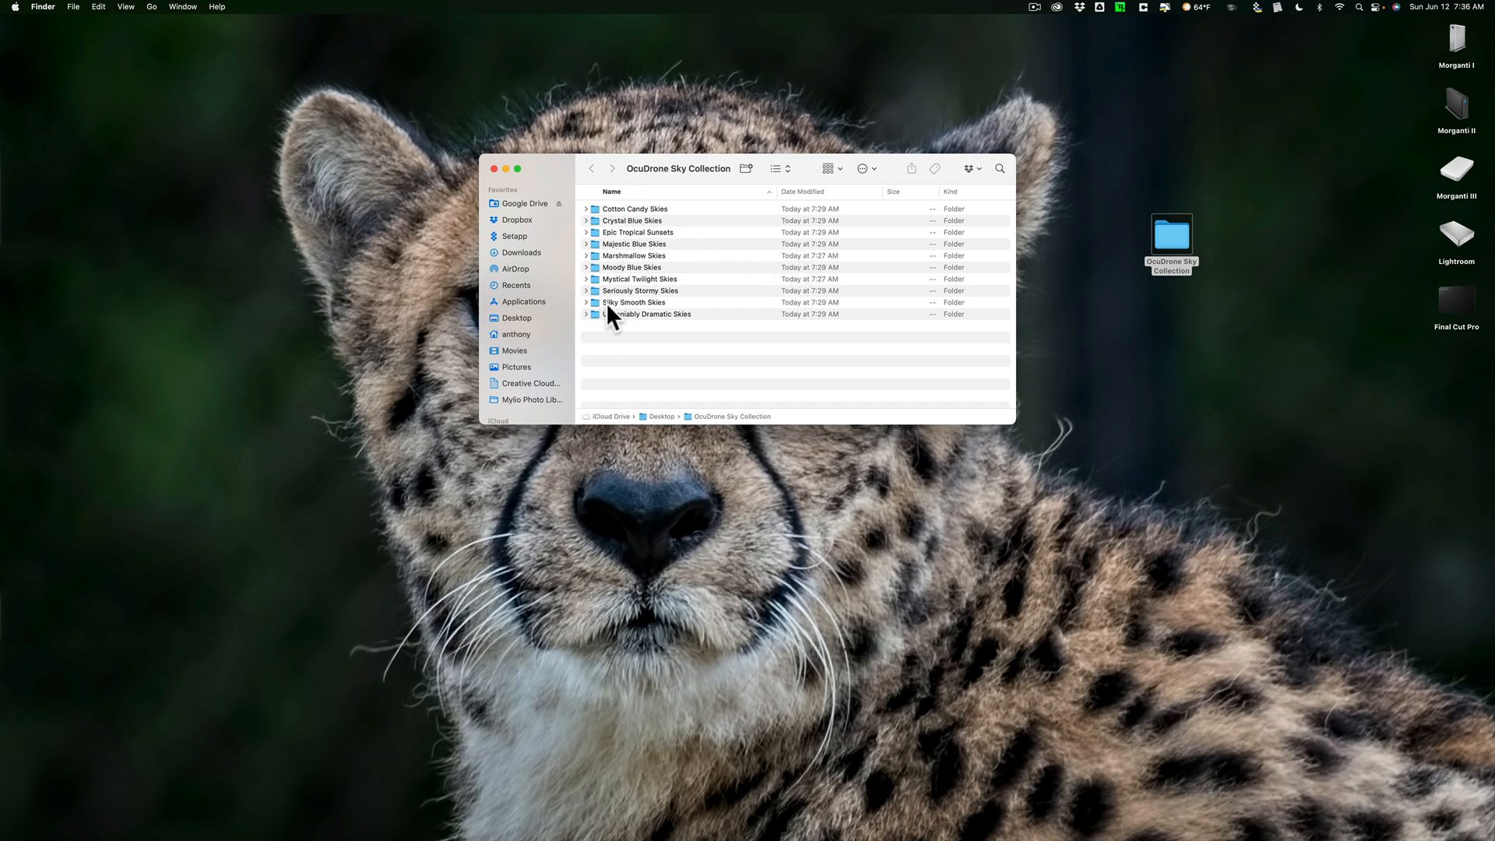
Step: Browse the Cotton Candy Skies folder's JPEGs in Finder, then close the window
{"action": "double_click", "coordinate": [635, 208]}
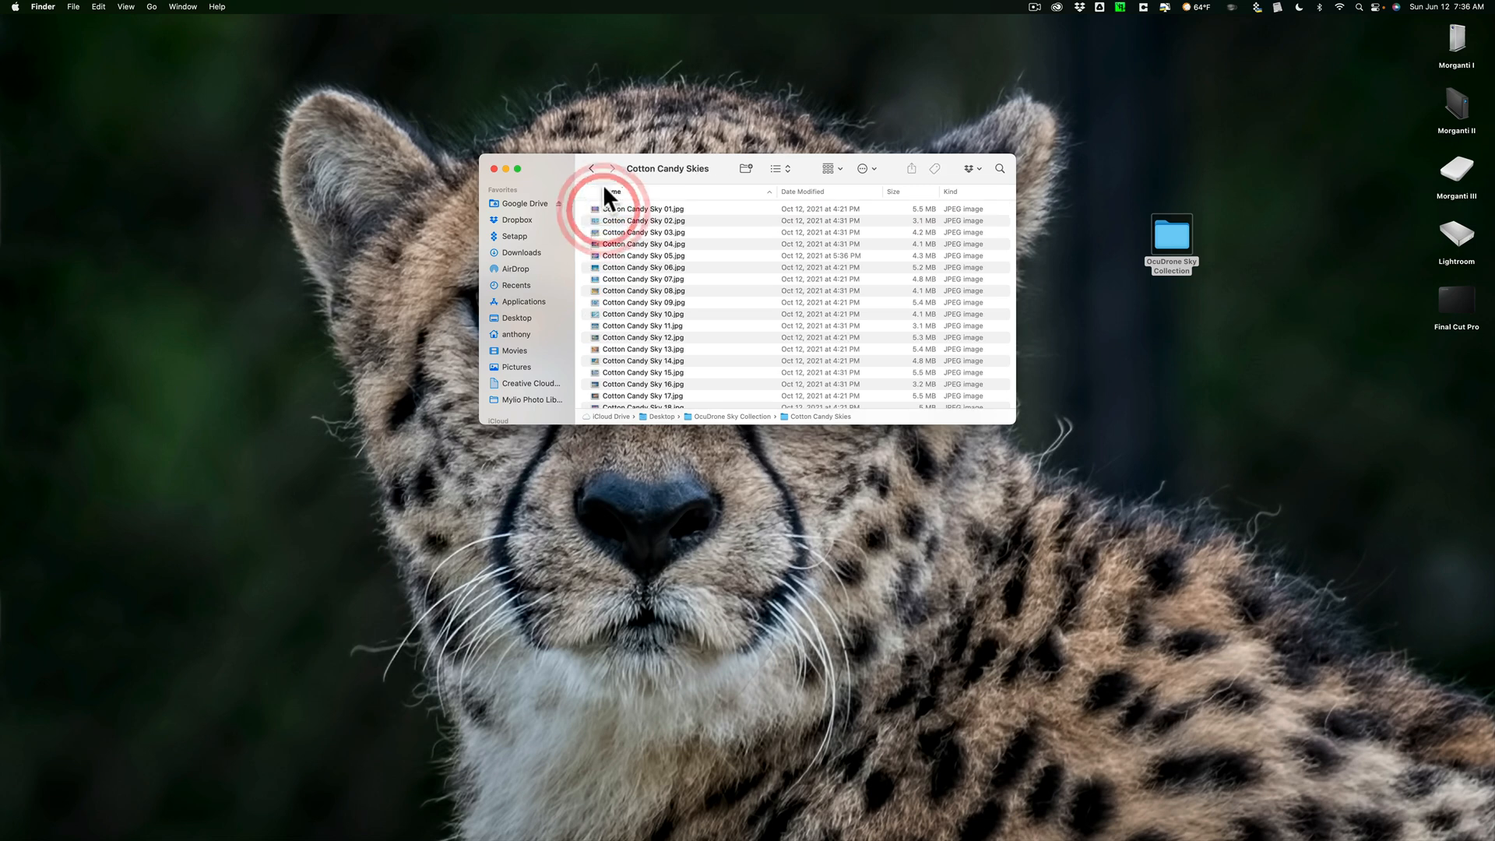
{"action": "left_click", "coordinate": [591, 169]}
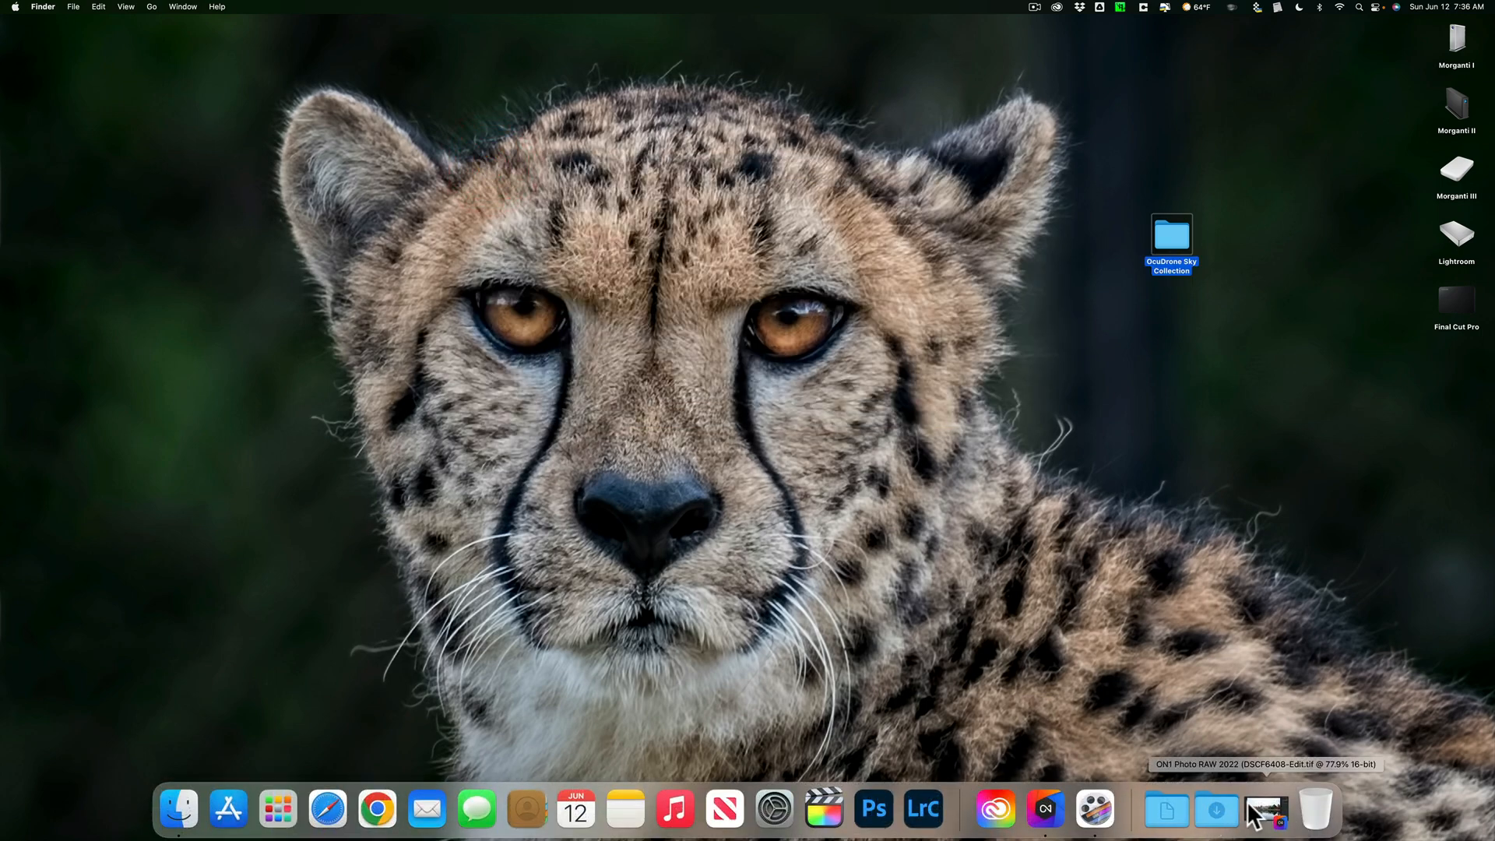
Step: Return to ON1, go to Sky Swap AI and launch the Extras Manager on Skies
{"action": "left_click", "coordinate": [1266, 809]}
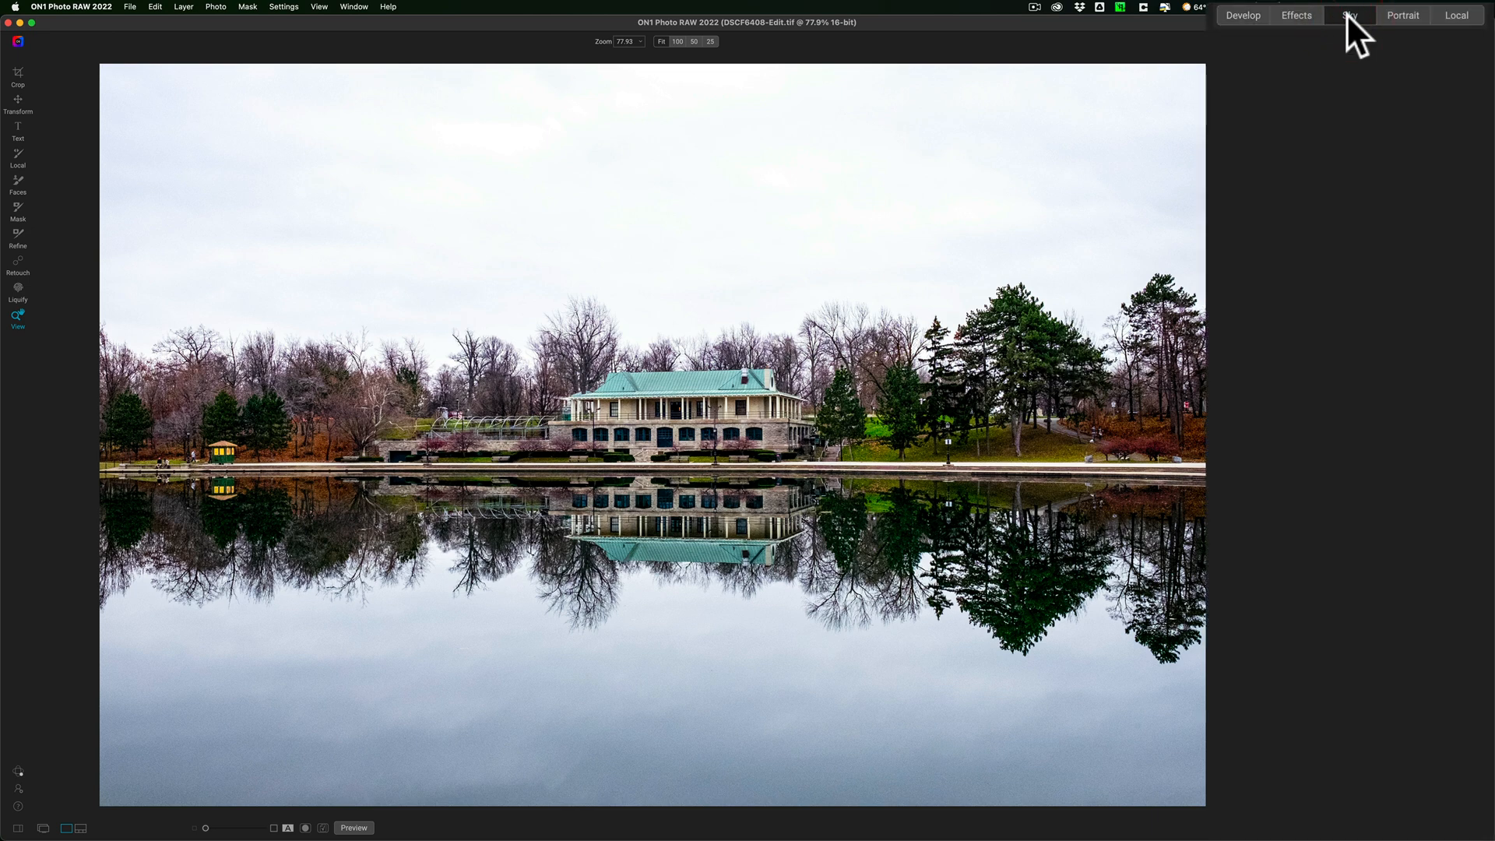
{"action": "left_click", "coordinate": [1349, 15]}
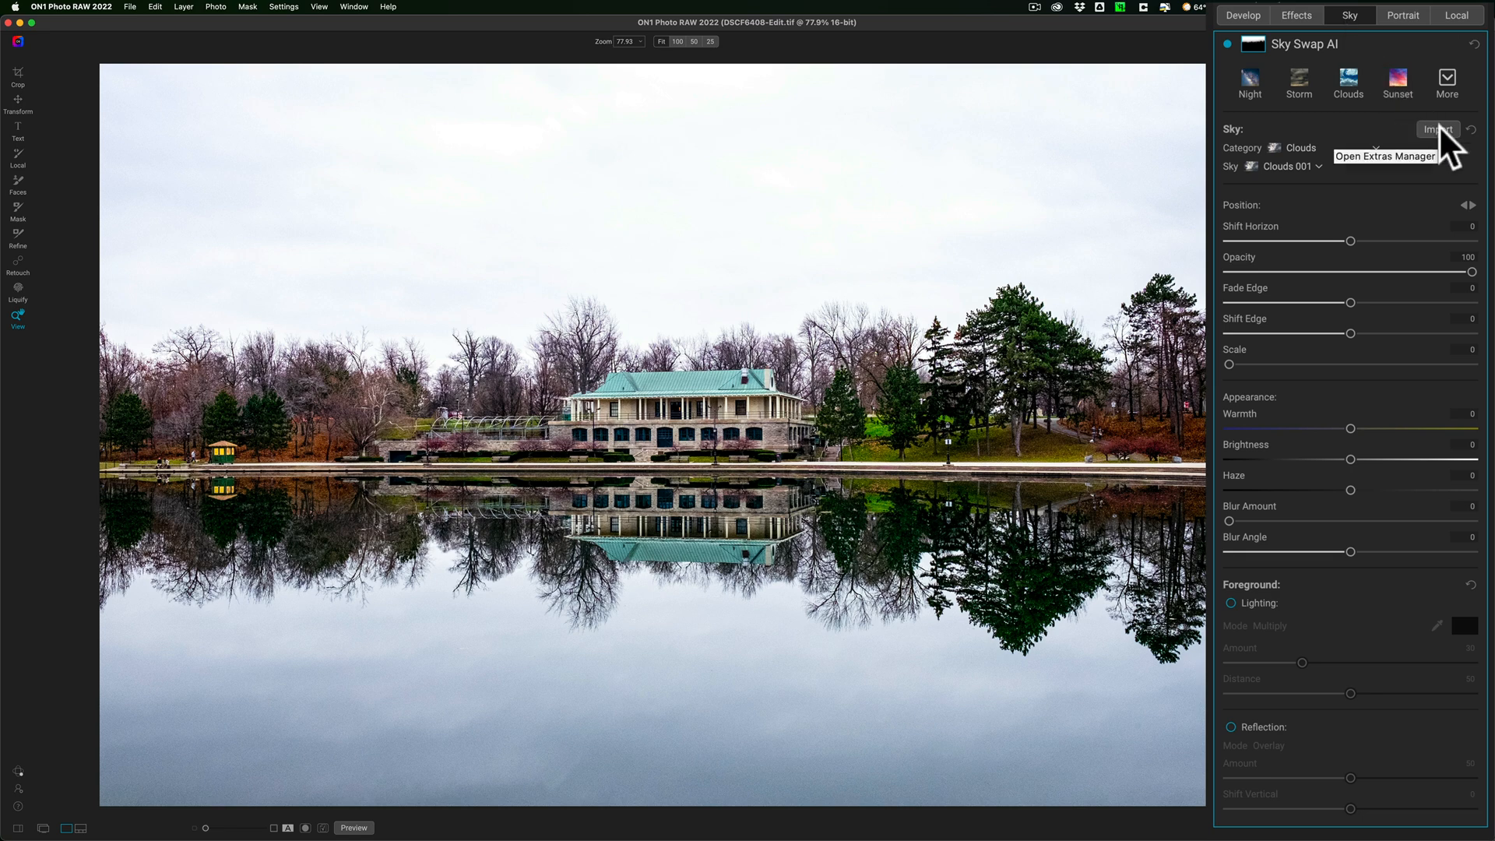
{"action": "left_click", "coordinate": [1437, 130]}
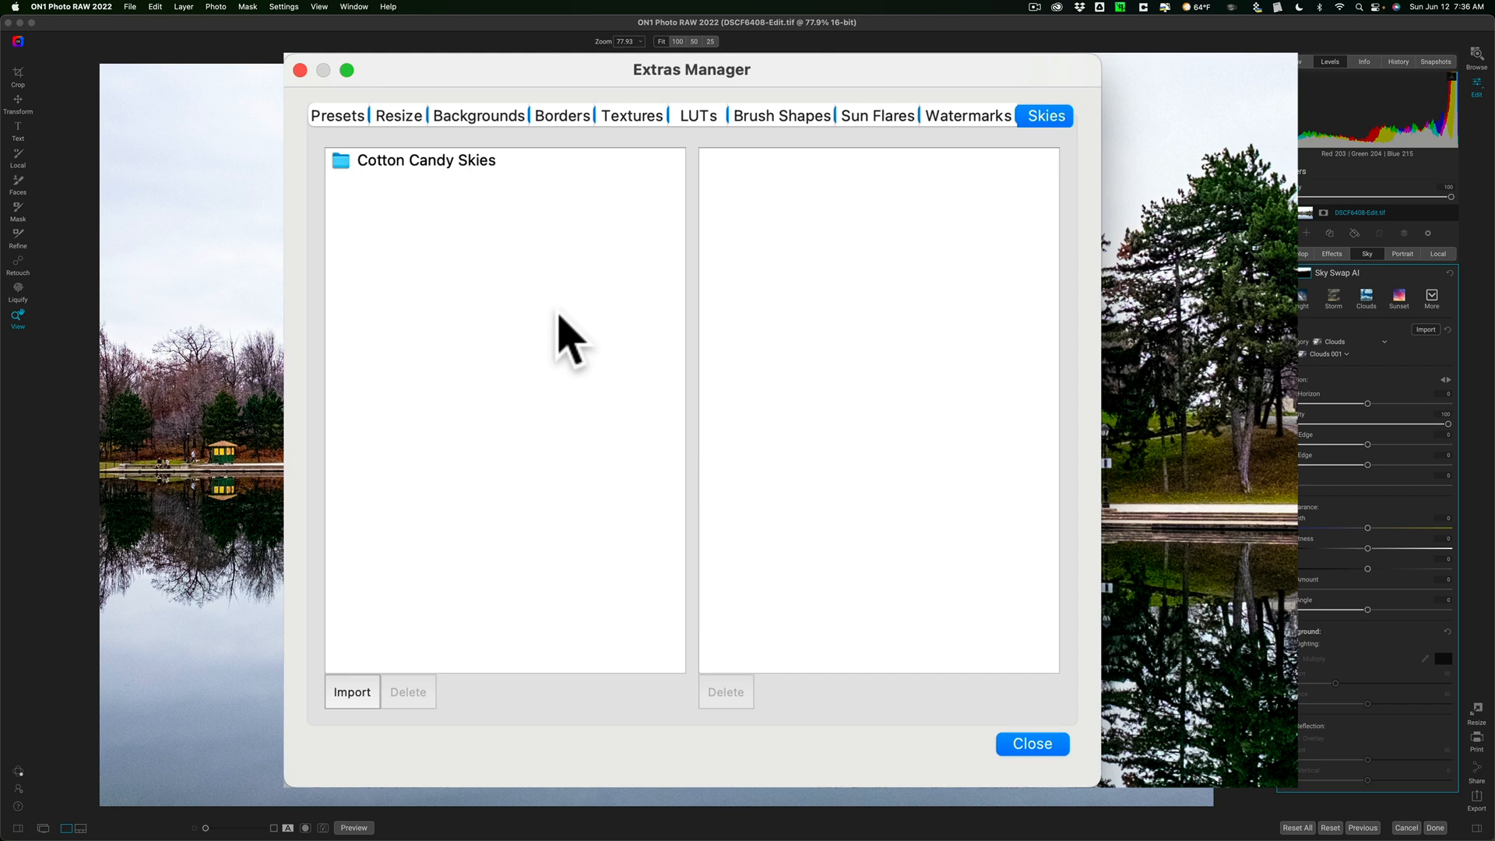
{"action": "mouse_move", "coordinate": [372, 220]}
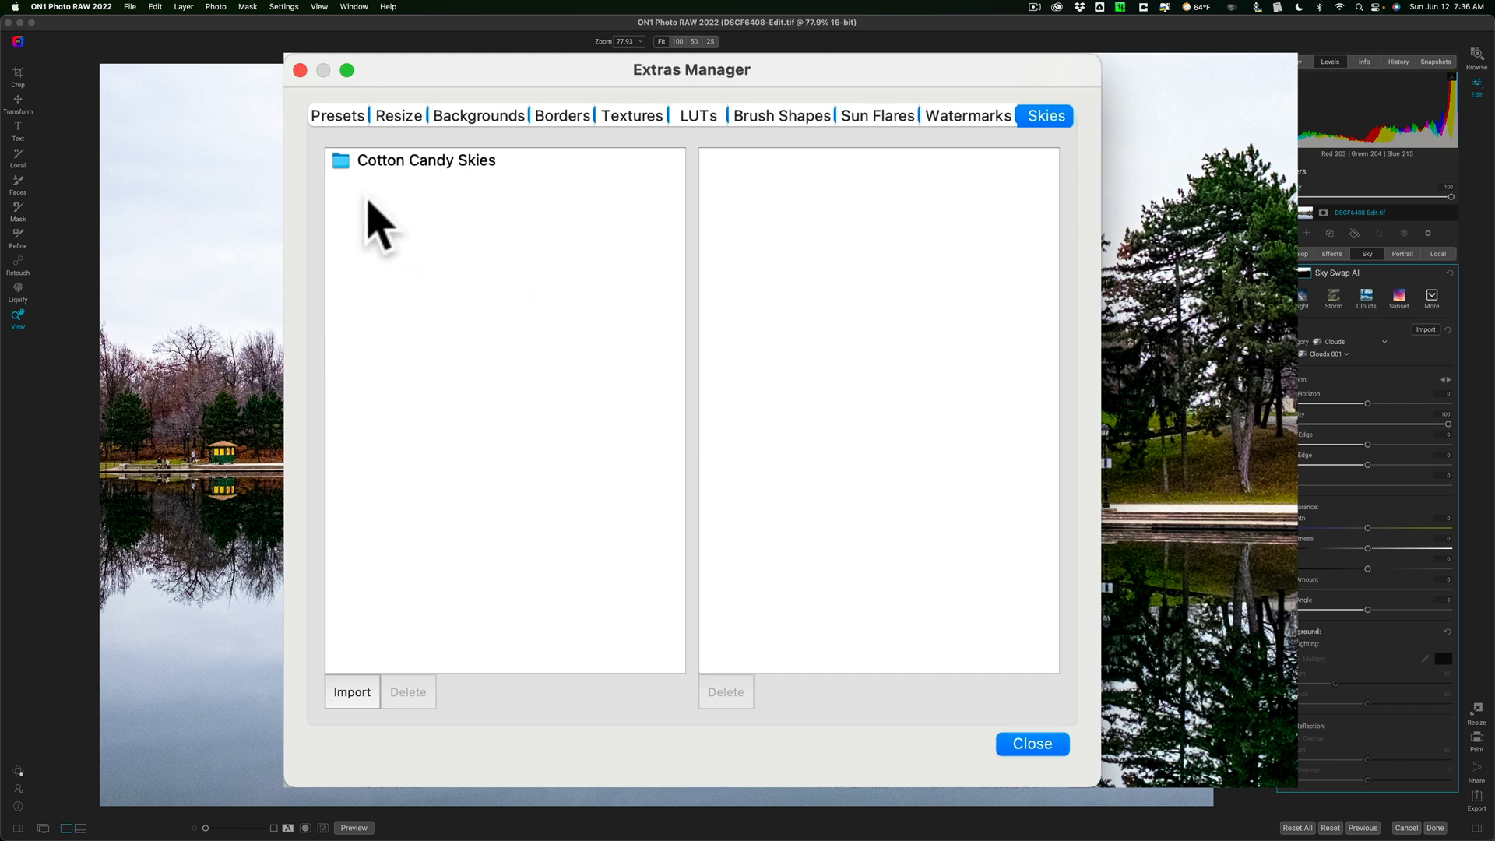
{"action": "mouse_move", "coordinate": [391, 180]}
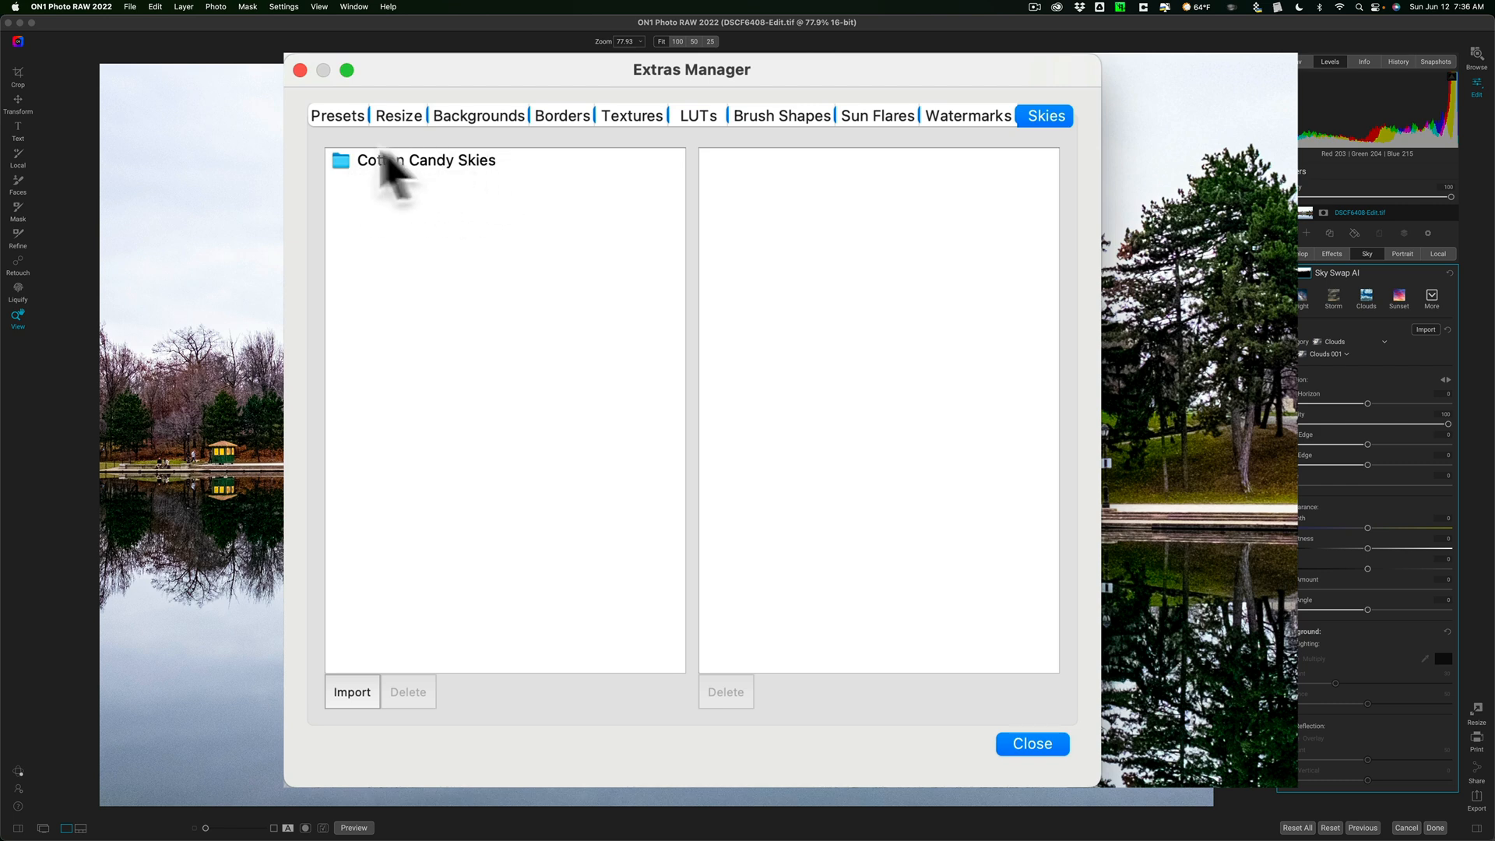
{"action": "mouse_move", "coordinate": [463, 190]}
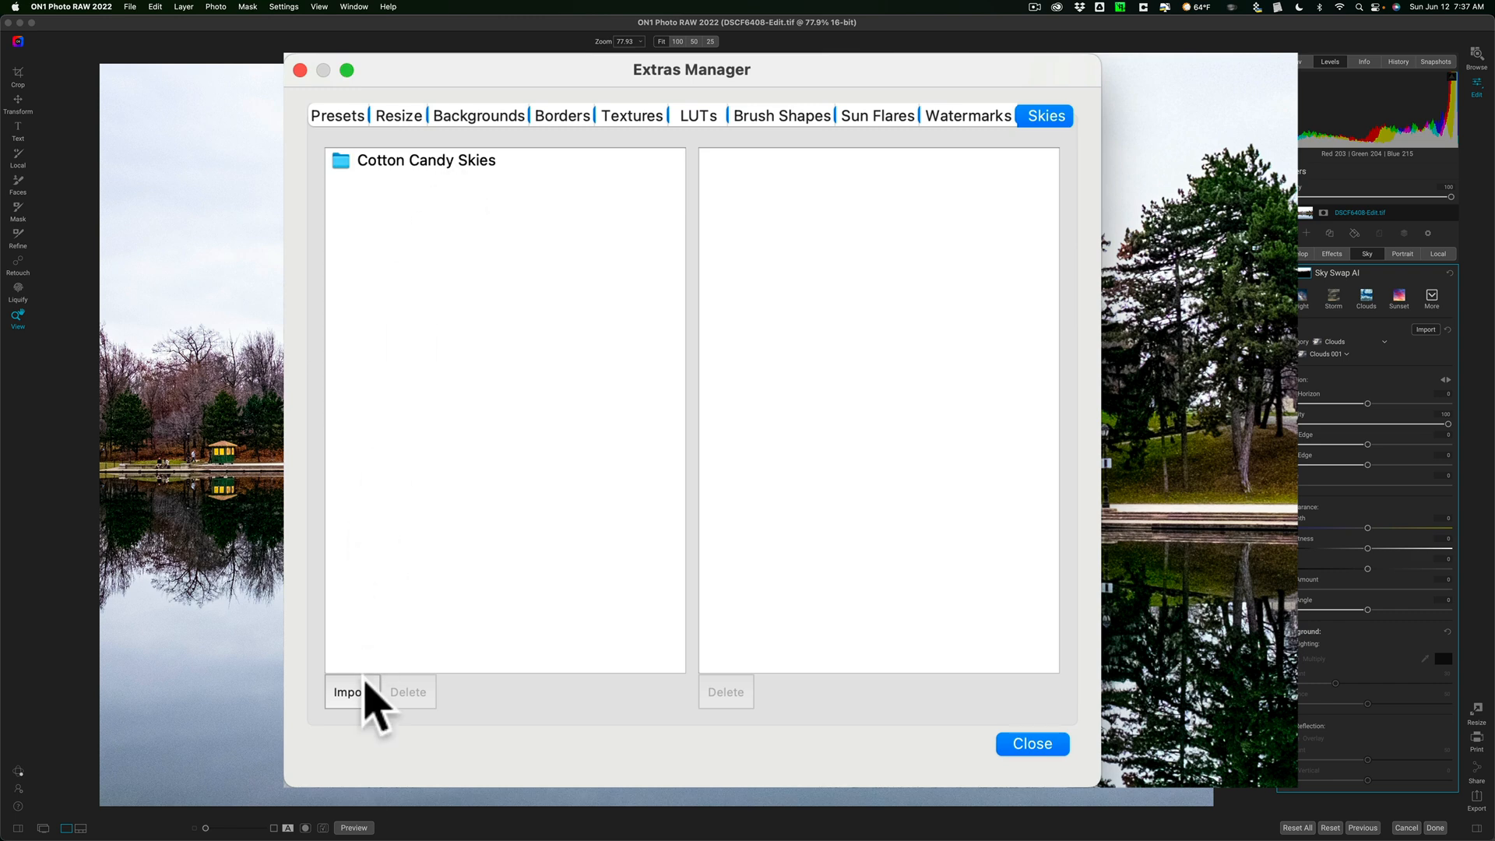
Step: Start an import and select all JPEGs in Desktop > OcuDrone Sky Collection > Crystal Blue Skies
{"action": "left_click", "coordinate": [346, 691]}
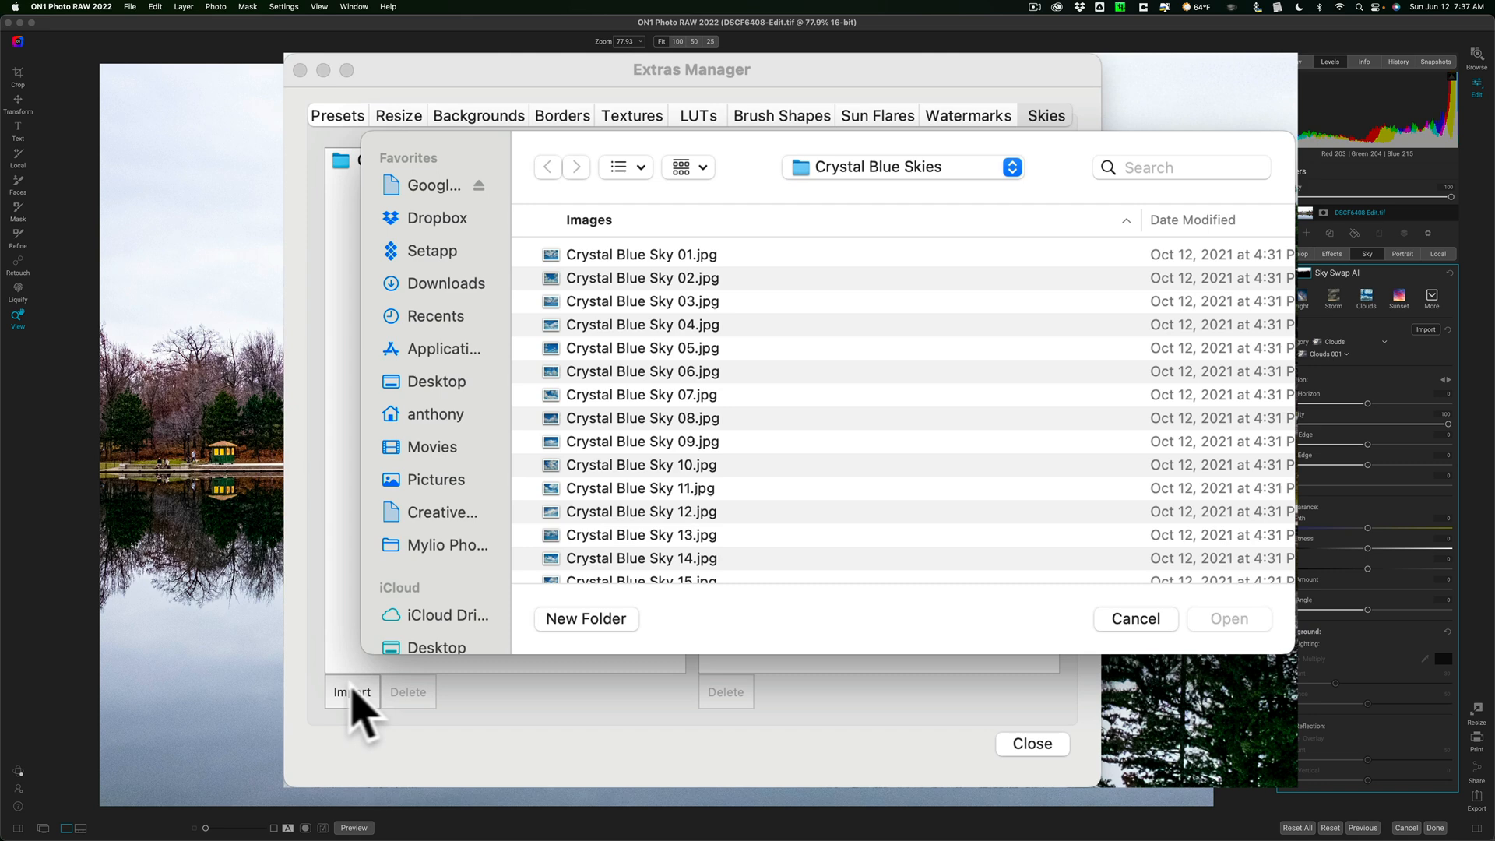
{"action": "left_click", "coordinate": [436, 638]}
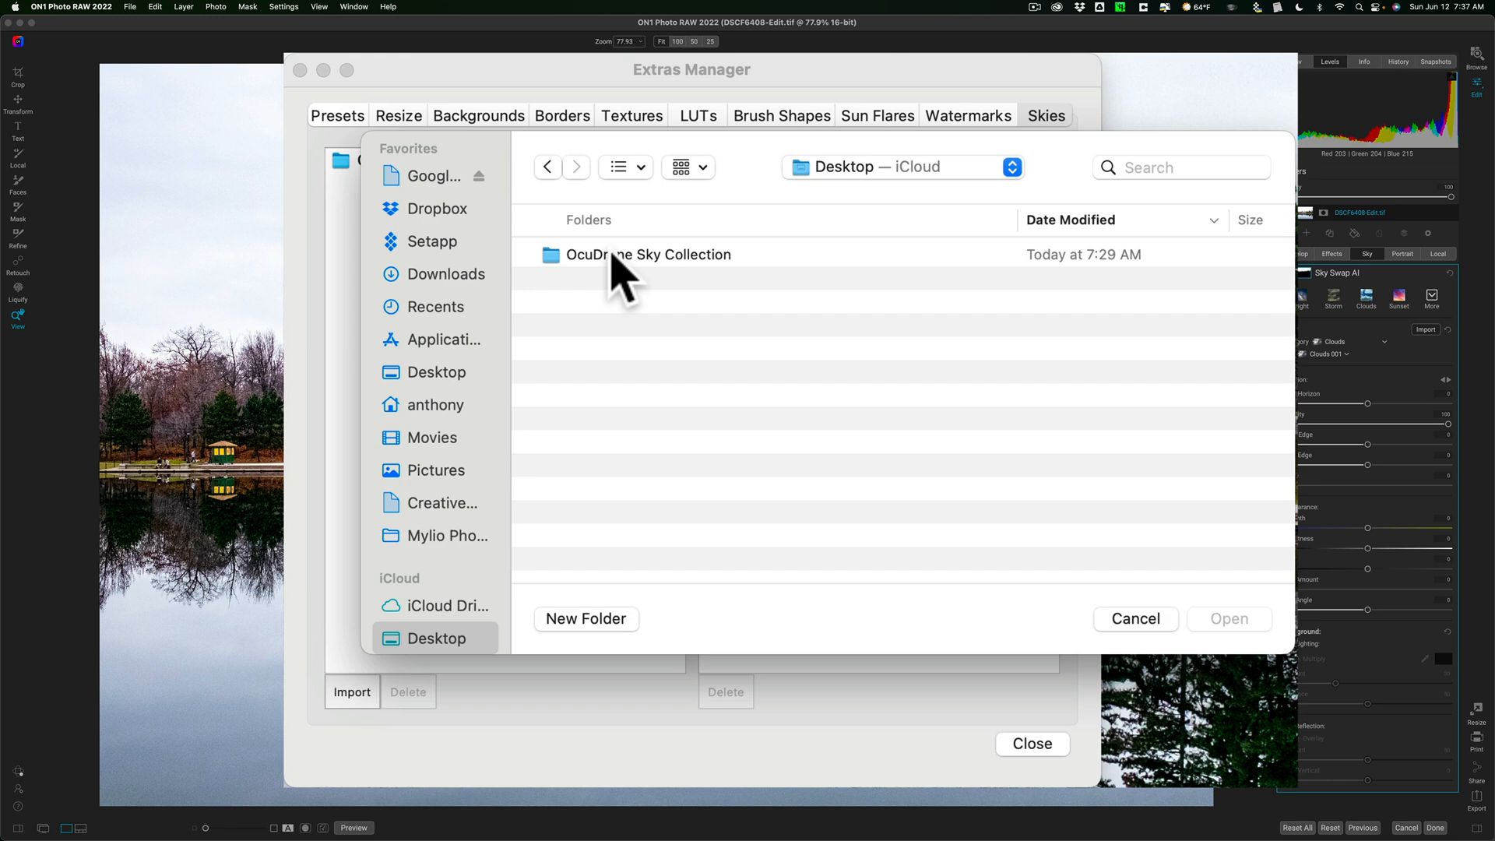
{"action": "left_click", "coordinate": [647, 254]}
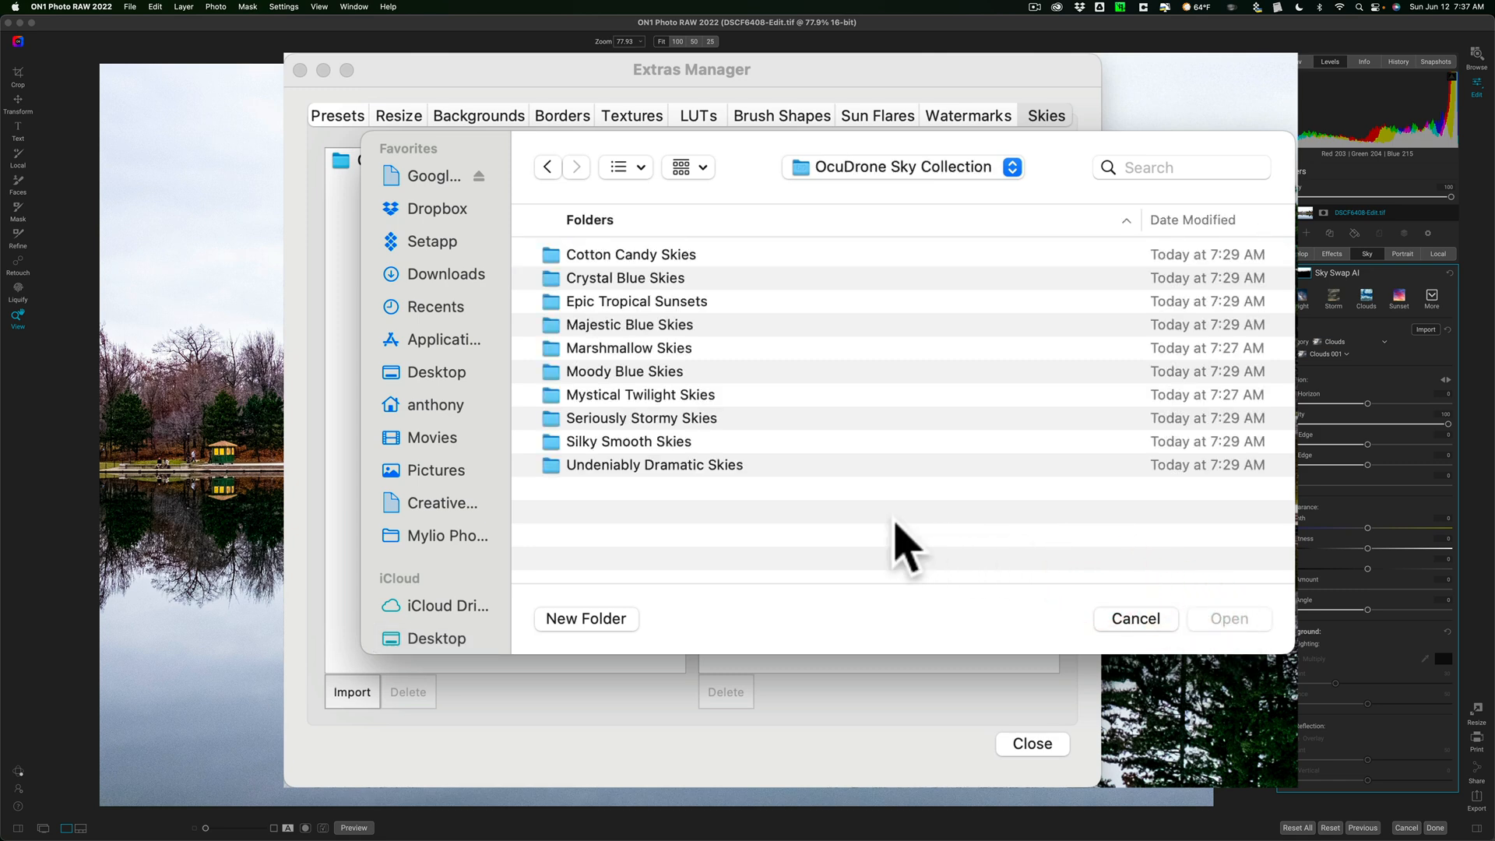
{"action": "mouse_move", "coordinate": [843, 532]}
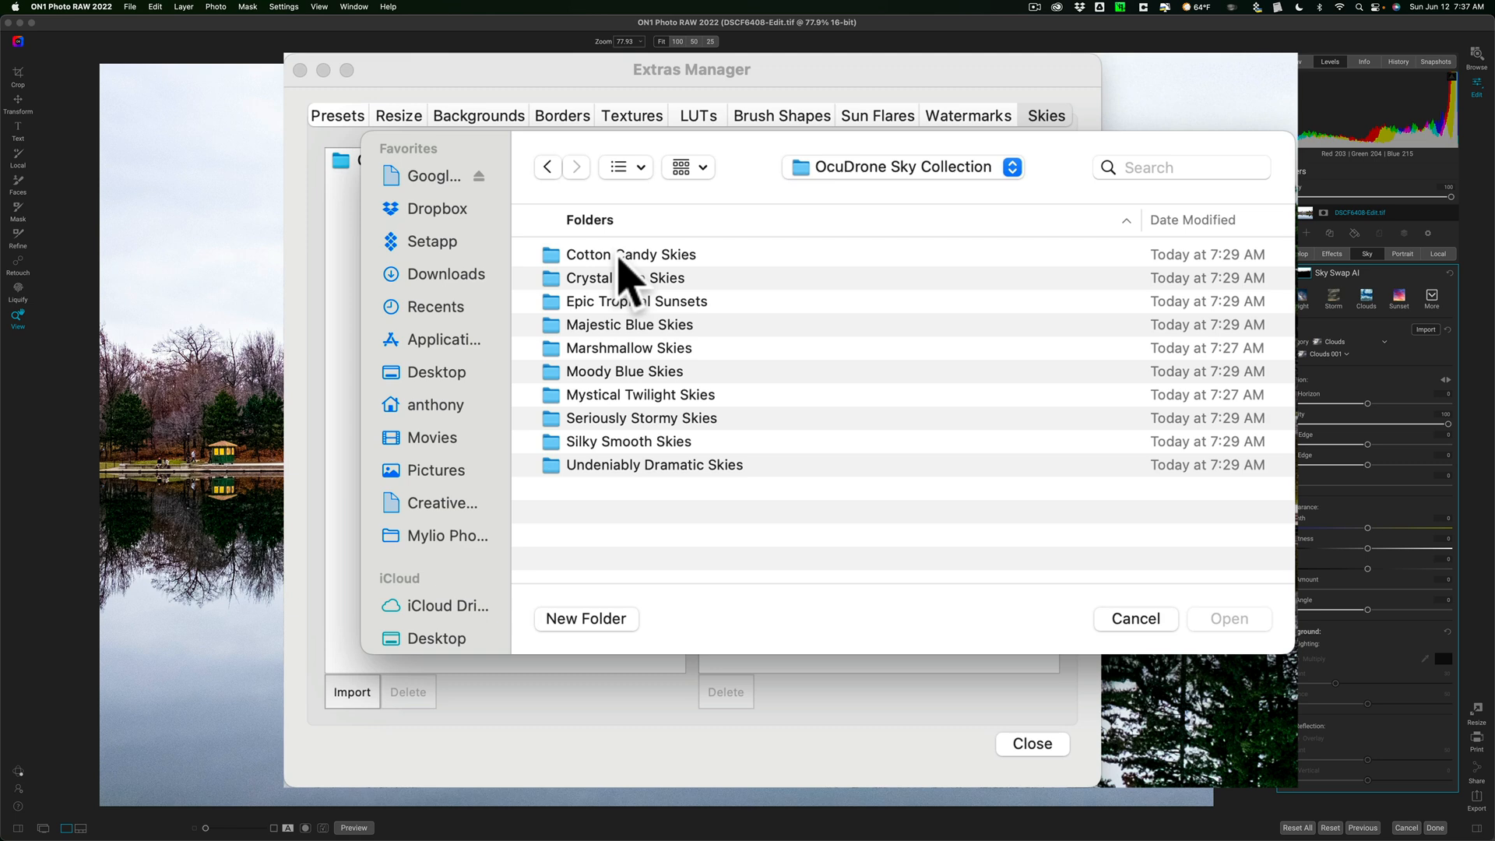
{"action": "mouse_move", "coordinate": [581, 300]}
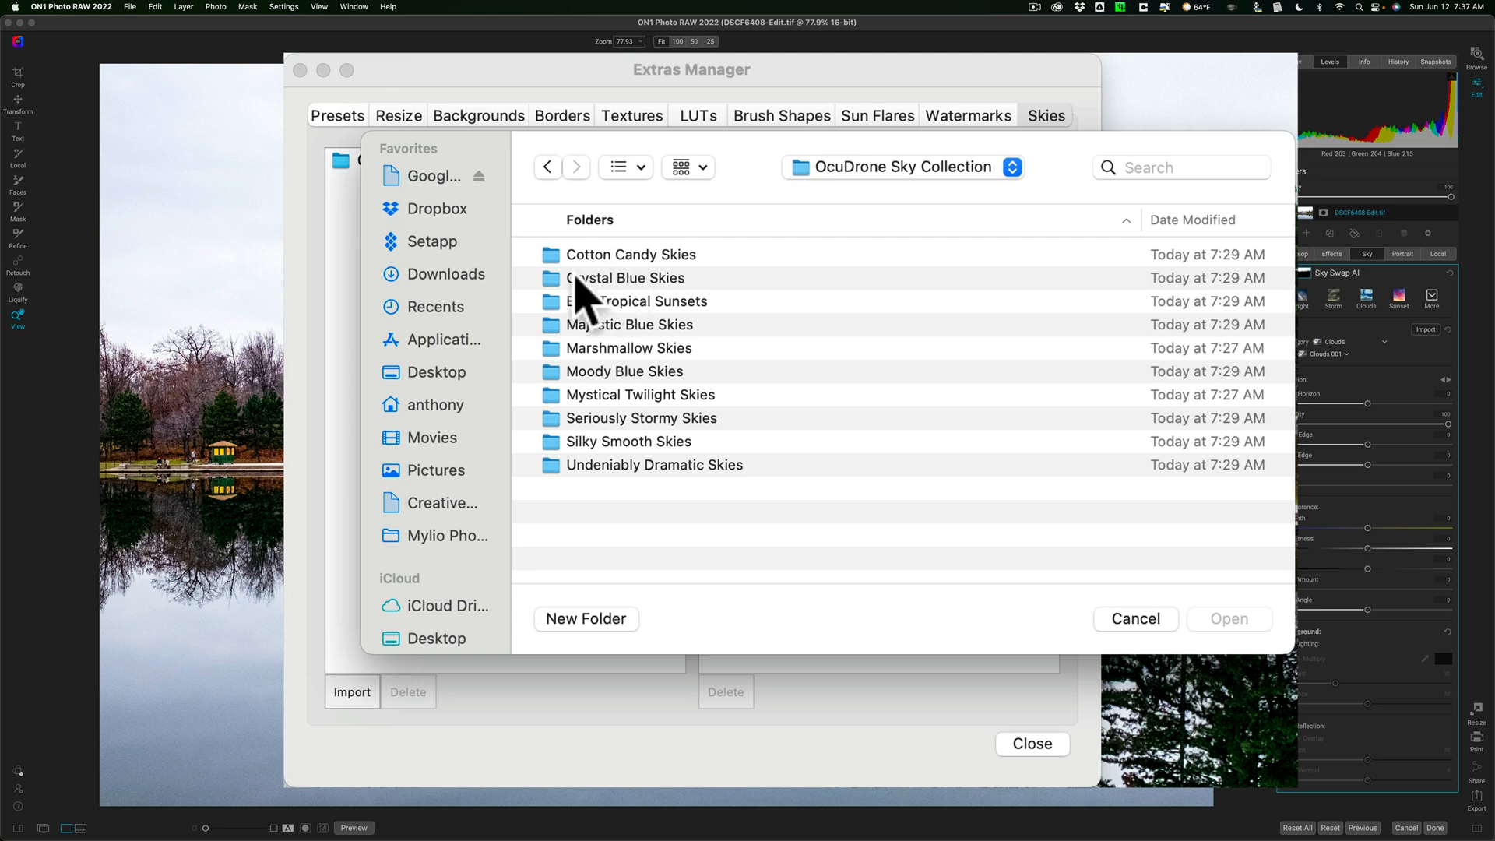
{"action": "left_click", "coordinate": [626, 277]}
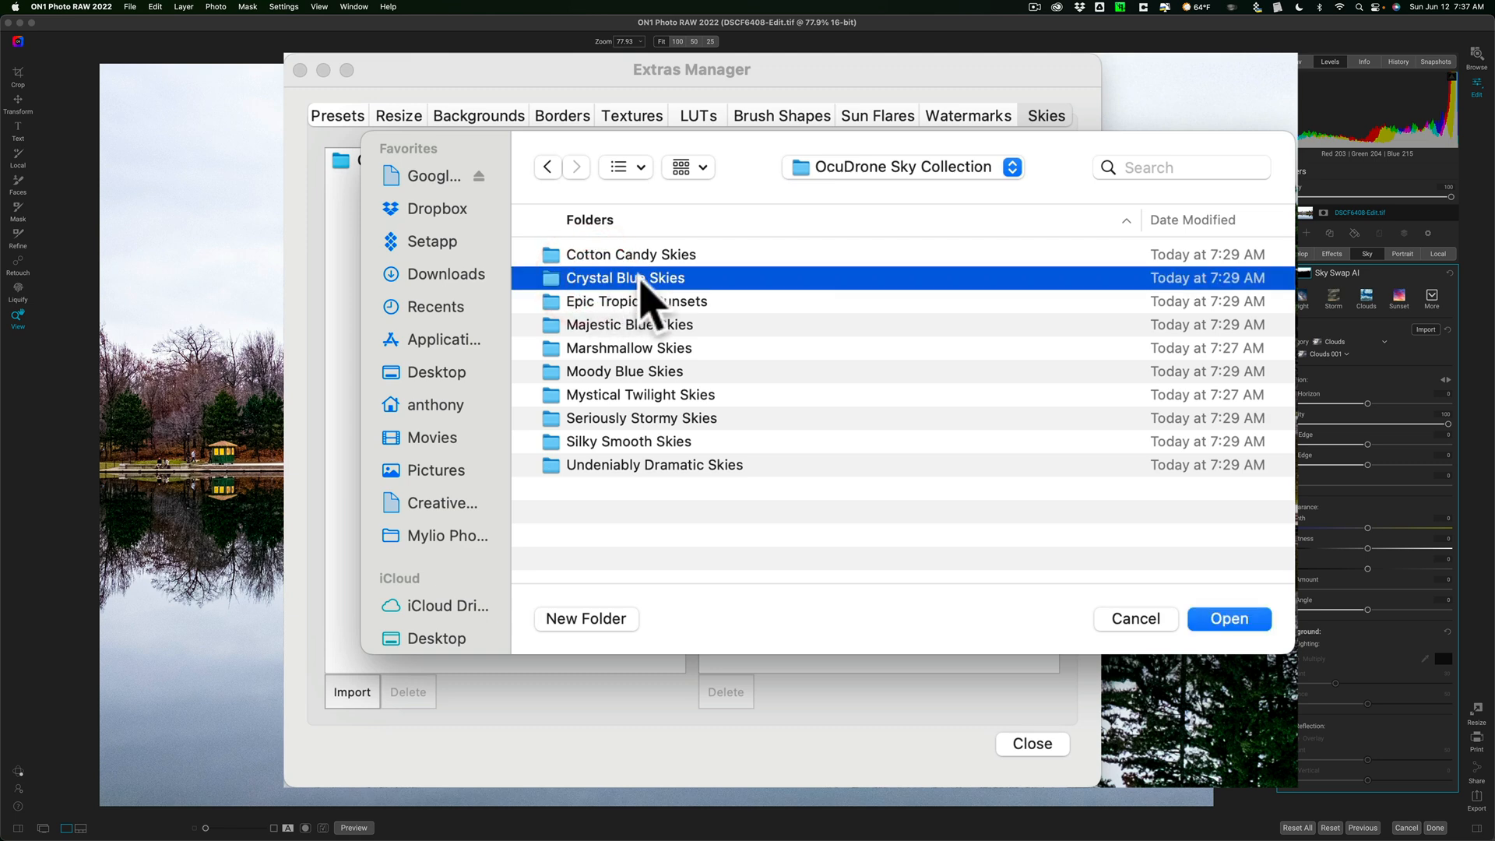
{"action": "mouse_move", "coordinate": [651, 455]}
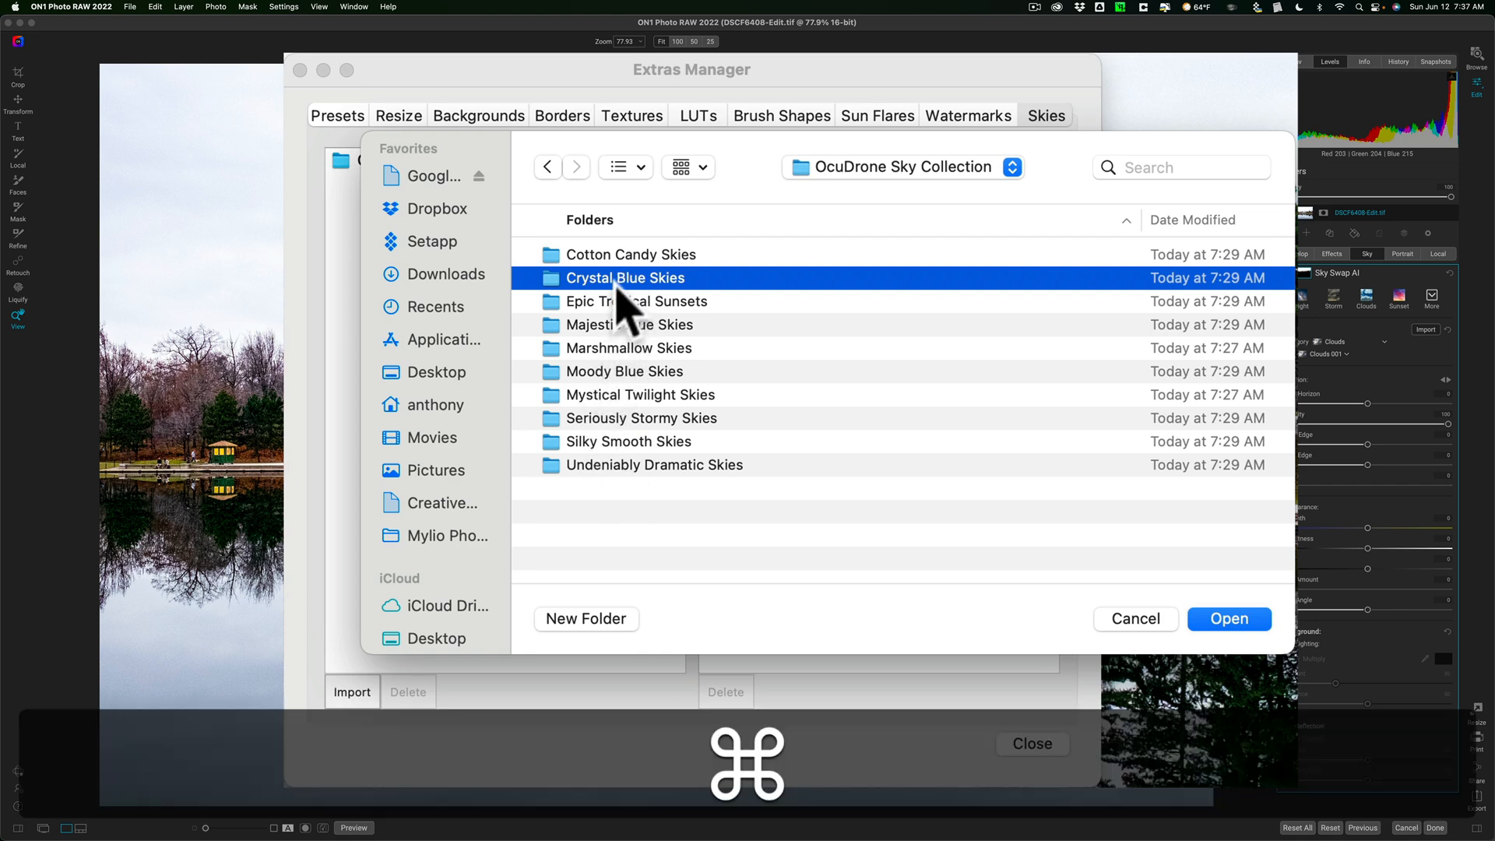
{"action": "mouse_move", "coordinate": [626, 322]}
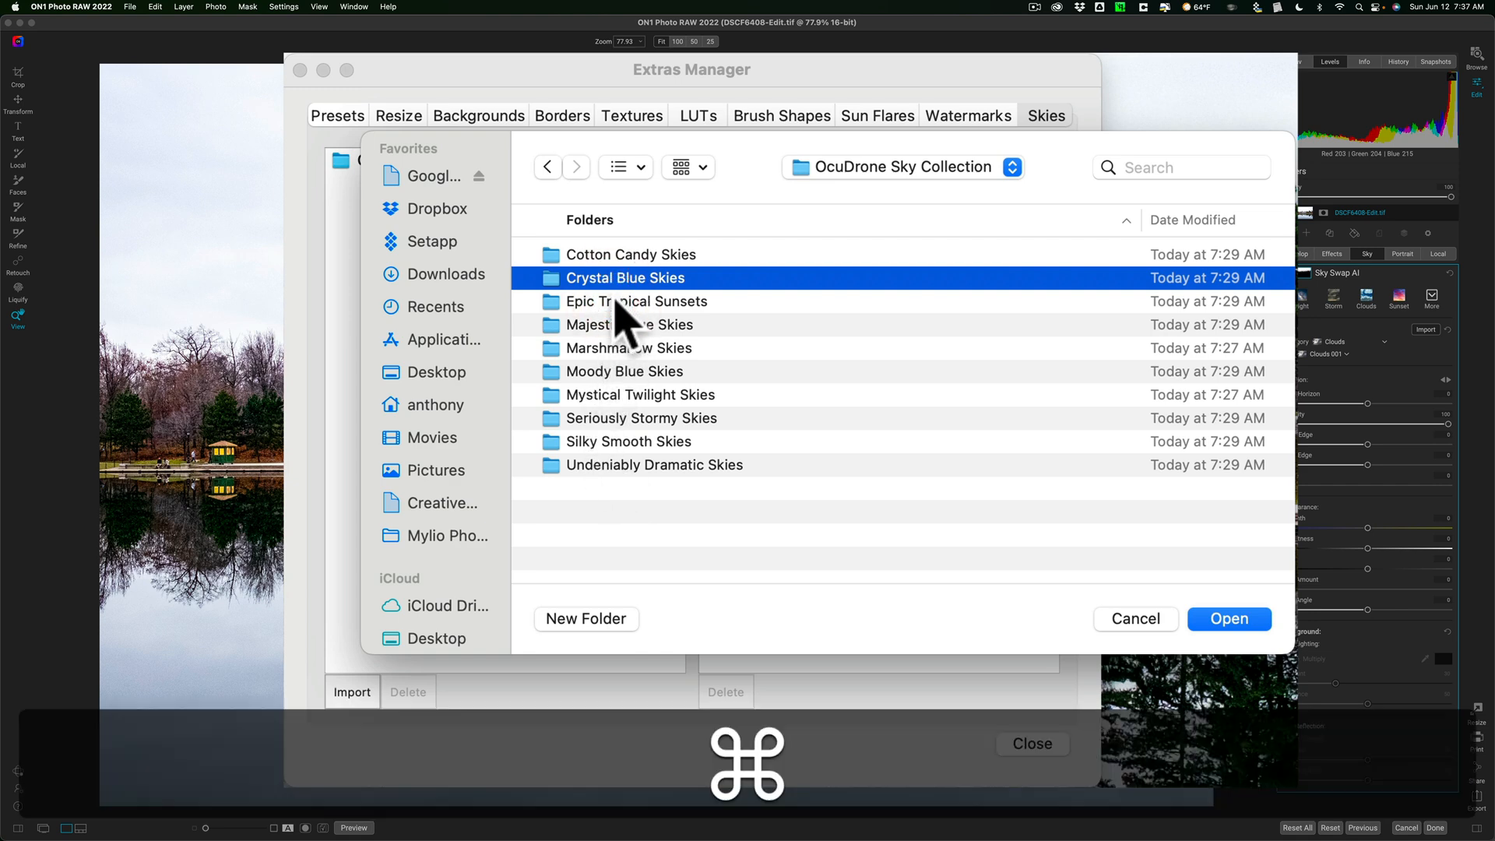
{"action": "key", "text": "cmd+a"}
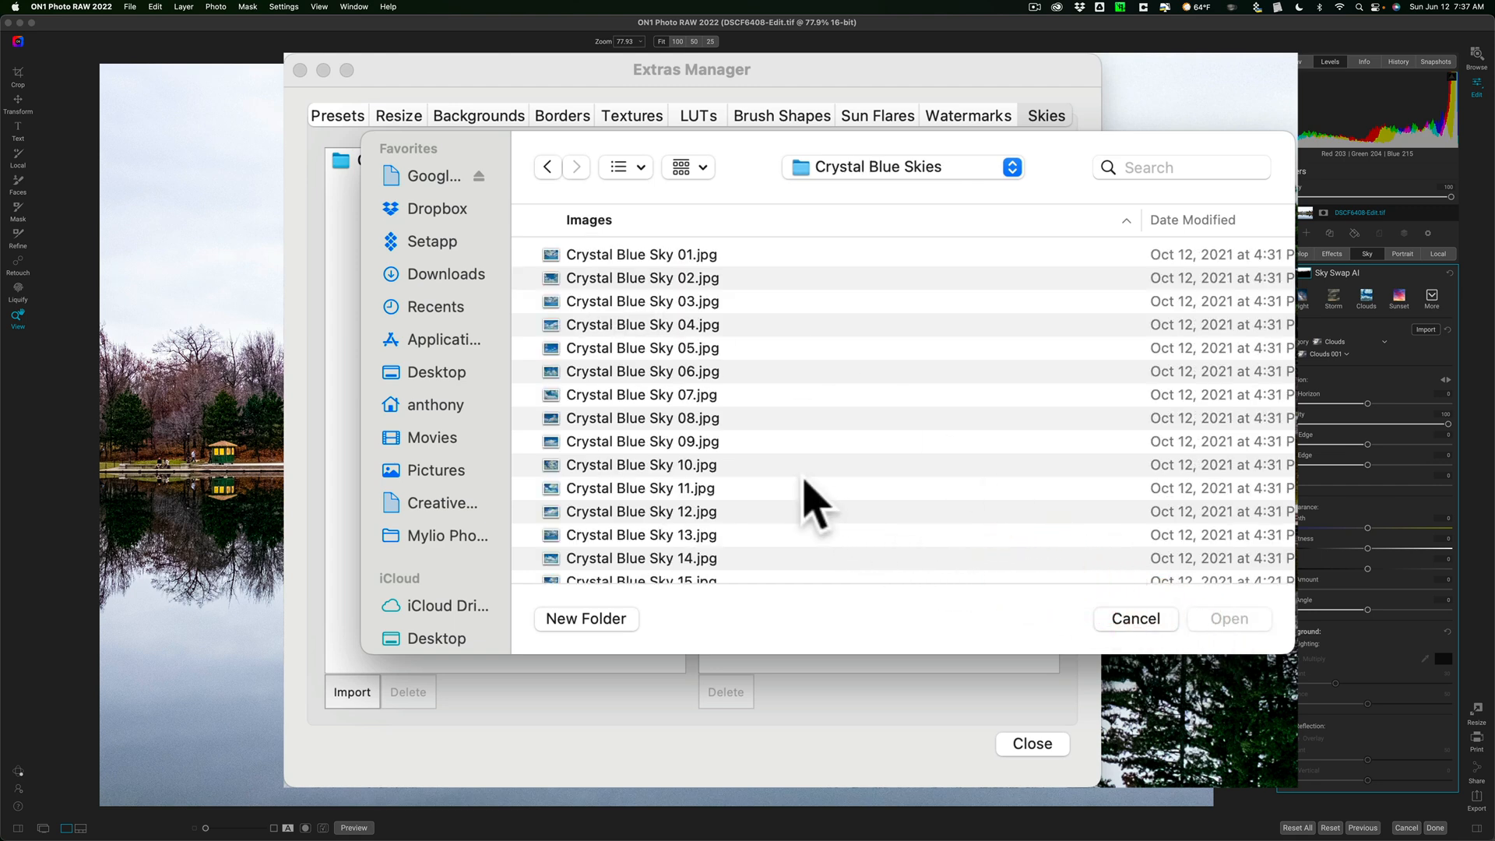
{"action": "left_click", "coordinate": [640, 253]}
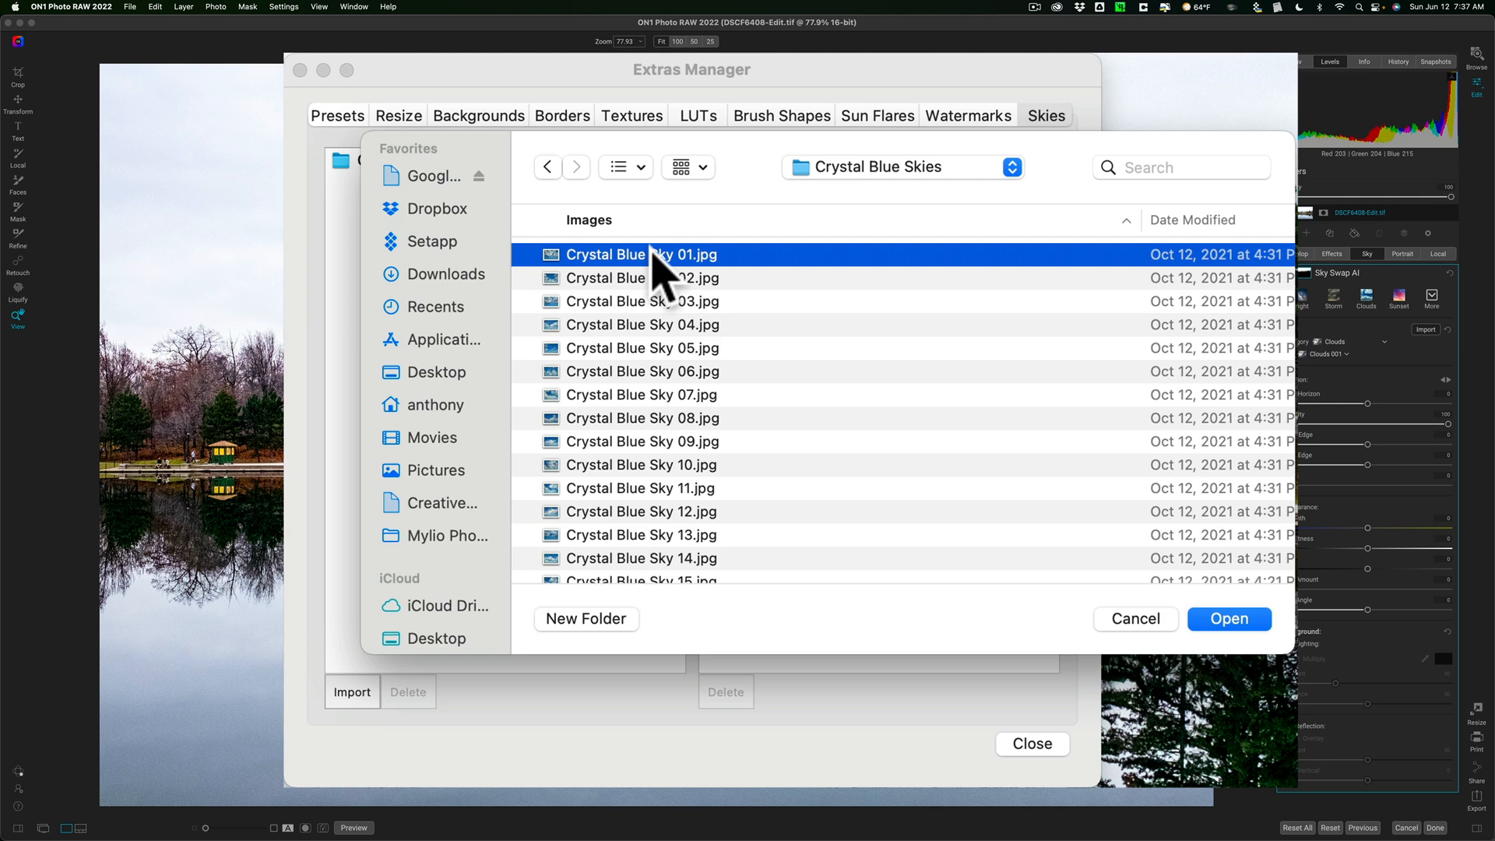
{"action": "key", "text": "cmd+a"}
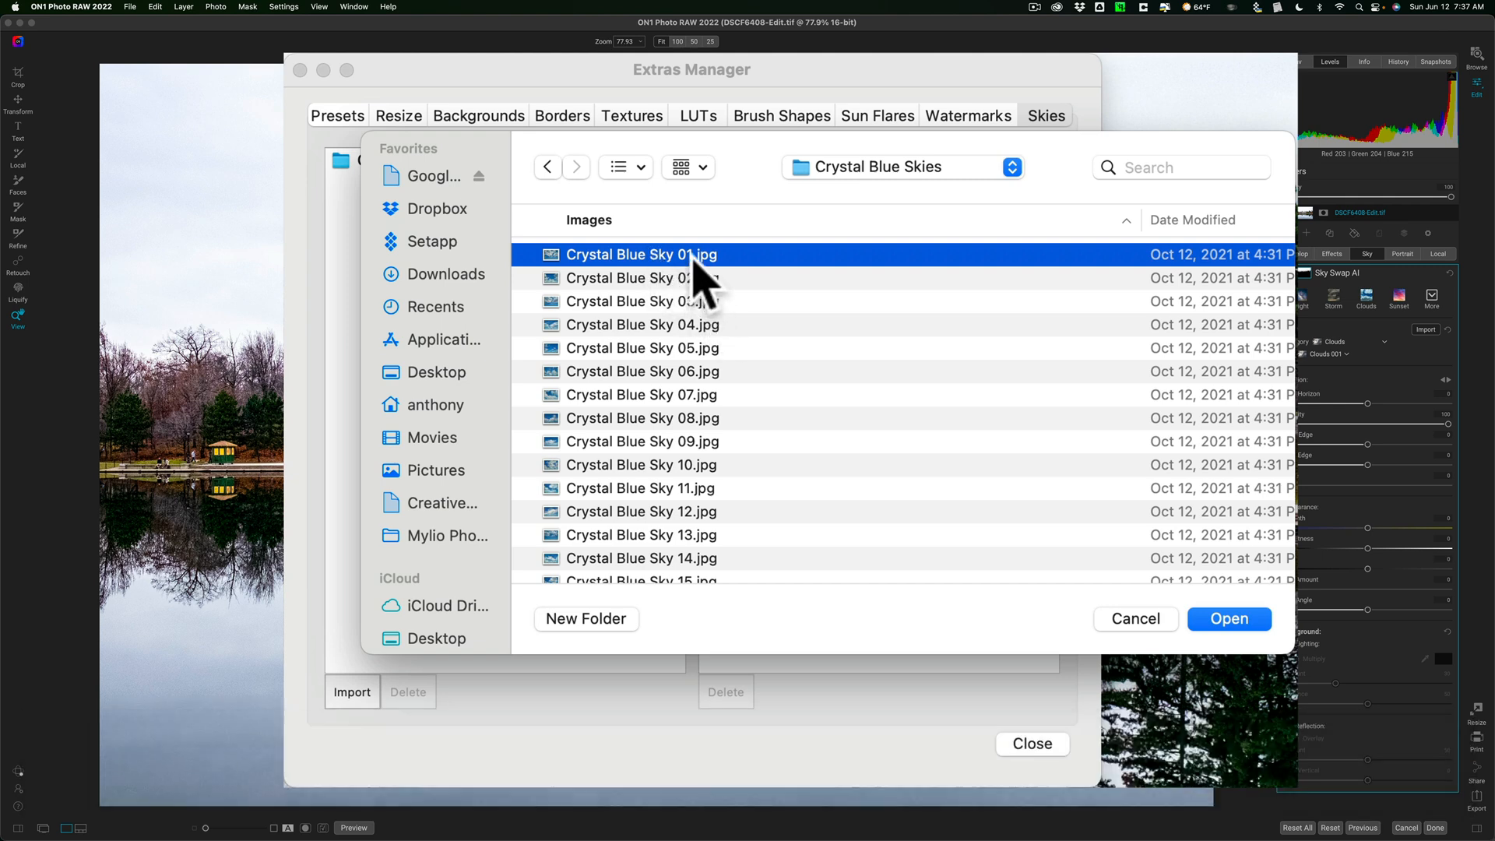
{"action": "scroll", "scroll_direction": "down", "scroll_amount": 3}
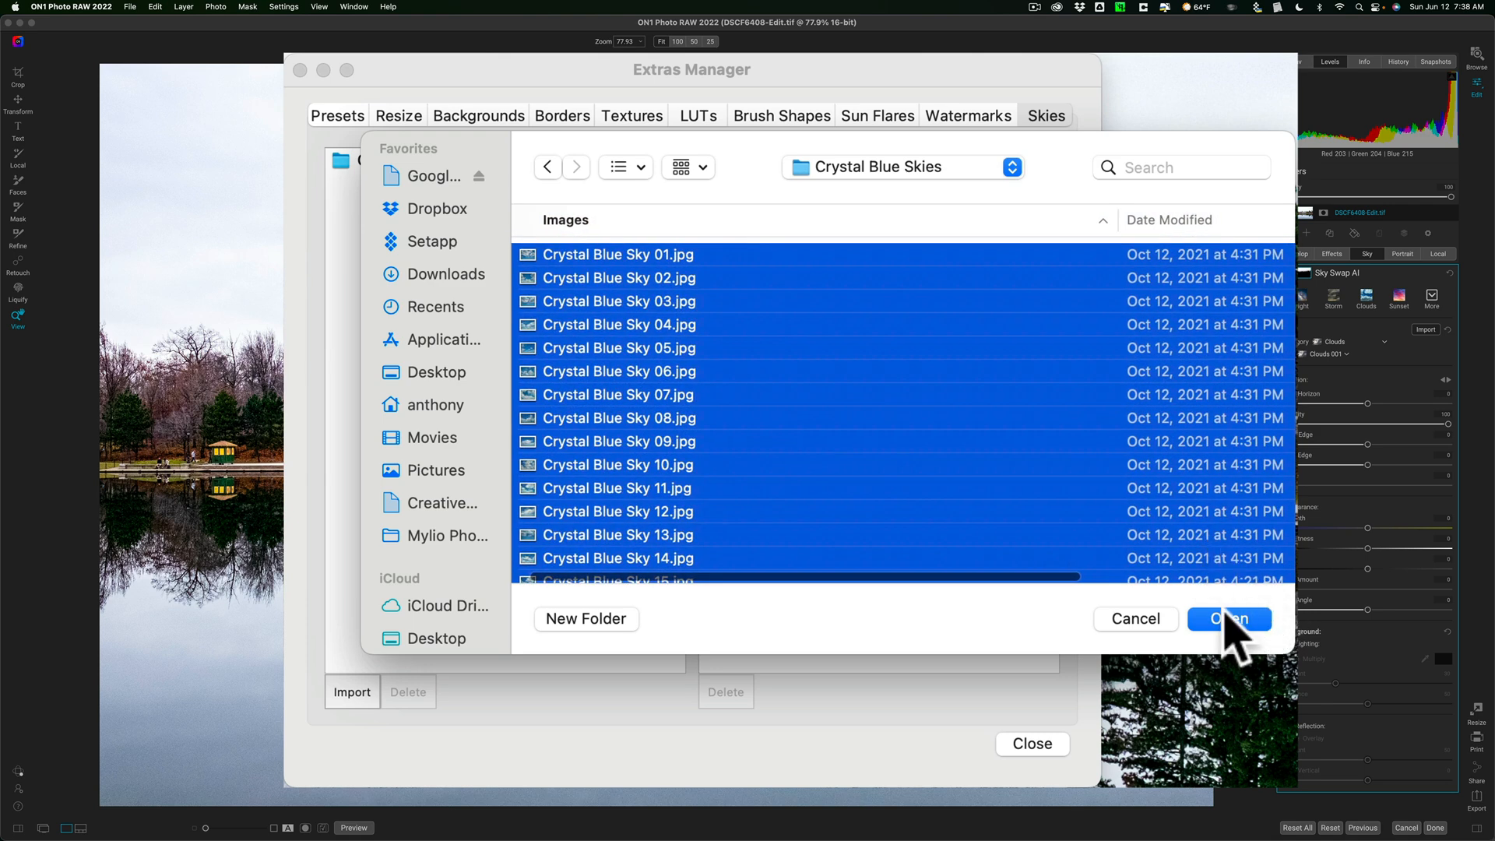
Step: Import the 25 images into a new Crystal Blue Skies category and dismiss the completion message
{"action": "left_click", "coordinate": [1228, 618]}
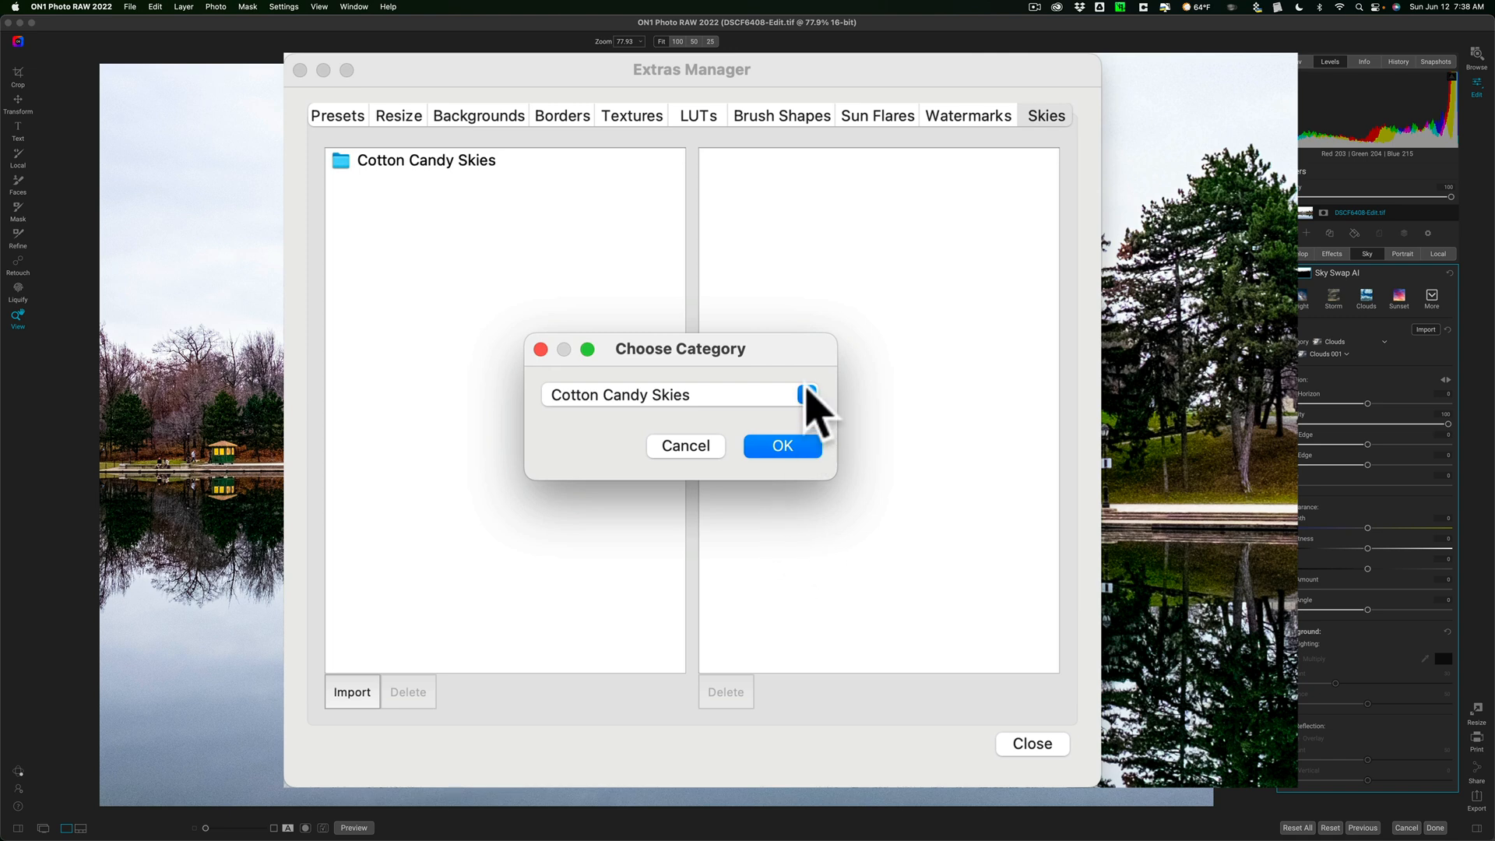
{"action": "left_click", "coordinate": [805, 394]}
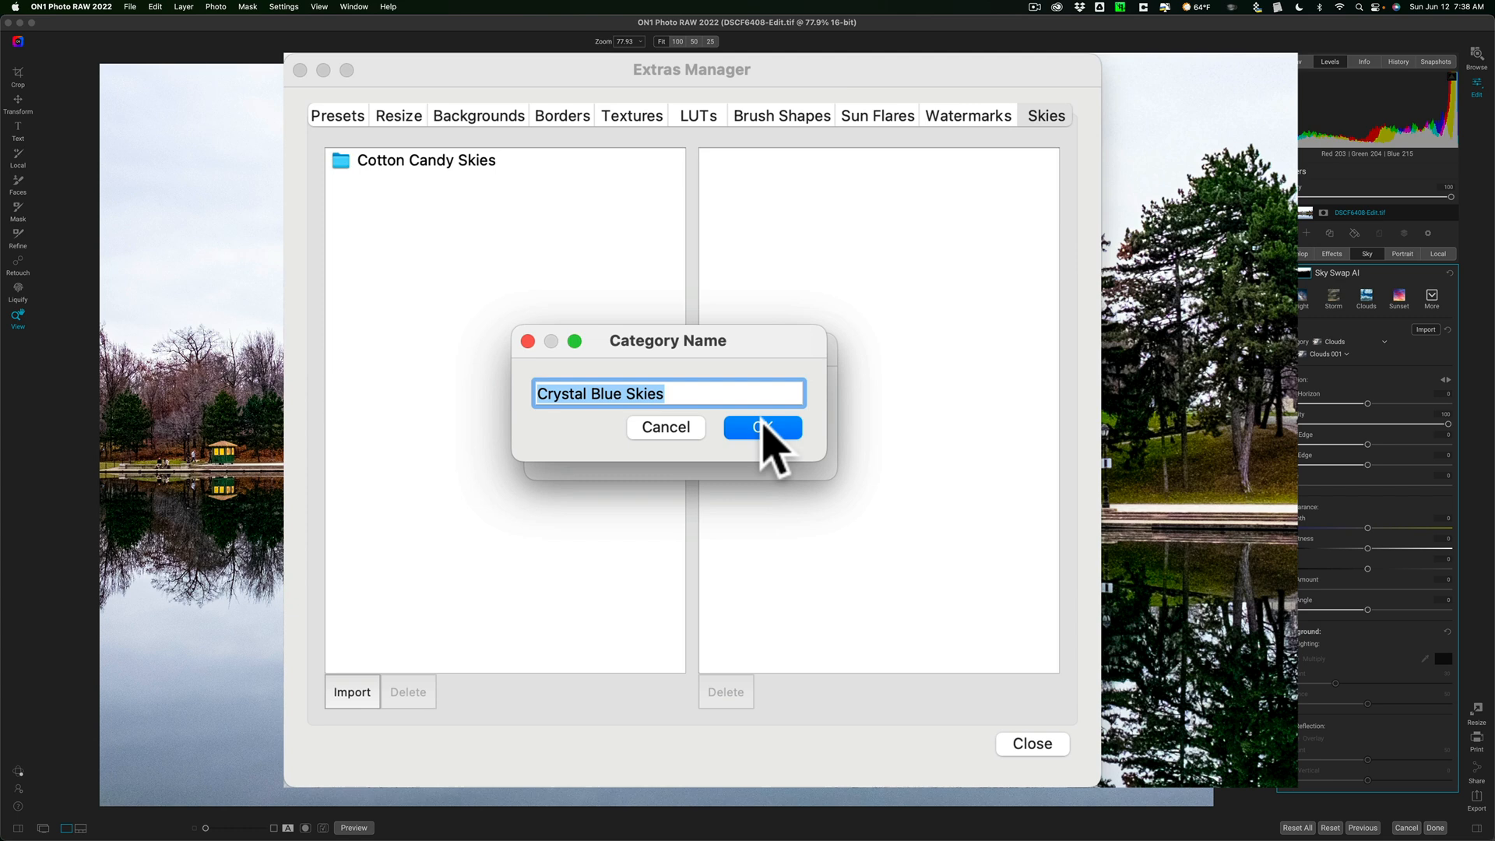
{"action": "left_click", "coordinate": [761, 426]}
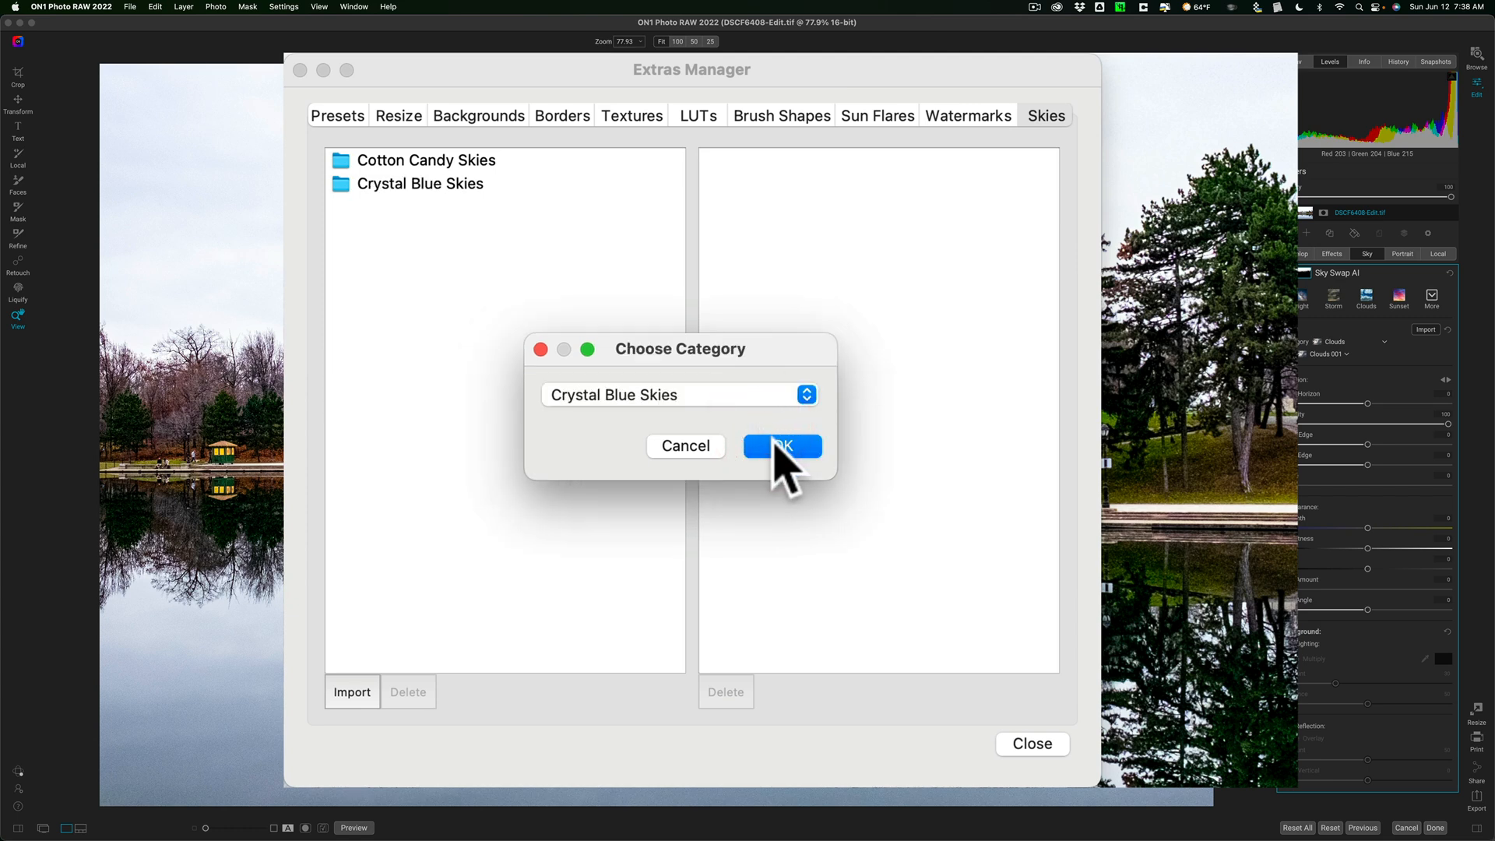
{"action": "left_click", "coordinate": [780, 445]}
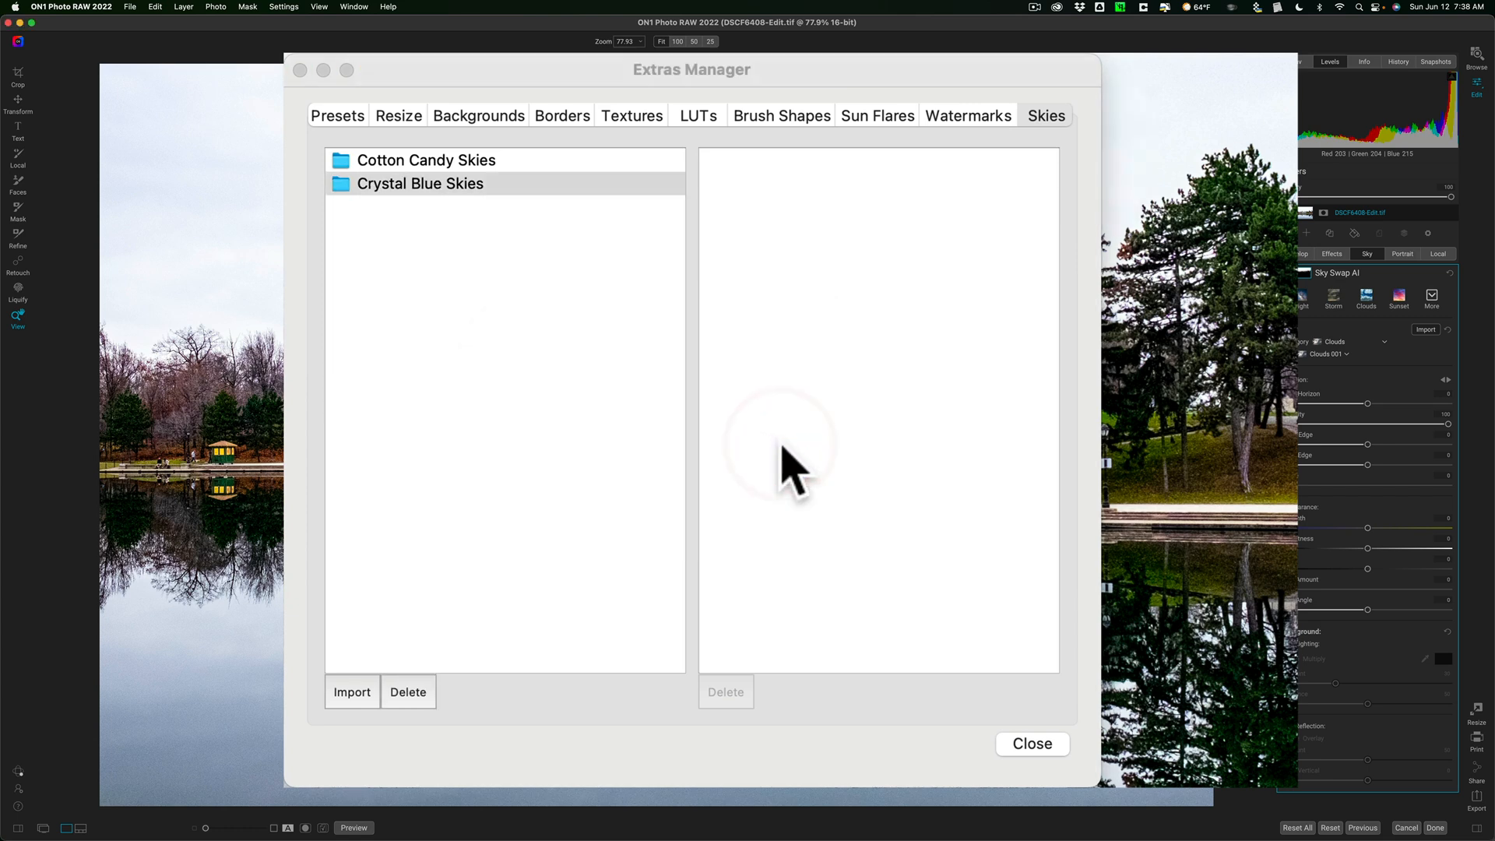
{"action": "left_click", "coordinate": [350, 692]}
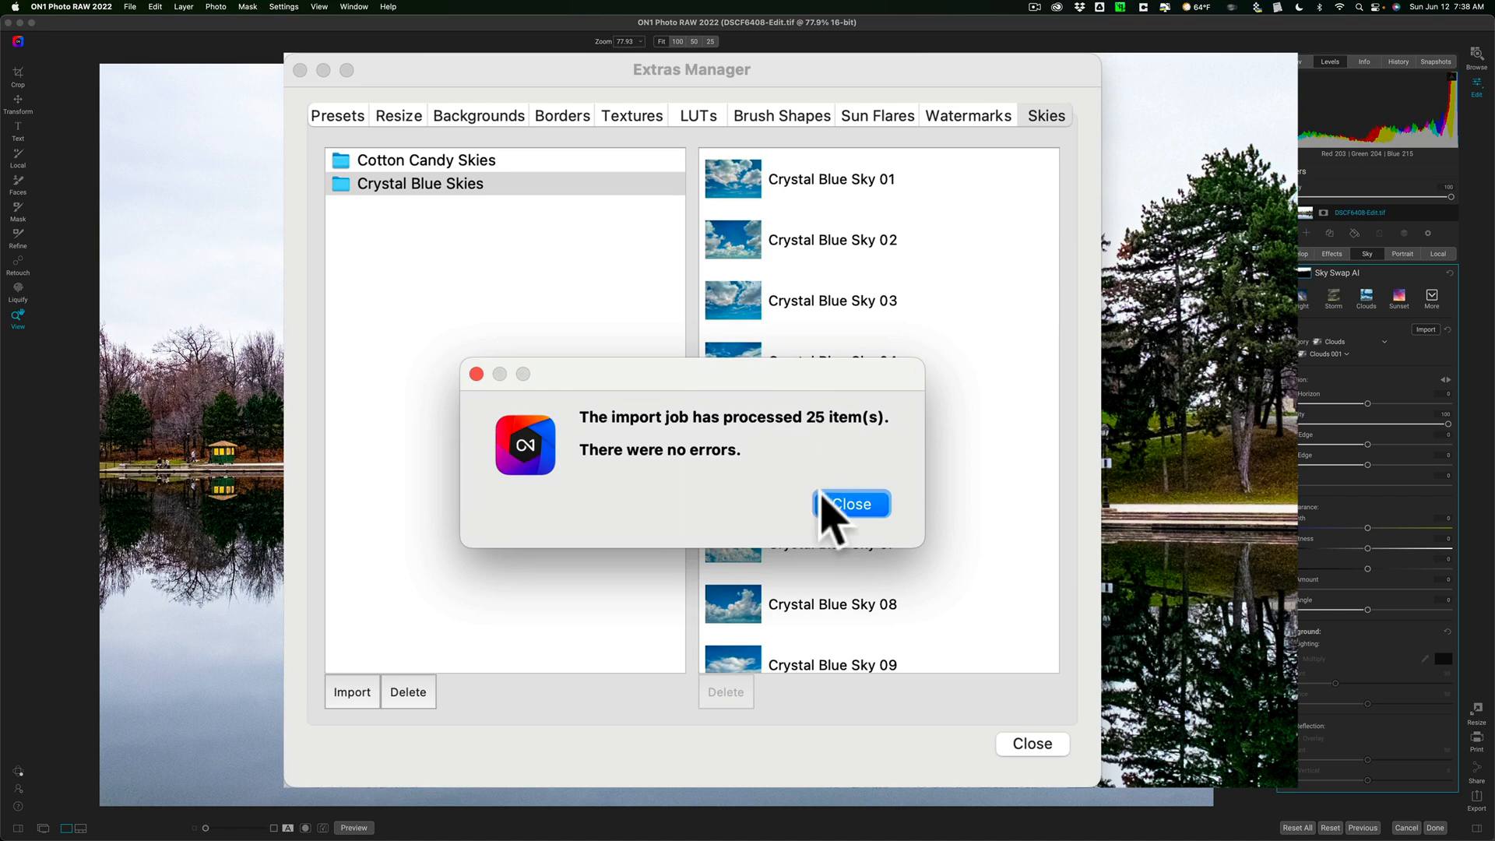
{"action": "left_click", "coordinate": [850, 503]}
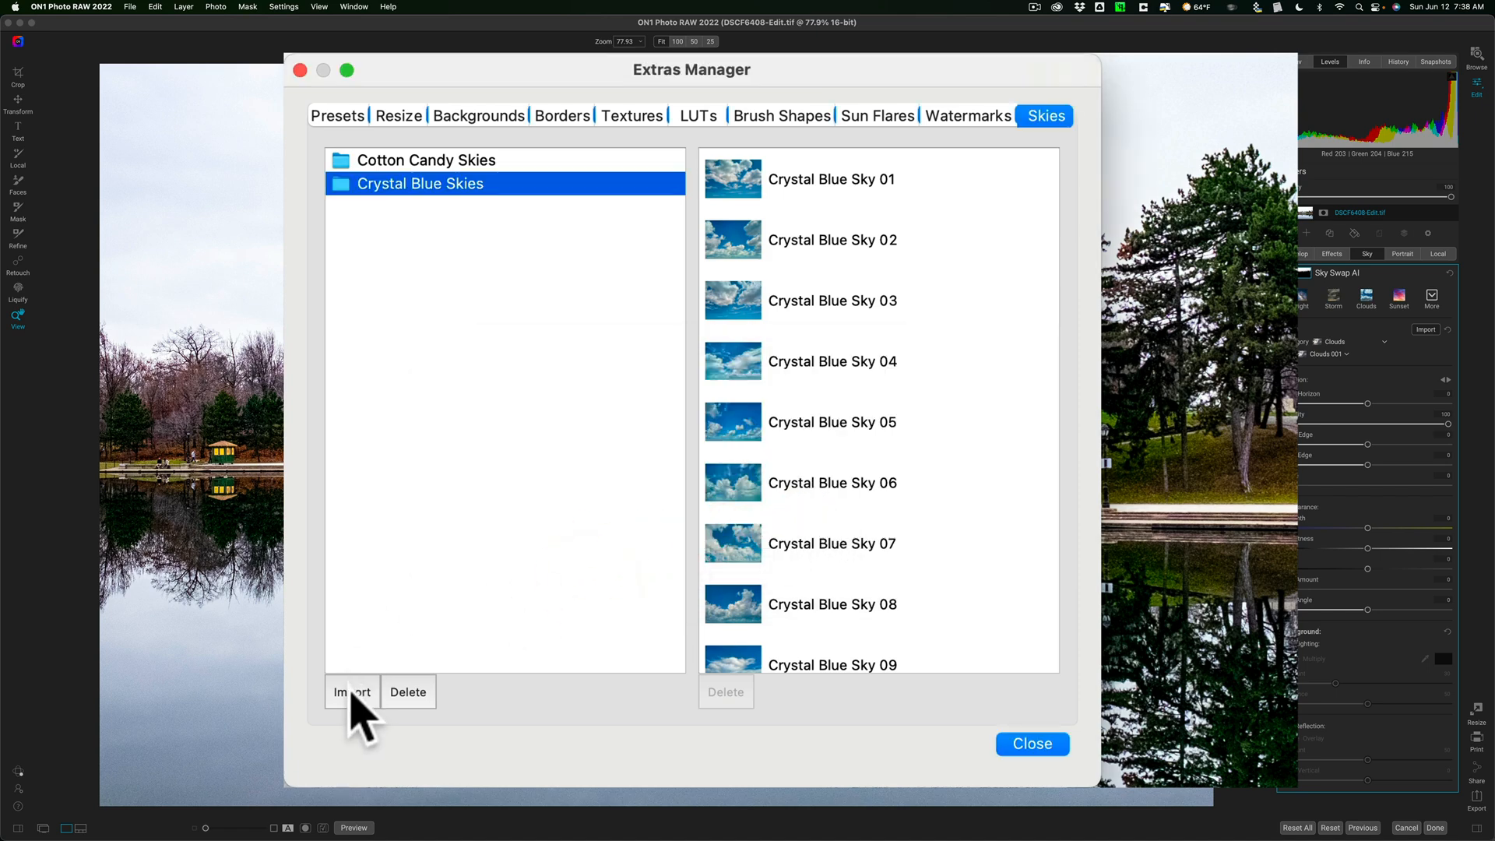
Step: Start another import and select the images in the Epic Tropical Sunsets folder
{"action": "left_click", "coordinate": [350, 691]}
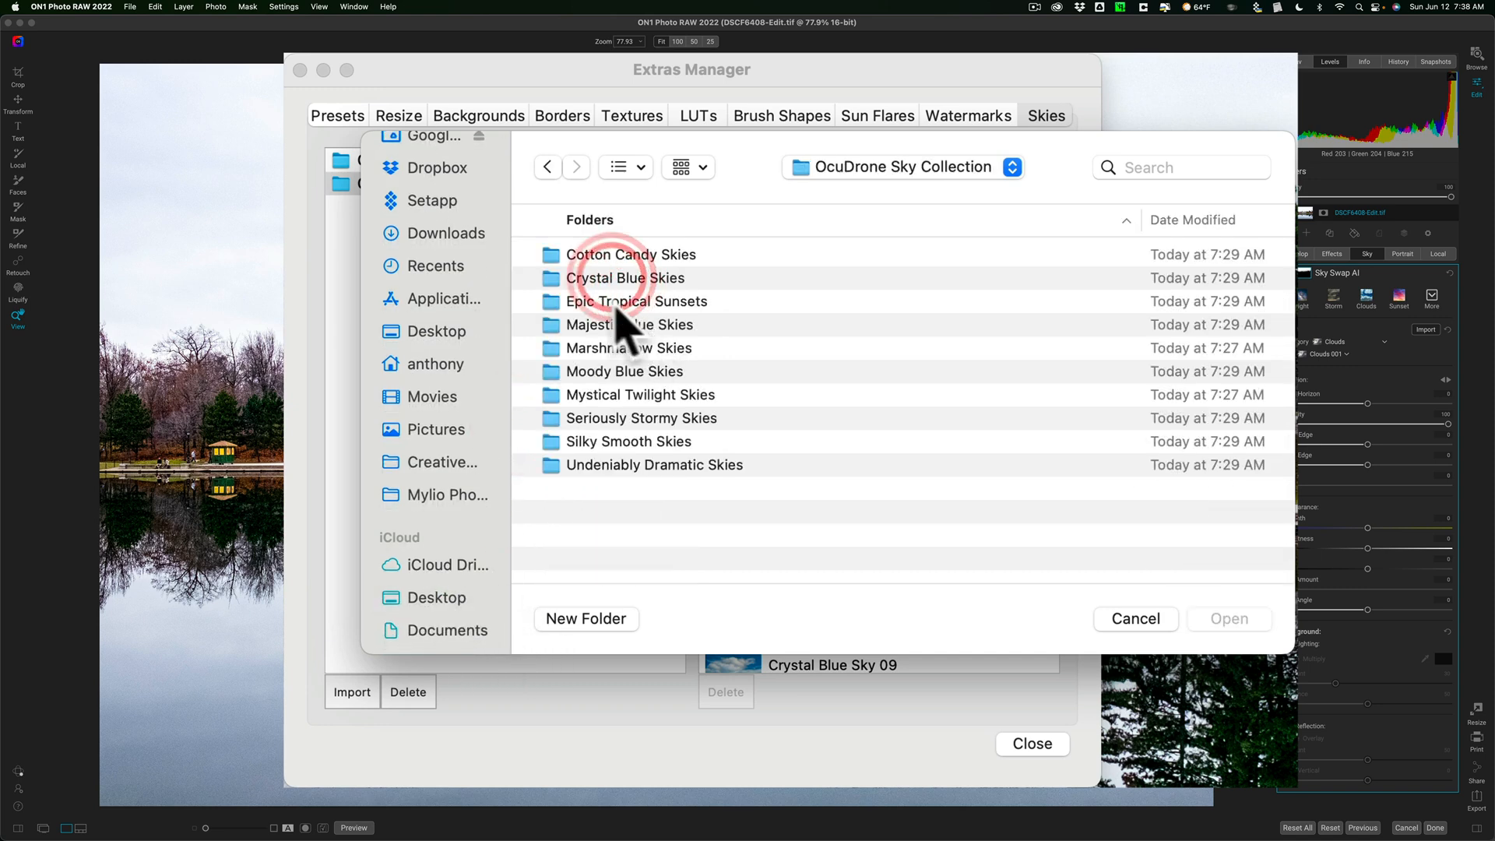
{"action": "left_click", "coordinate": [636, 300]}
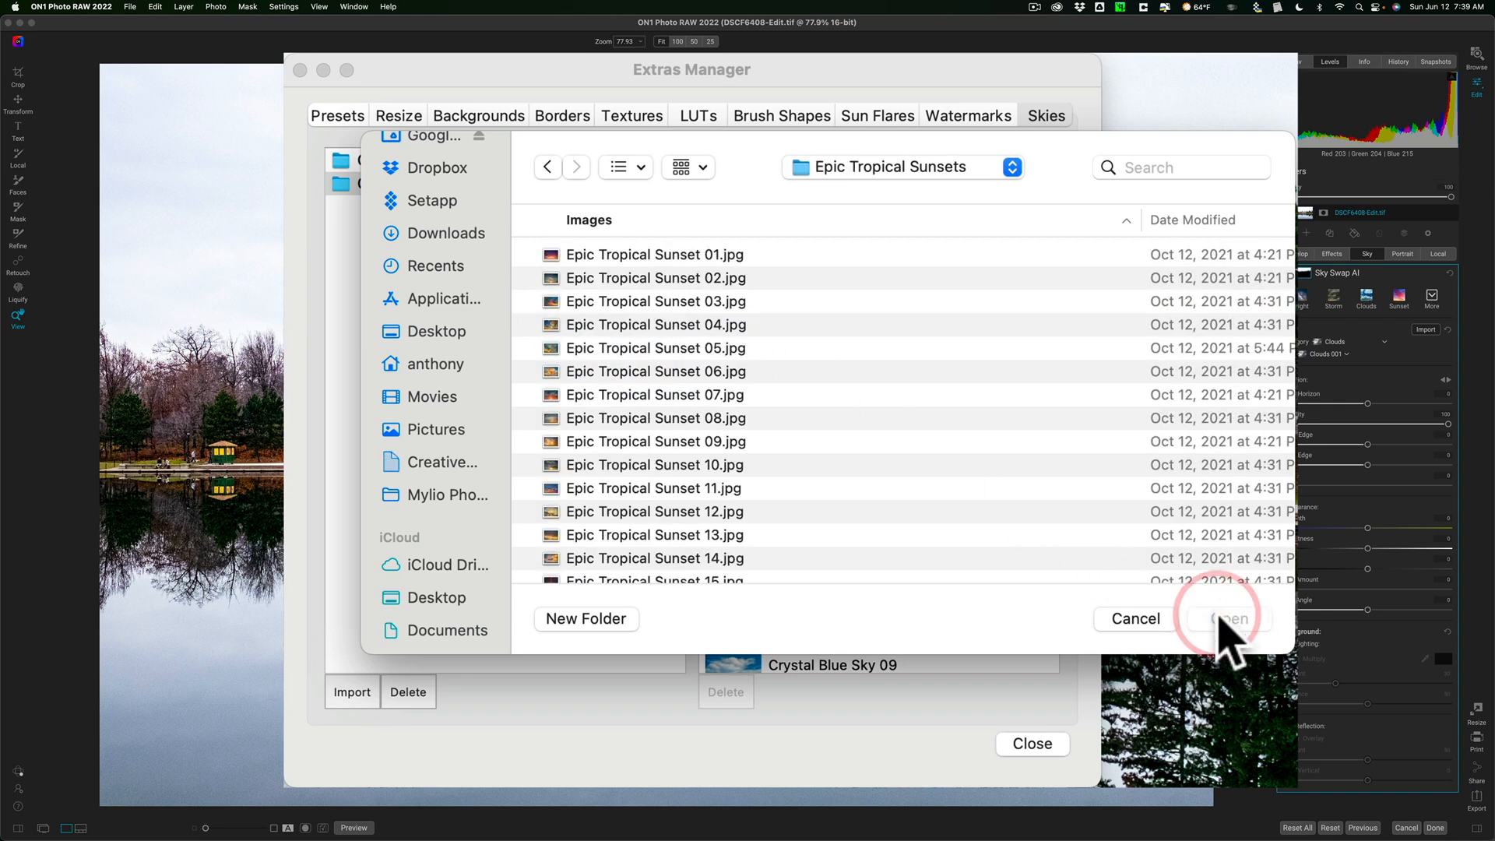
{"action": "left_click", "coordinate": [655, 253]}
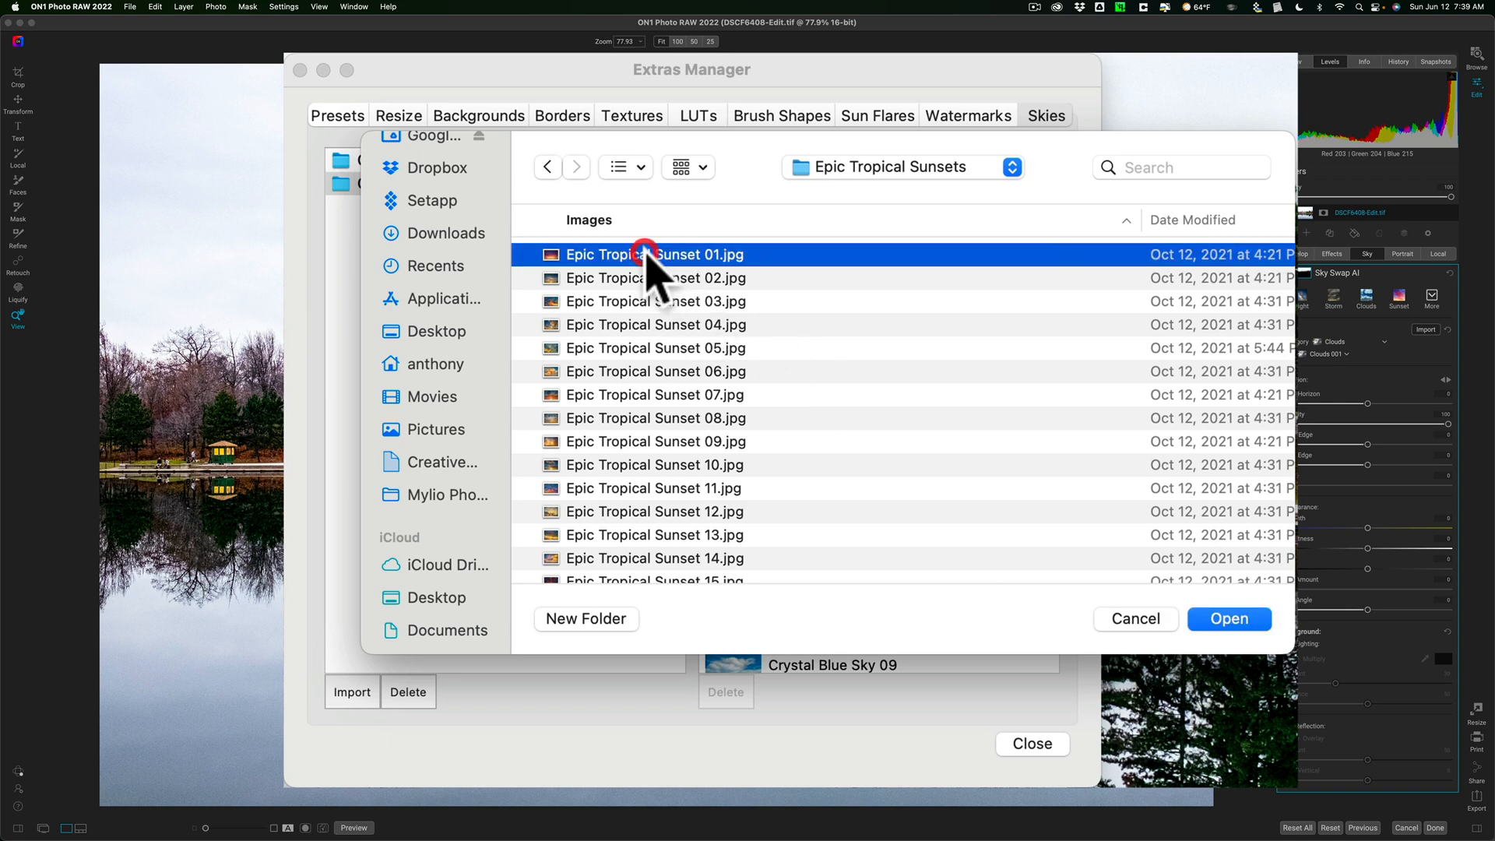
{"action": "scroll", "scroll_direction": "down", "scroll_amount": 3}
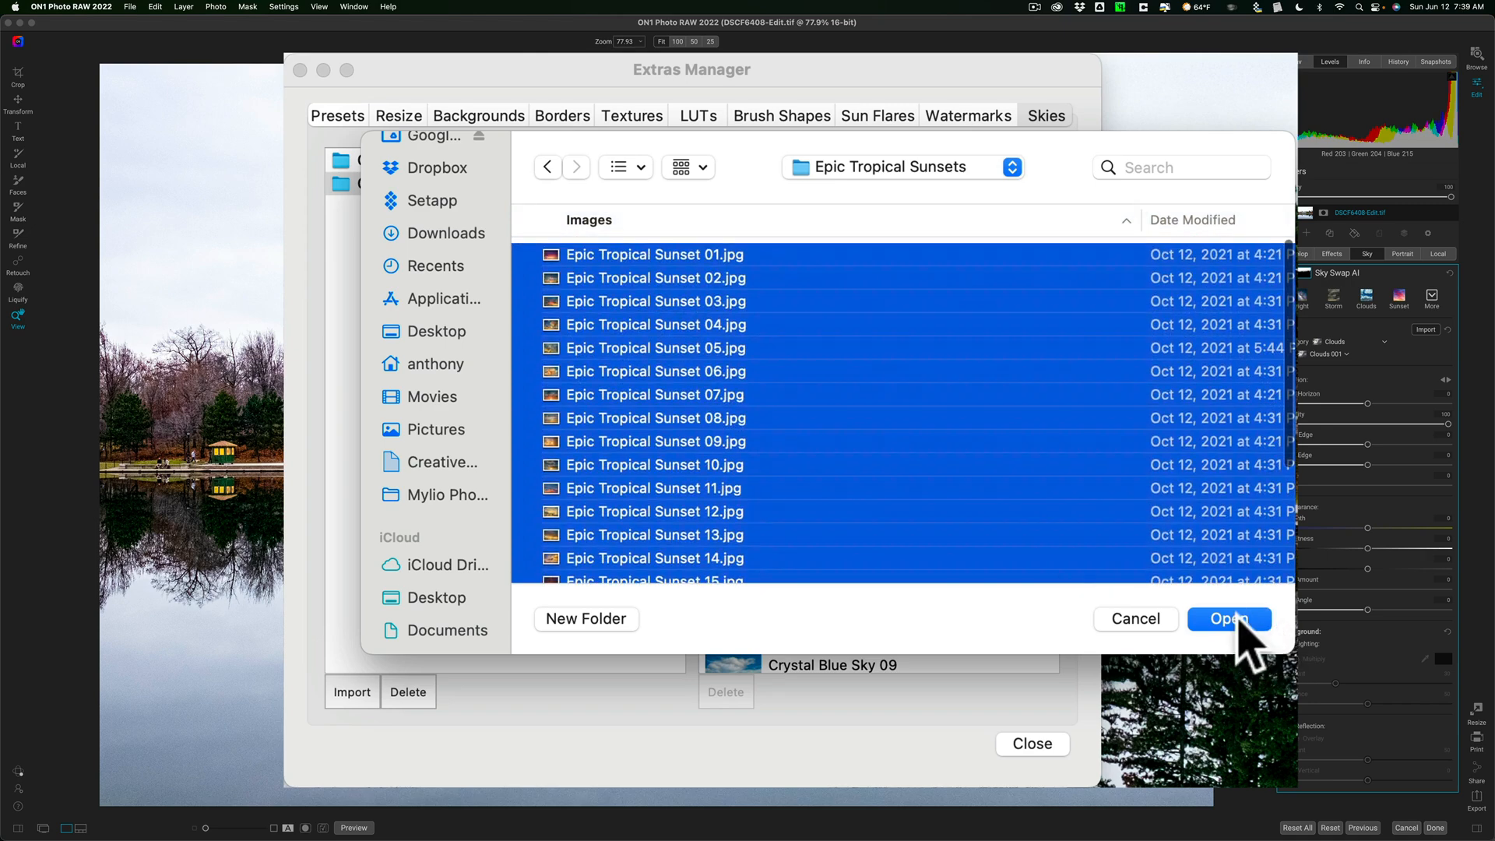
Step: Import the 25 sunset images into a new Epic Tropical Sunsets category and dismiss the completion message
{"action": "left_click", "coordinate": [1228, 618]}
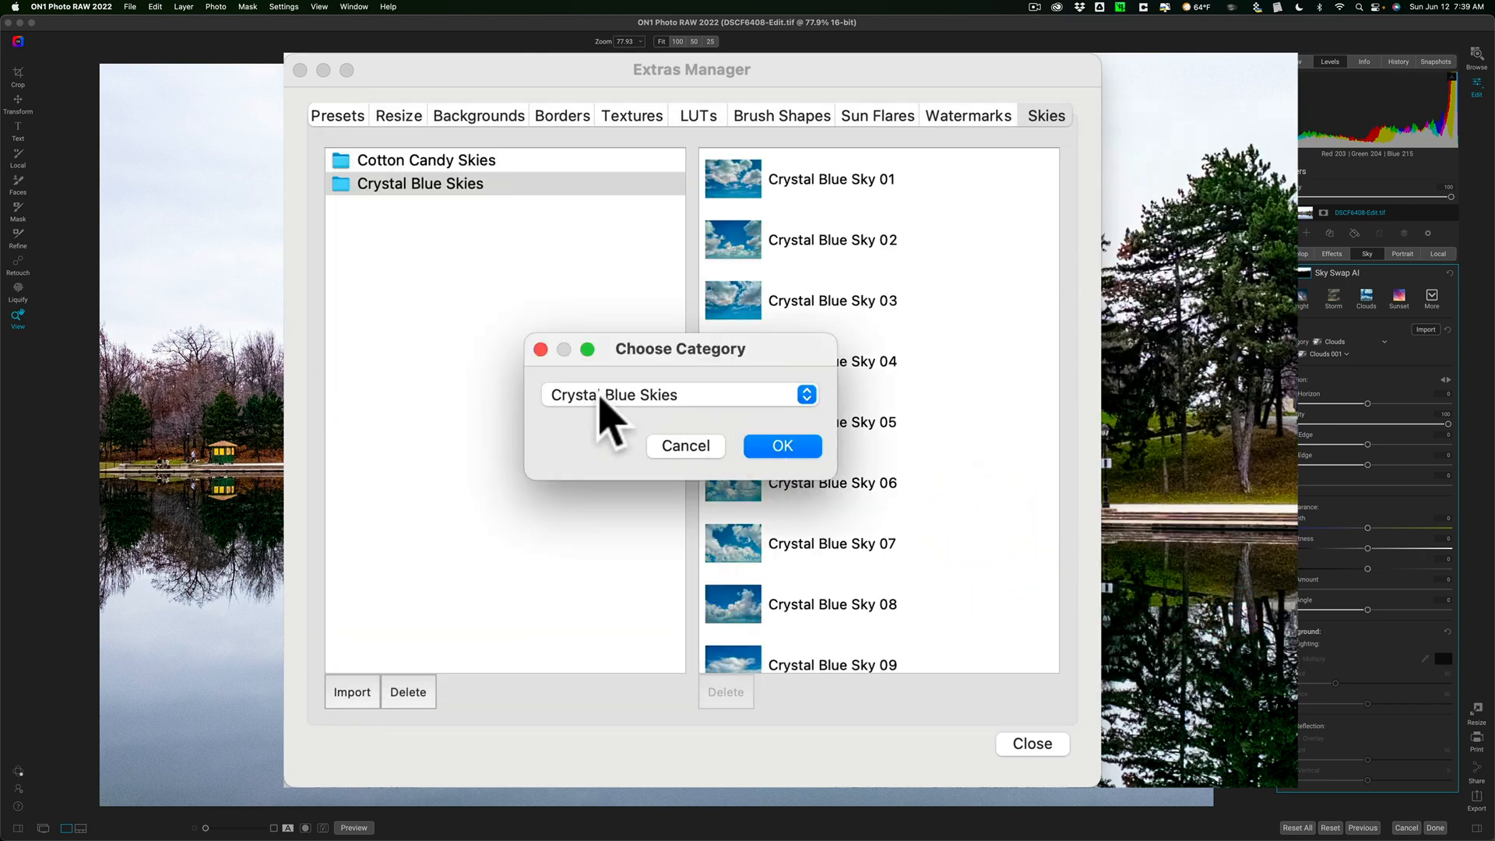
{"action": "left_click", "coordinate": [678, 394]}
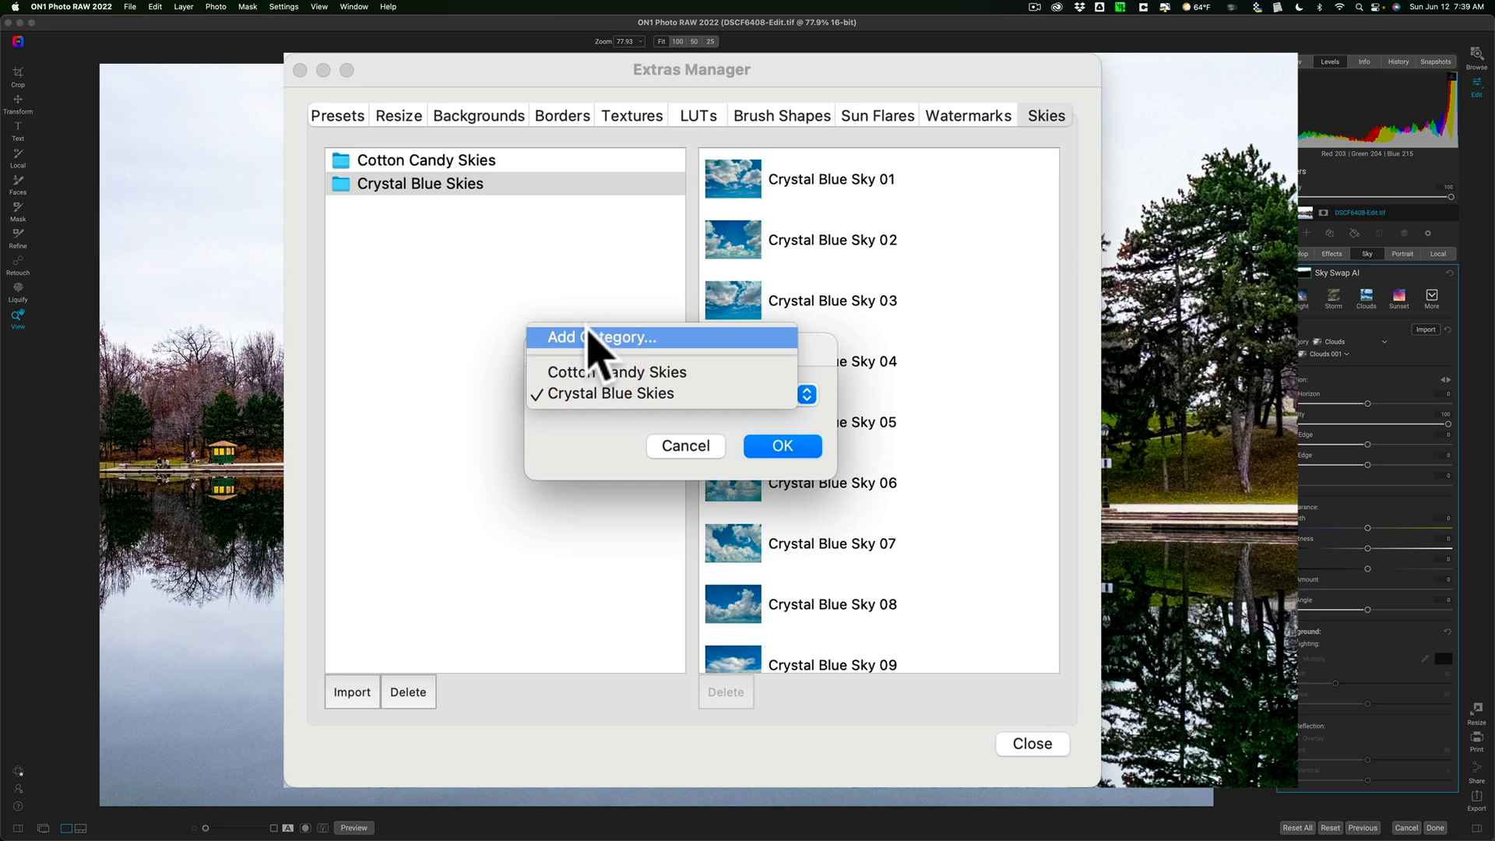
{"action": "left_click", "coordinate": [604, 337]}
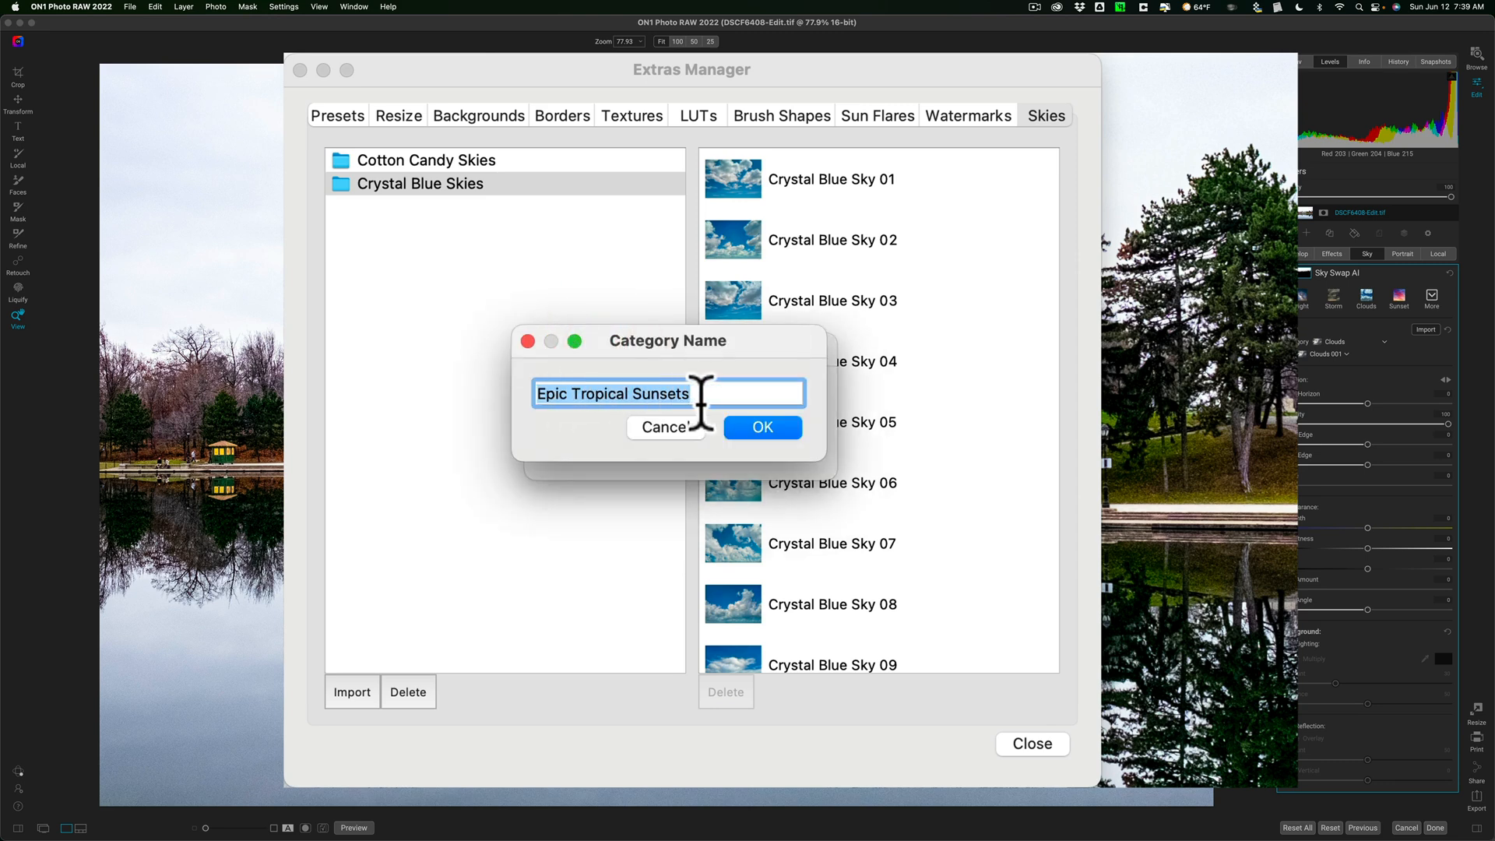
{"action": "left_click", "coordinate": [762, 426]}
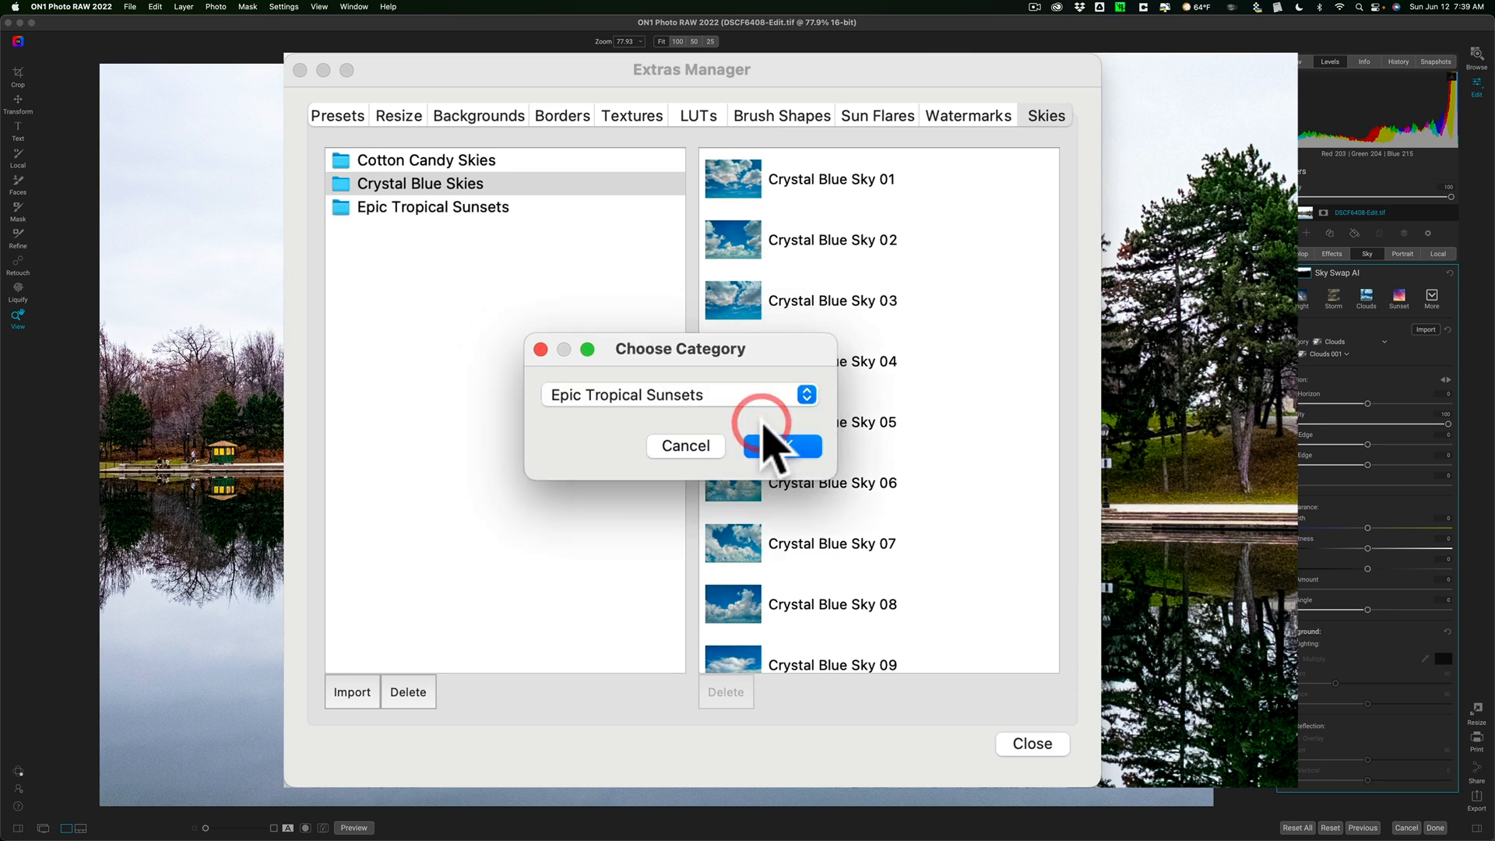
{"action": "left_click", "coordinate": [781, 445]}
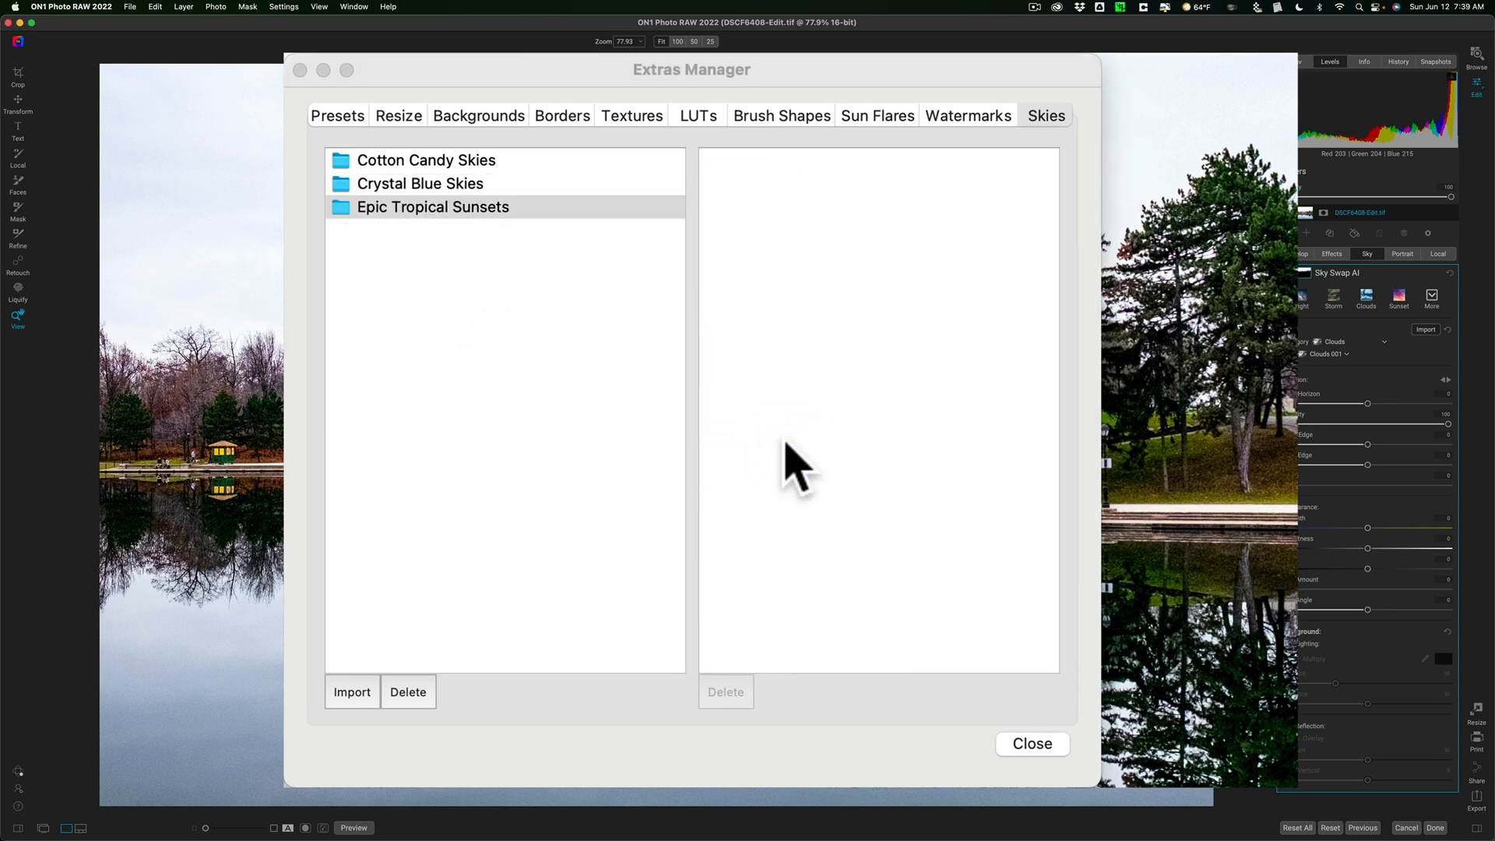
{"action": "left_click", "coordinate": [350, 691]}
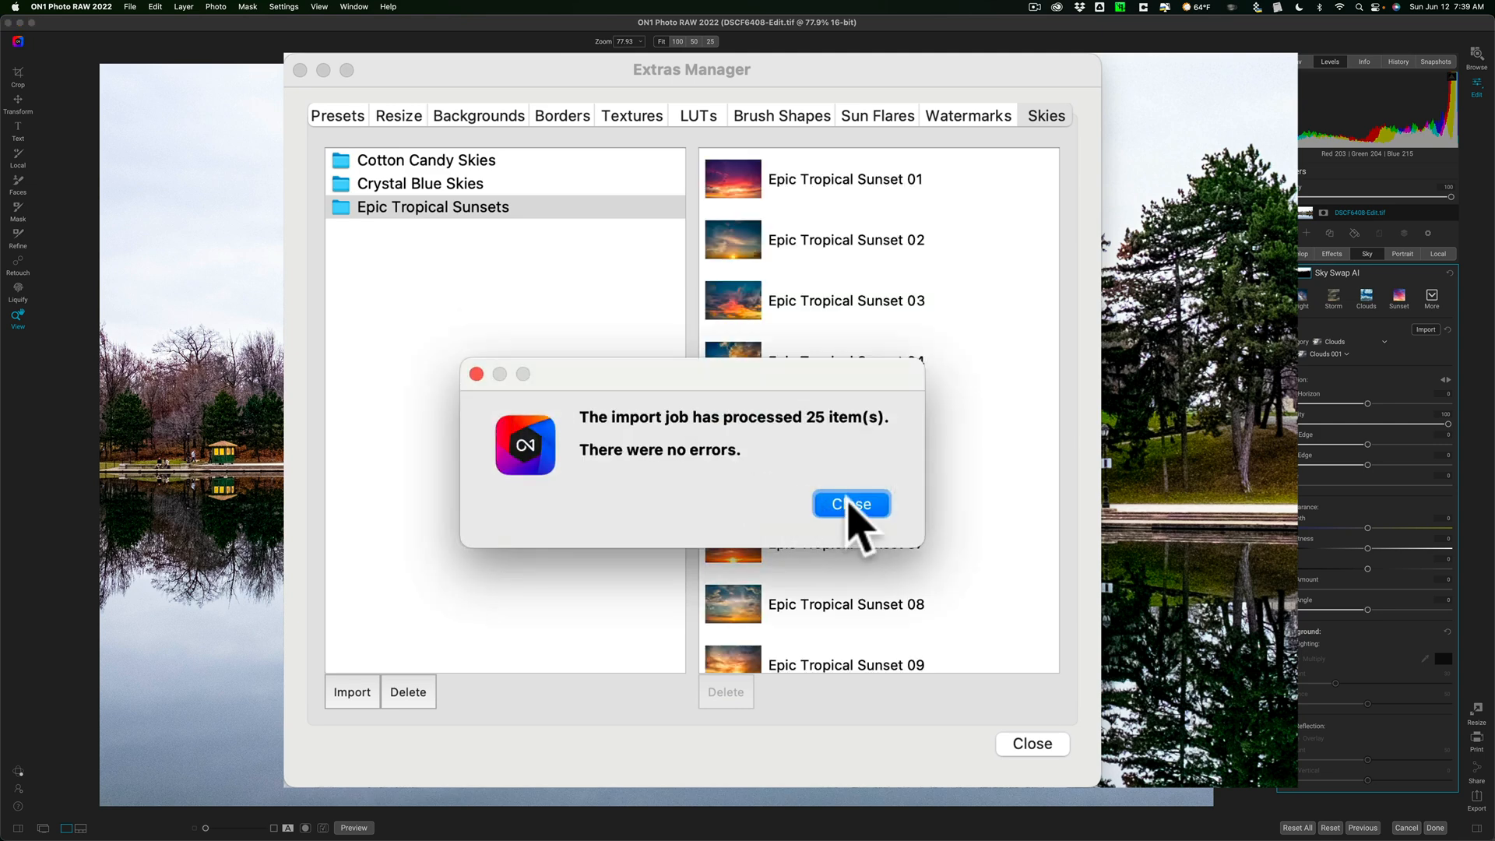
{"action": "left_click", "coordinate": [849, 503]}
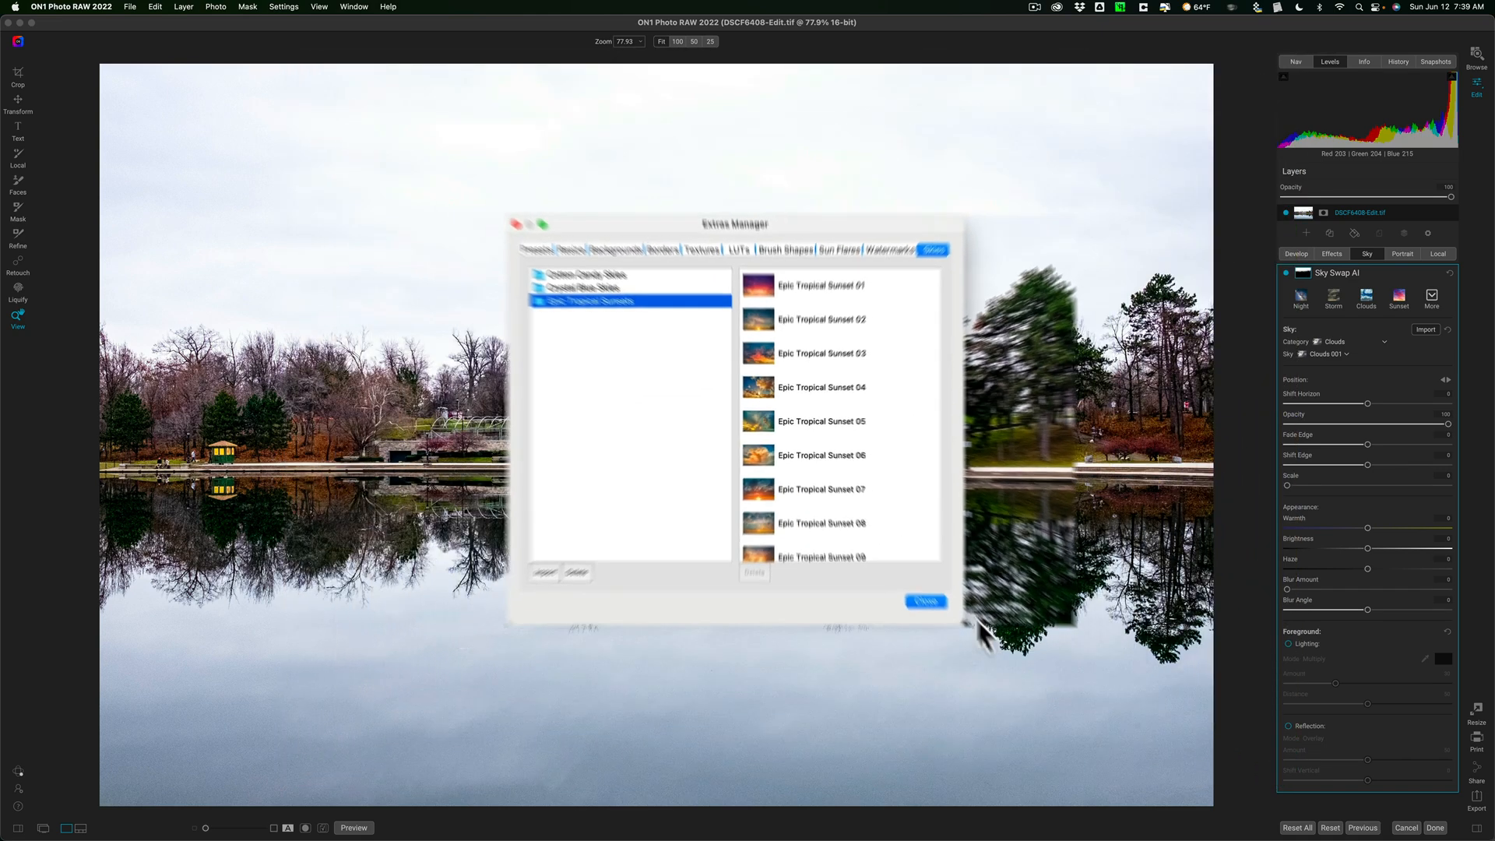
Step: Back on the lake photo, preview Aurora Borealis and other categories, settling on an Epic Tropical Sunsets sky
{"action": "left_click", "coordinate": [923, 601]}
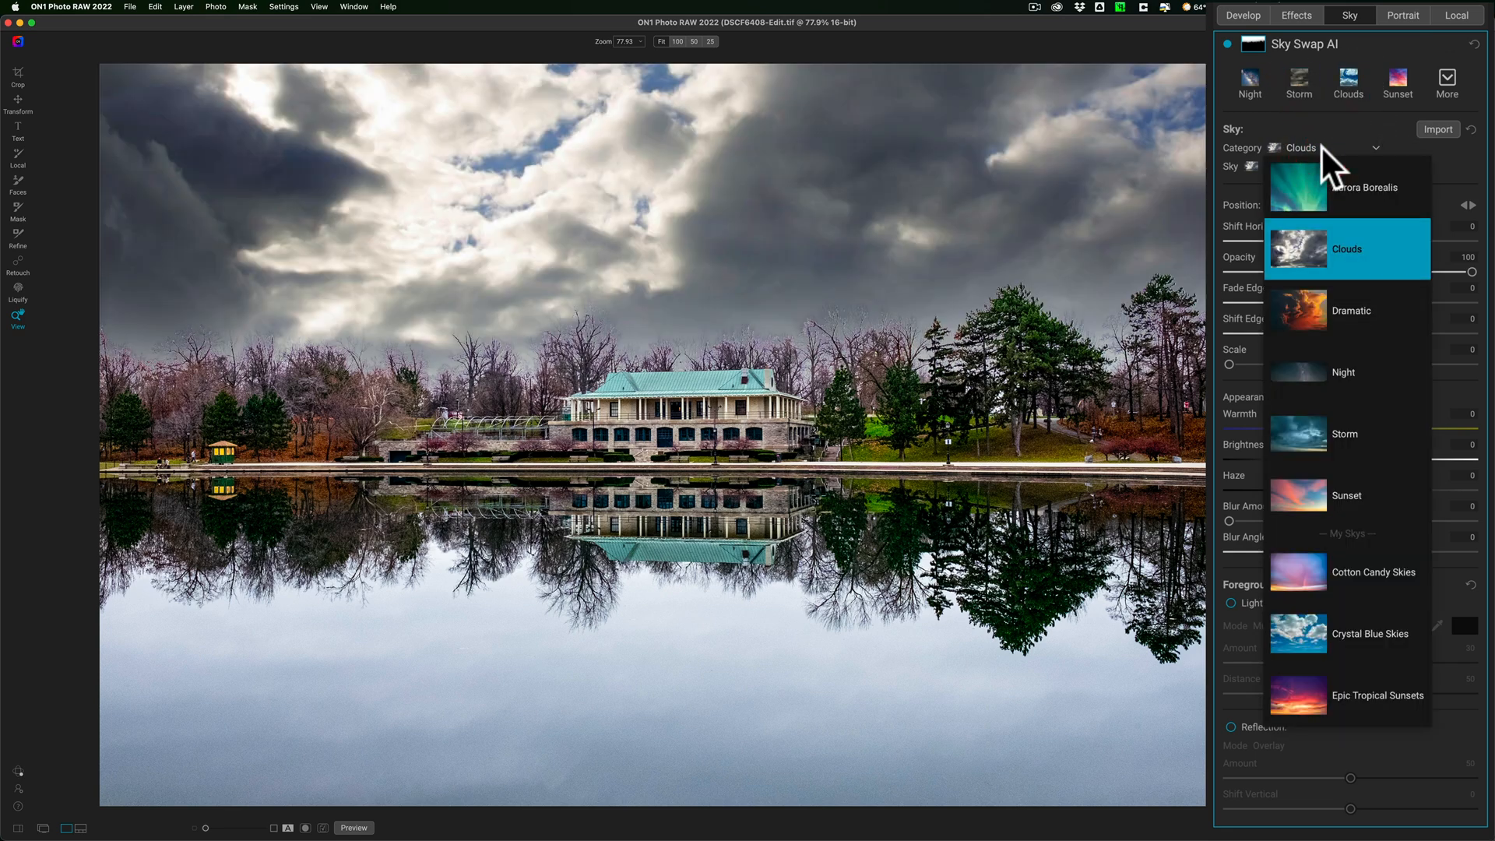
{"action": "mouse_move", "coordinate": [1364, 187]}
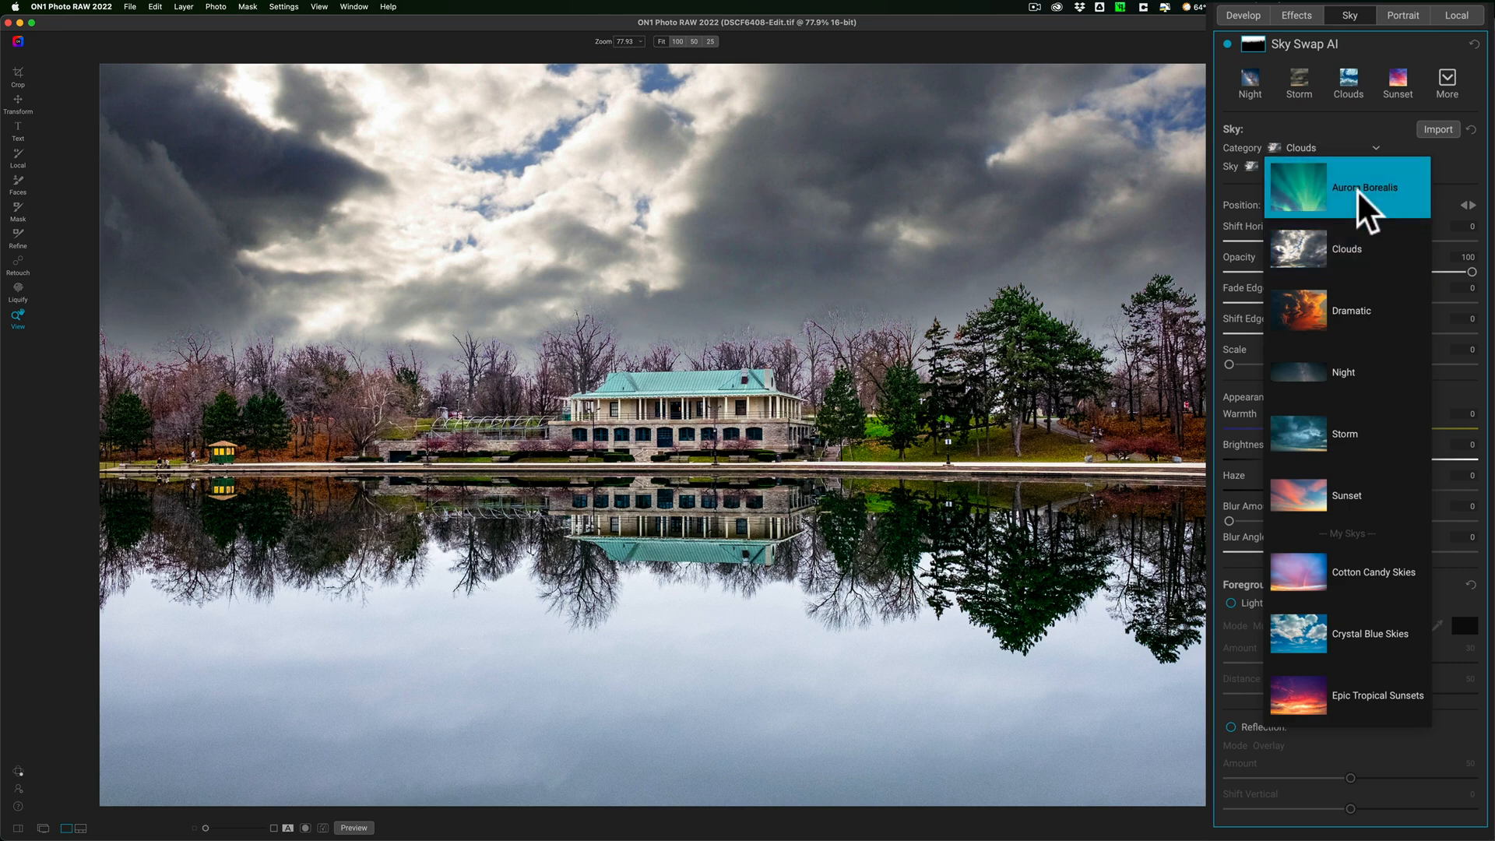
{"action": "left_click", "coordinate": [1363, 187]}
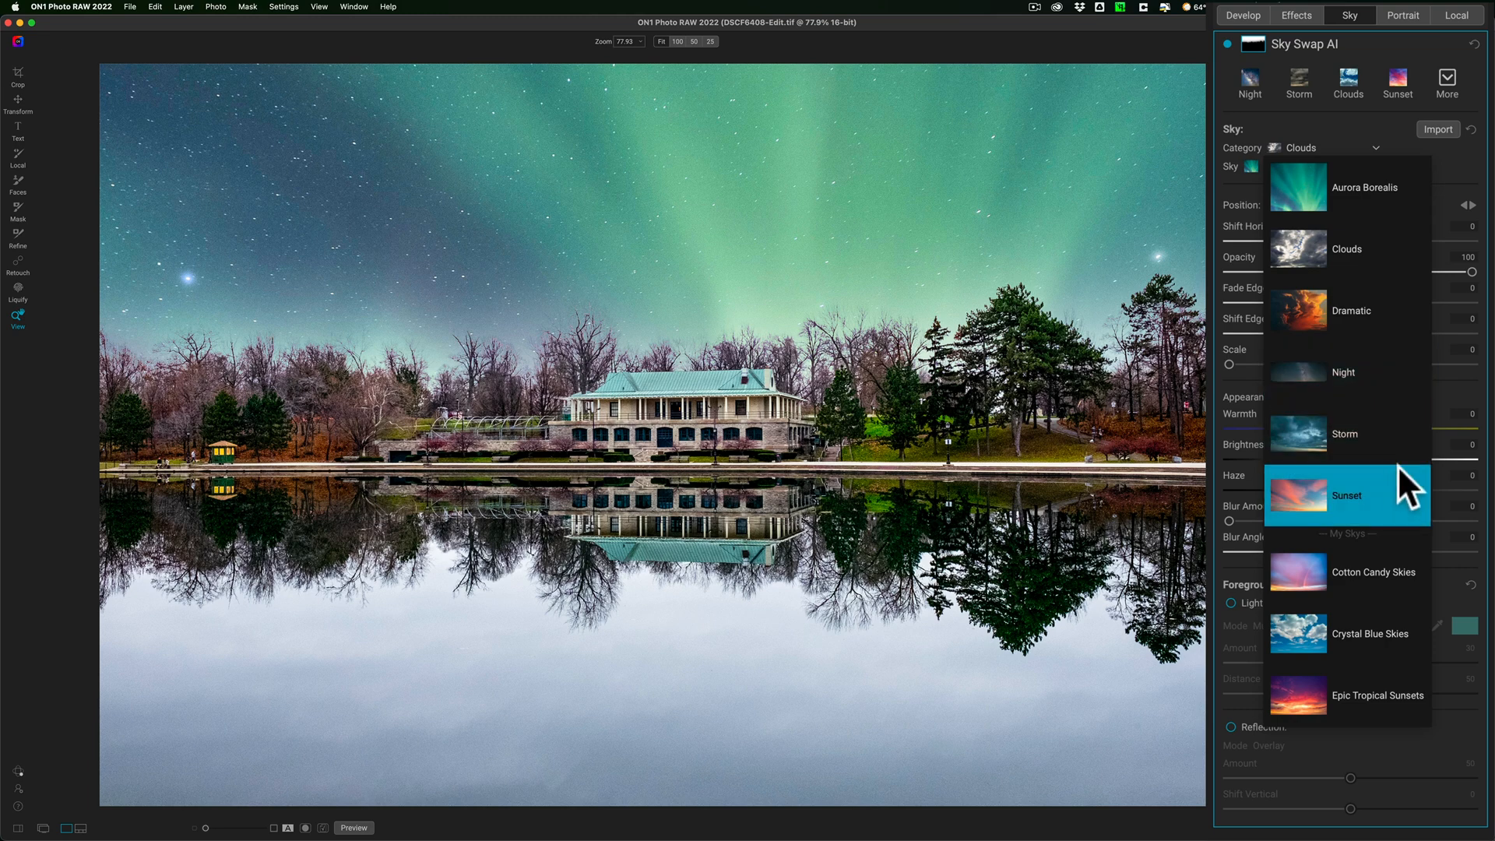
{"action": "mouse_move", "coordinate": [1392, 570]}
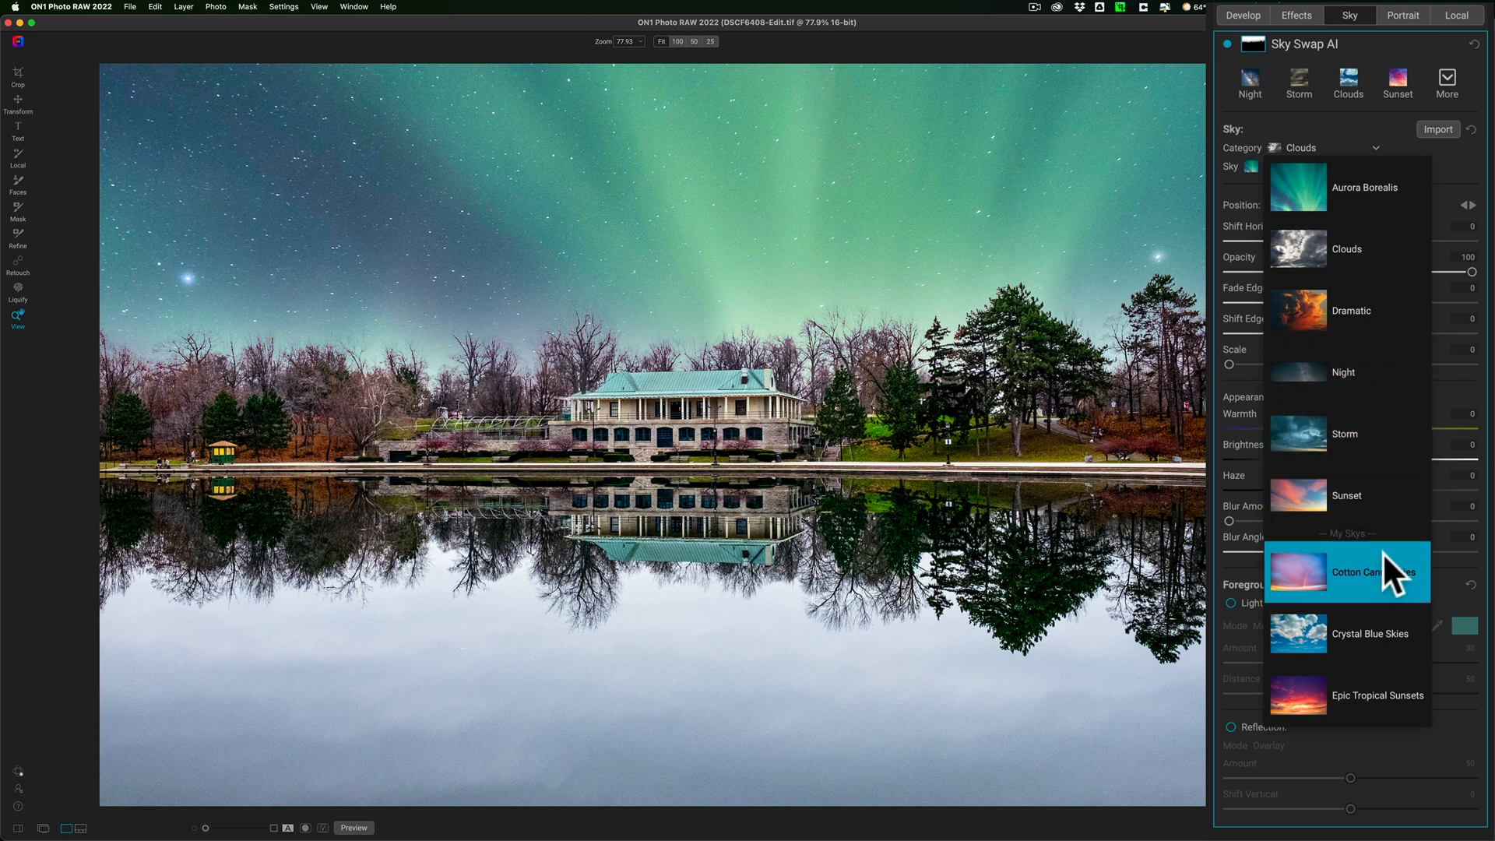
{"action": "left_click", "coordinate": [1346, 571]}
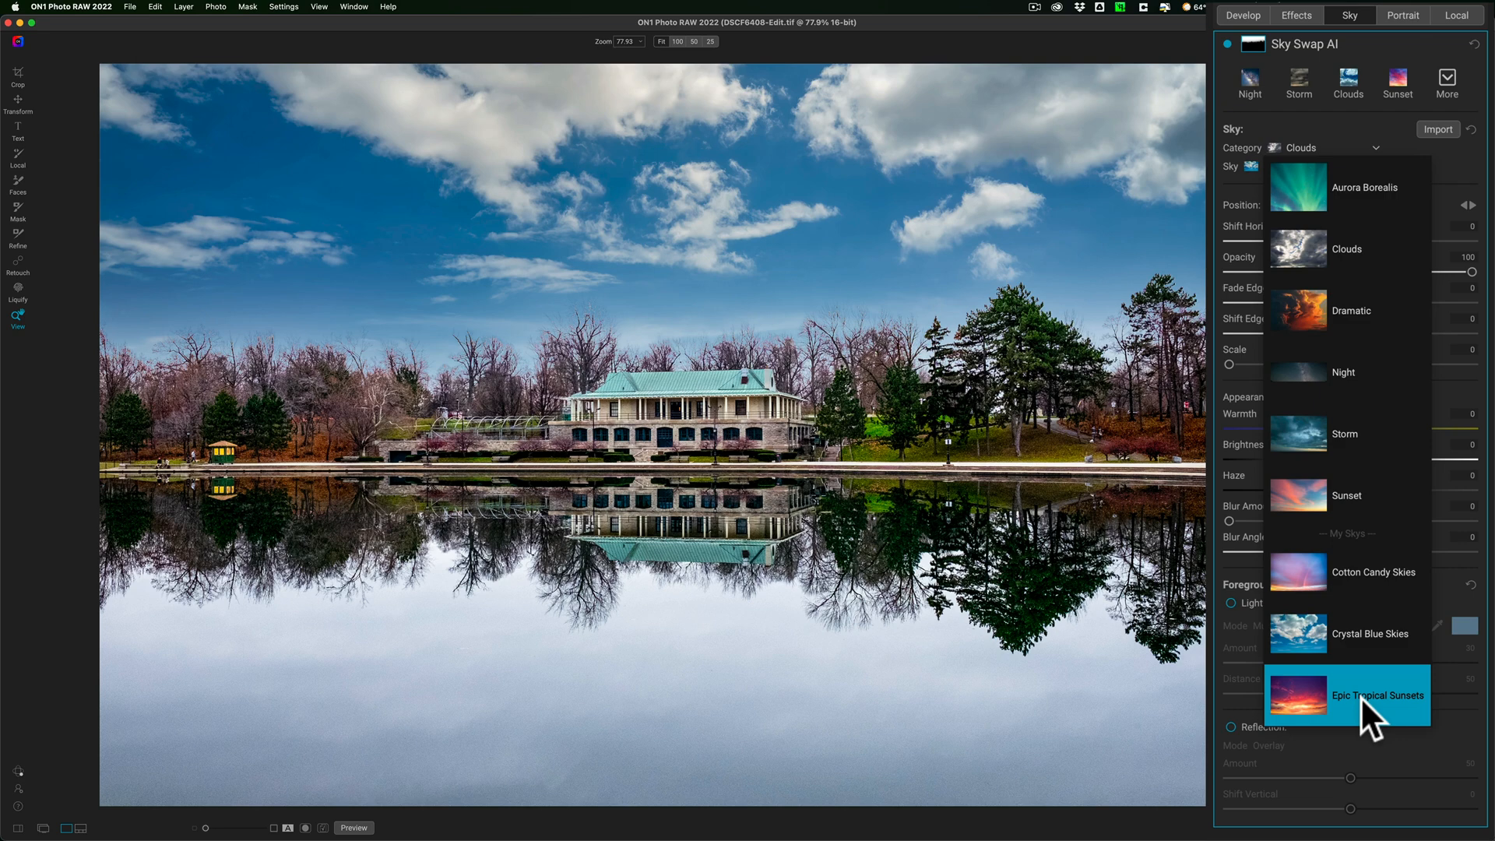
{"action": "left_click", "coordinate": [1347, 695]}
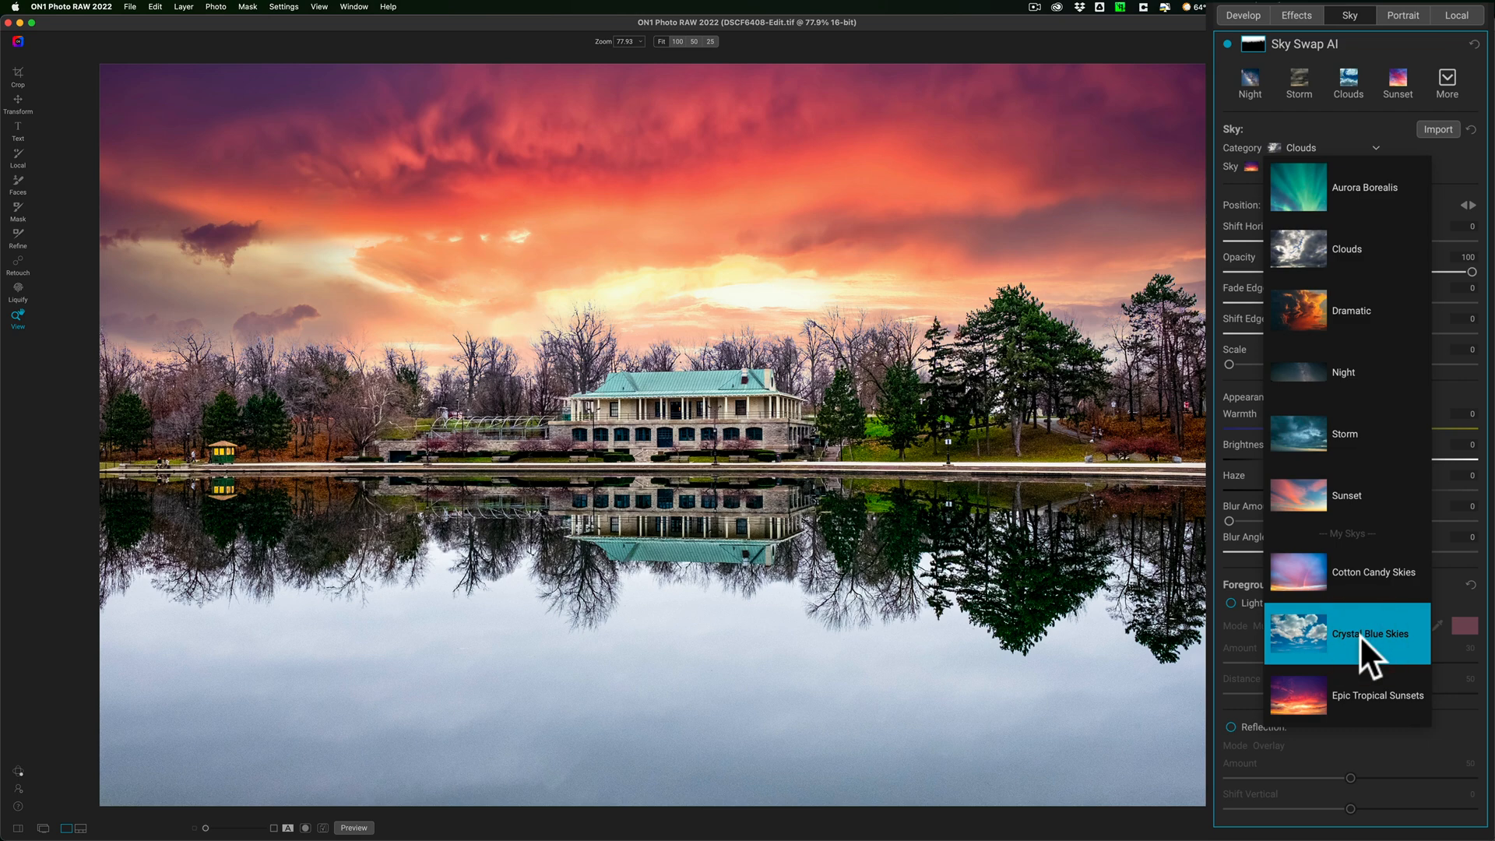
Step: Switch to Crystal Blue Skies and try Sky 02, 03, 04 and 05, keeping the last
{"action": "left_click", "coordinate": [1346, 632]}
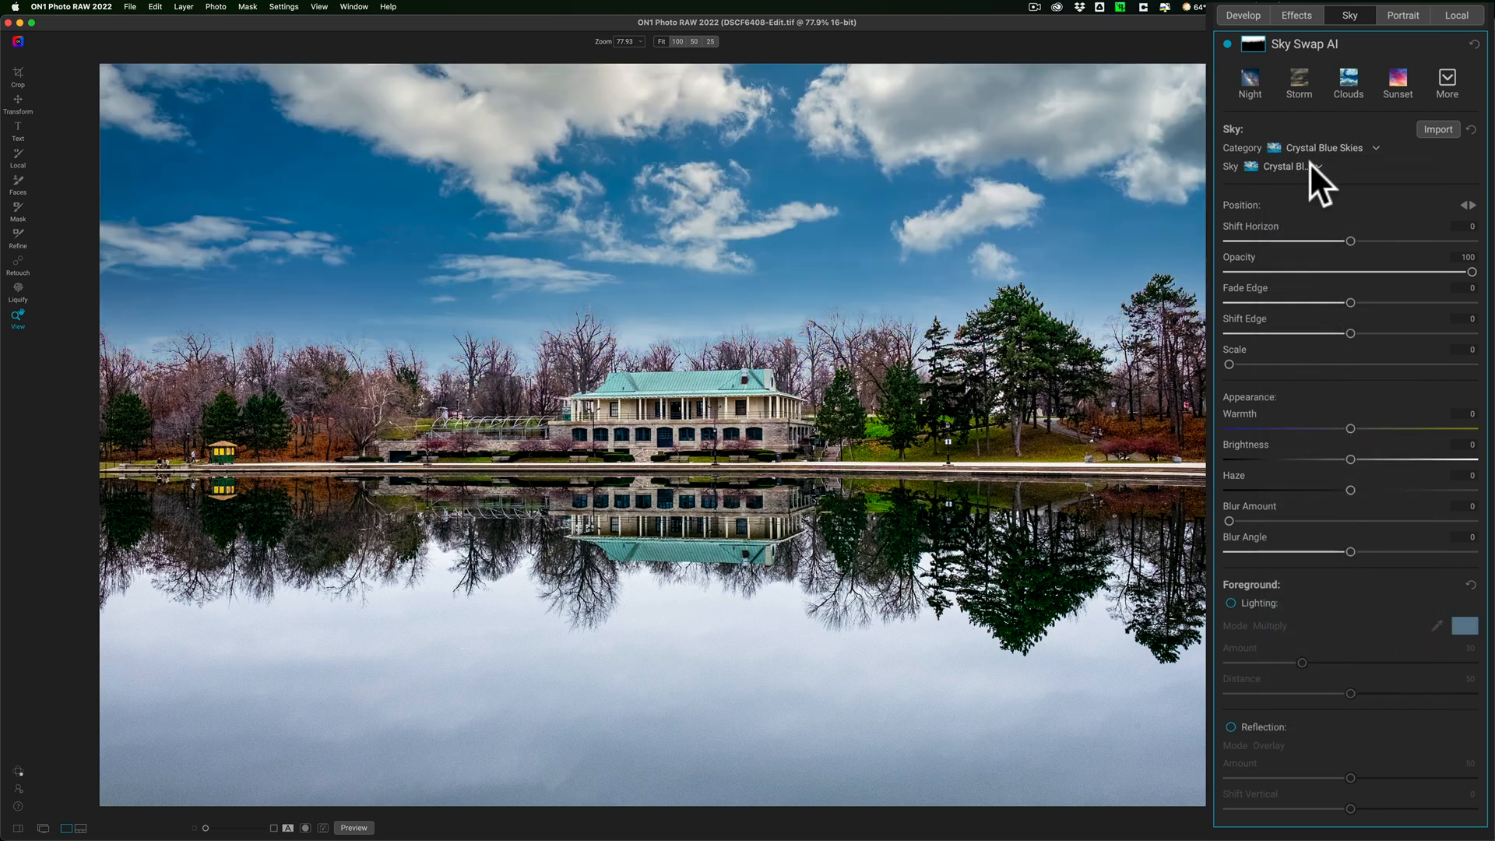
{"action": "mouse_move", "coordinate": [1320, 181]}
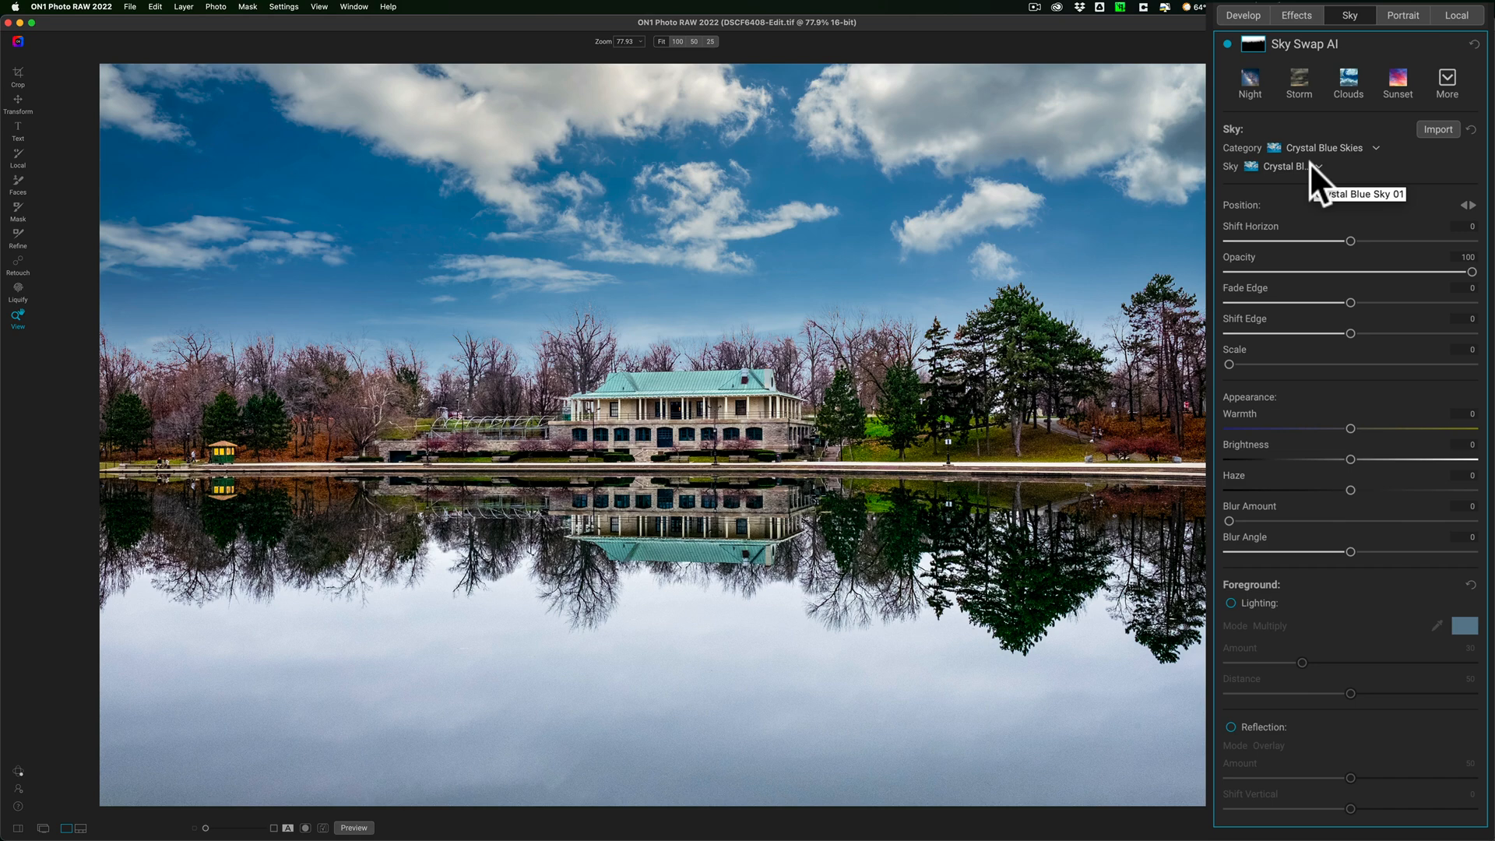
{"action": "left_click", "coordinate": [1284, 167]}
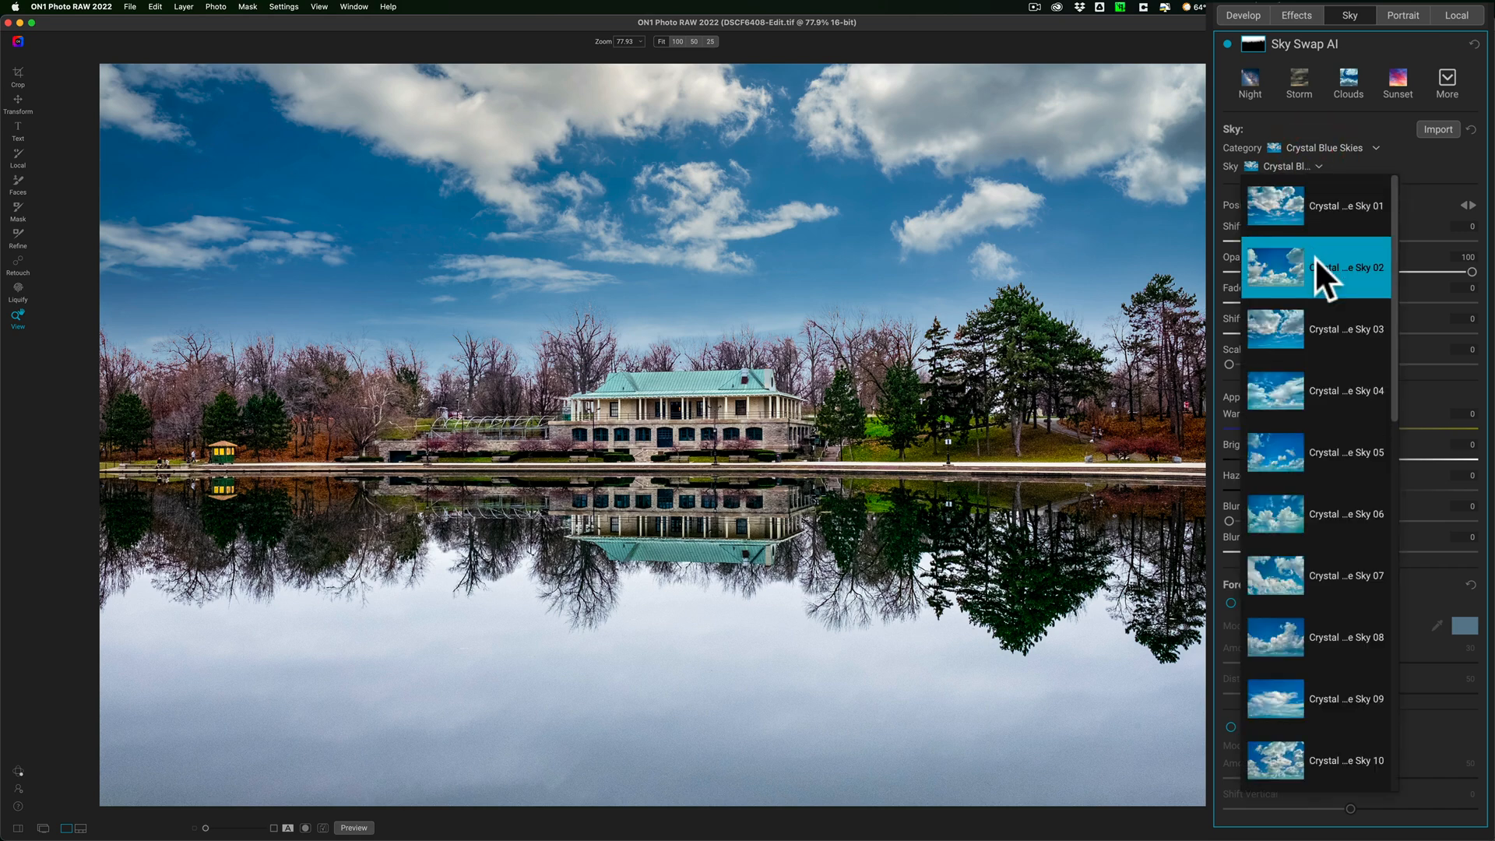
{"action": "left_click", "coordinate": [1316, 328]}
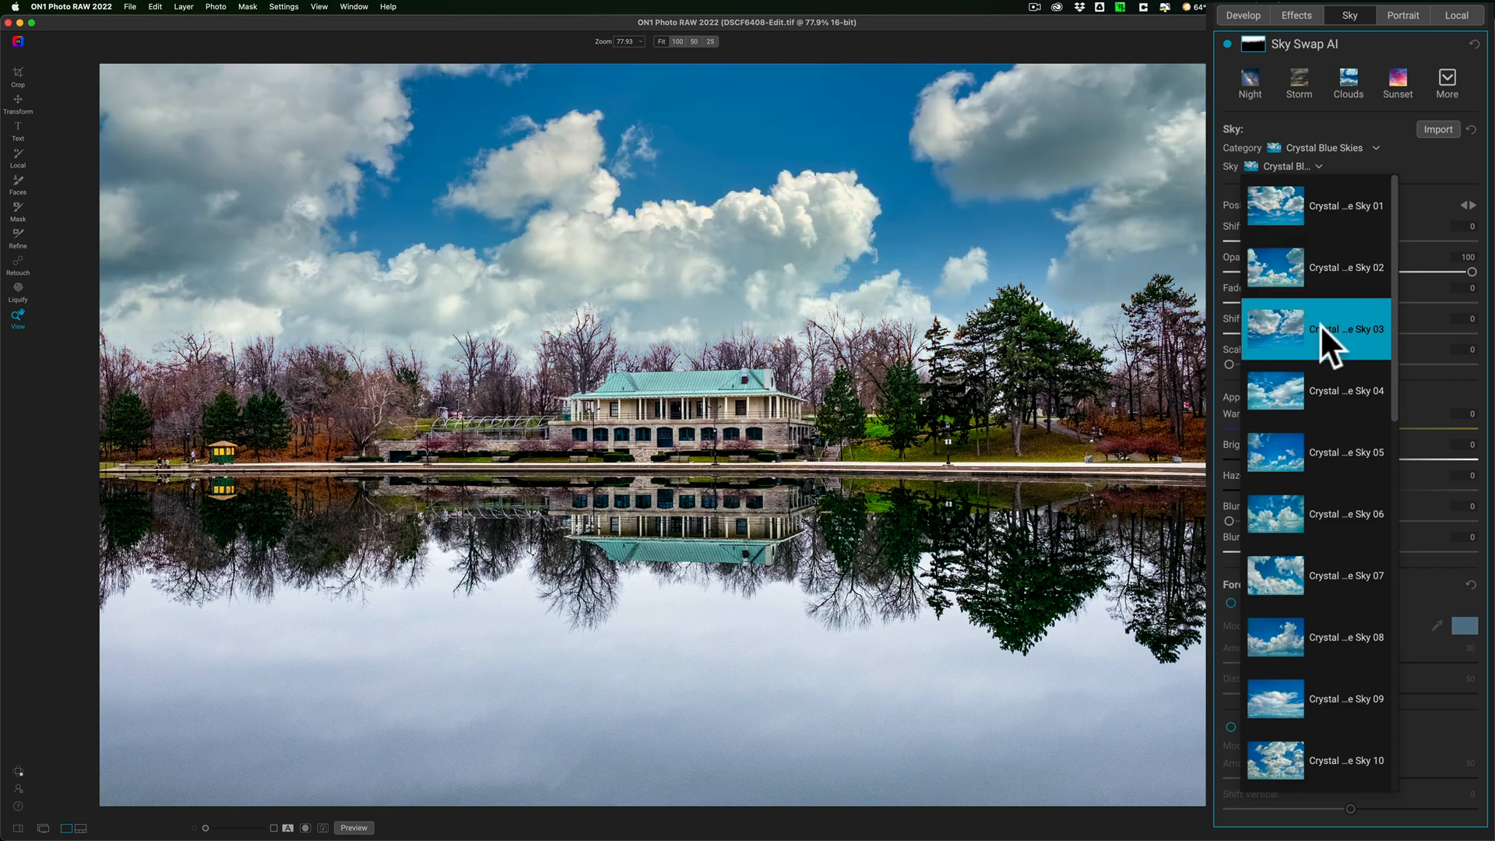
{"action": "left_click", "coordinate": [1316, 329]}
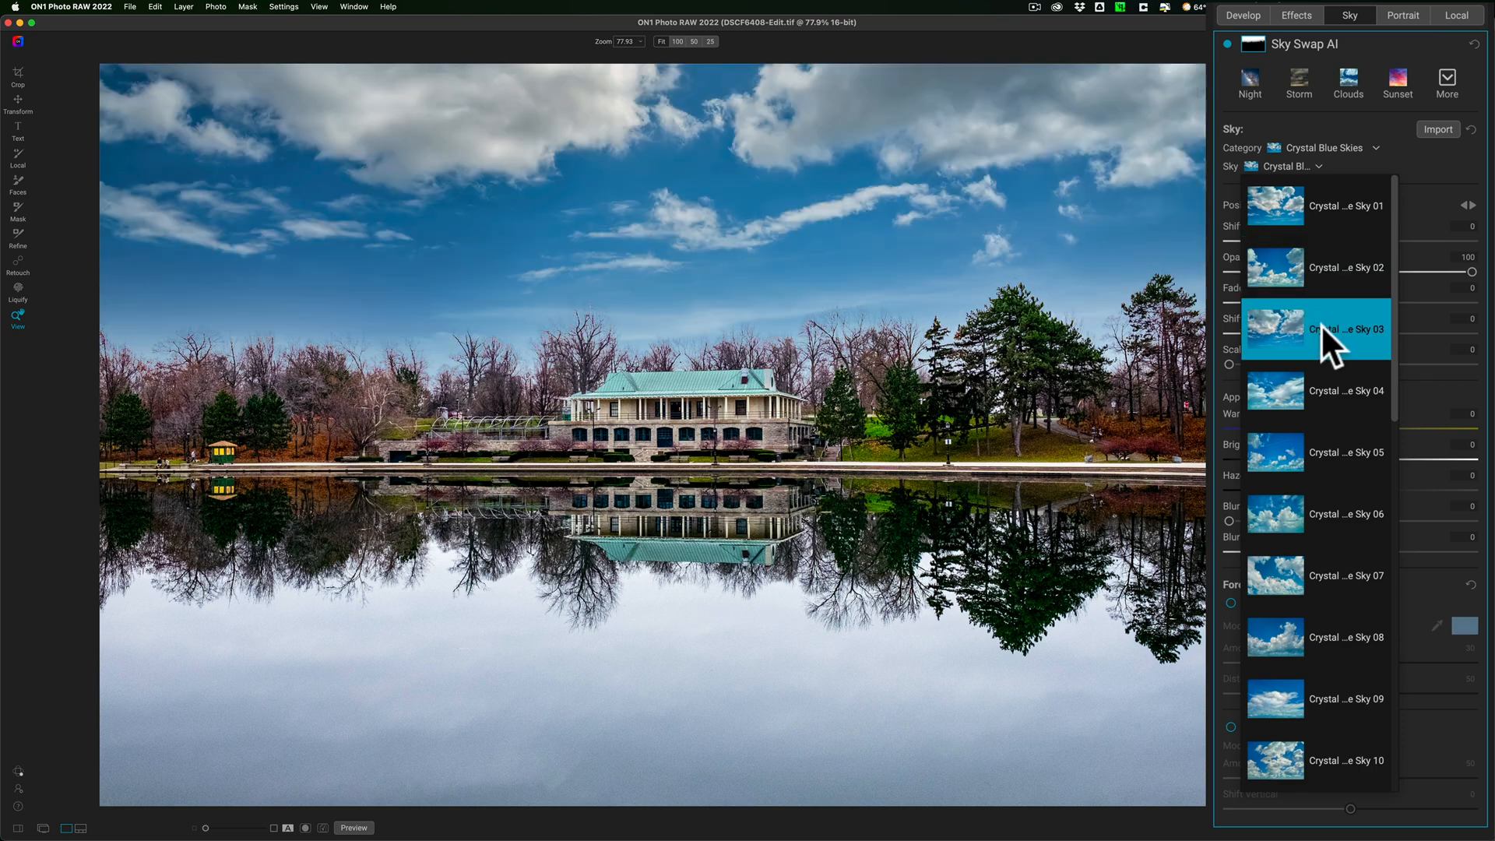
{"action": "left_click", "coordinate": [1315, 389]}
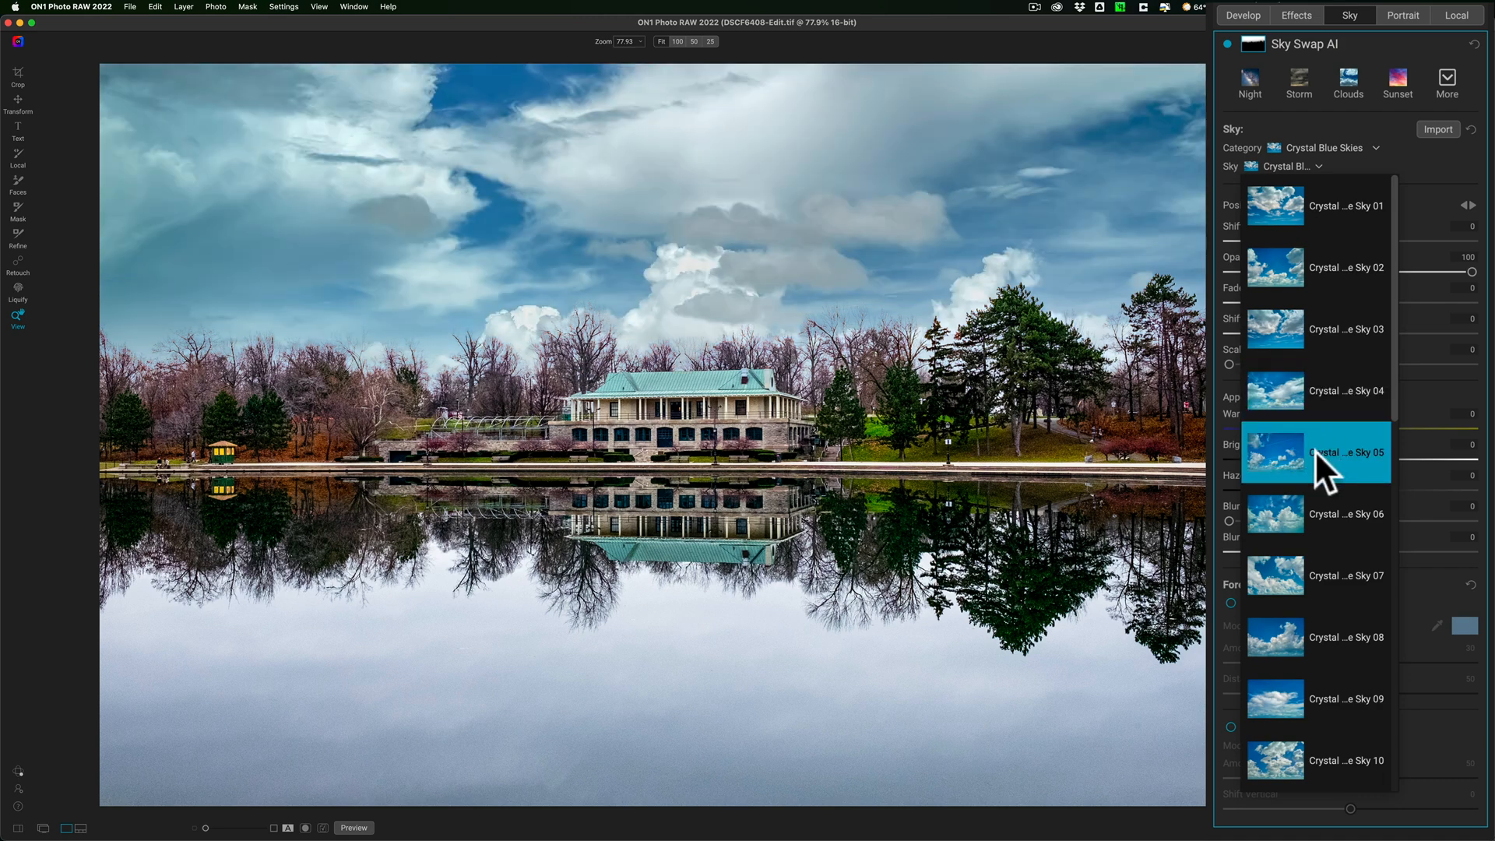
{"action": "left_click", "coordinate": [1316, 451]}
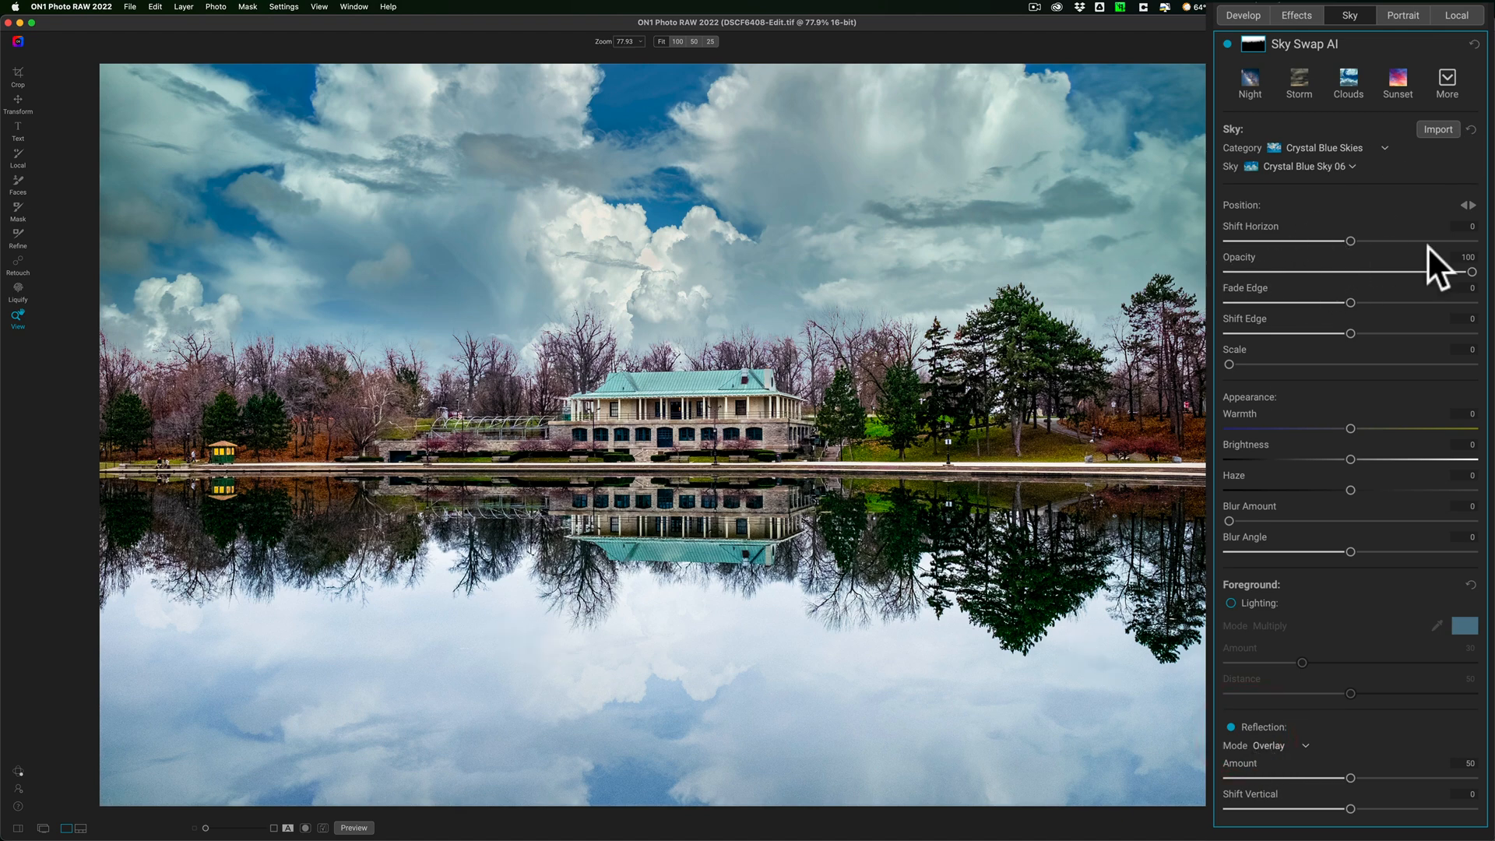
{"action": "mouse_move", "coordinate": [1429, 267]}
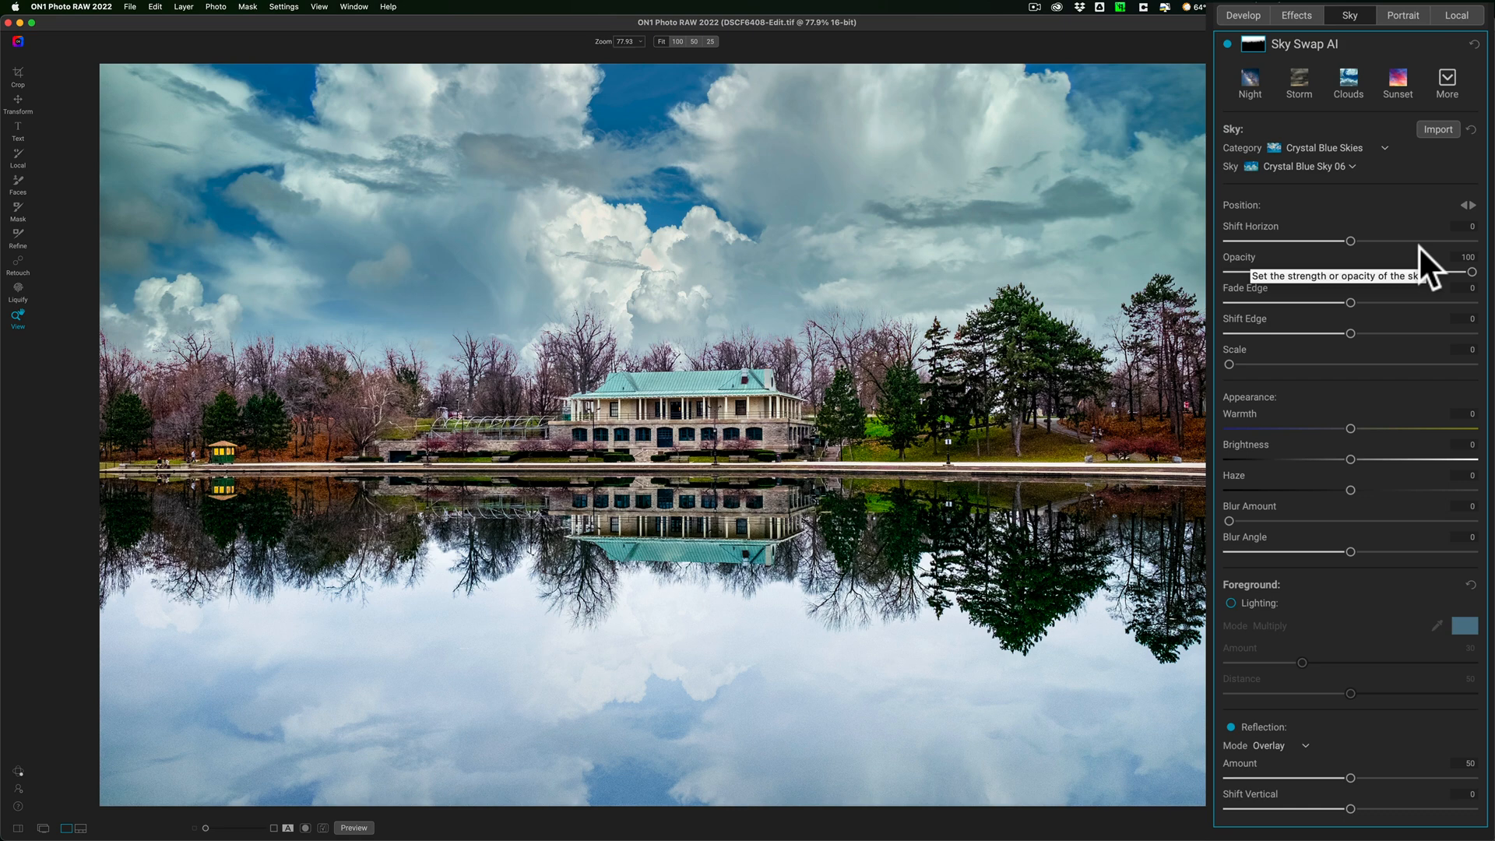
{"action": "mouse_move", "coordinate": [1420, 268]}
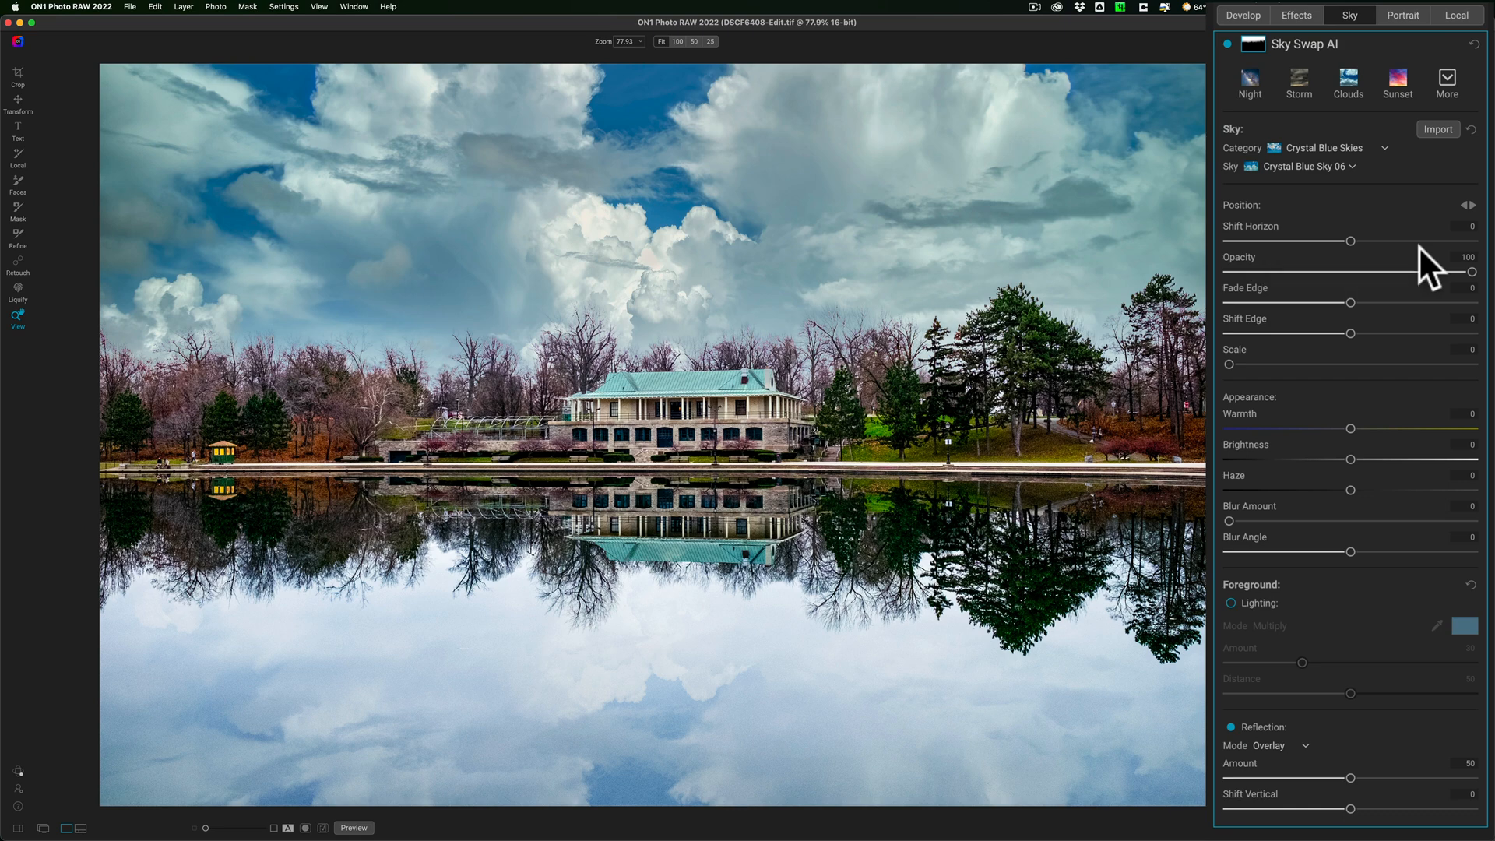